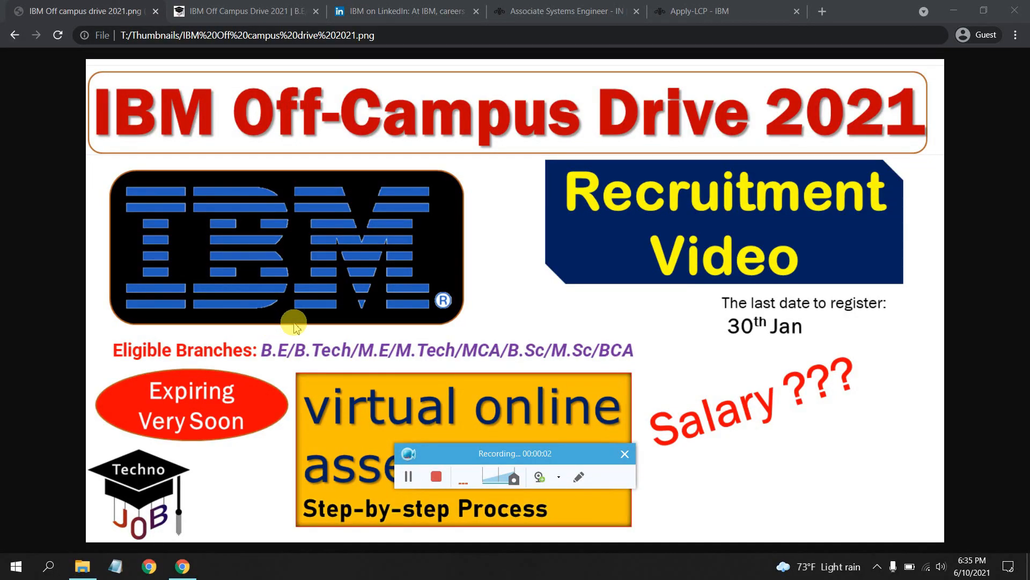
pyautogui.moveTo(478, 501)
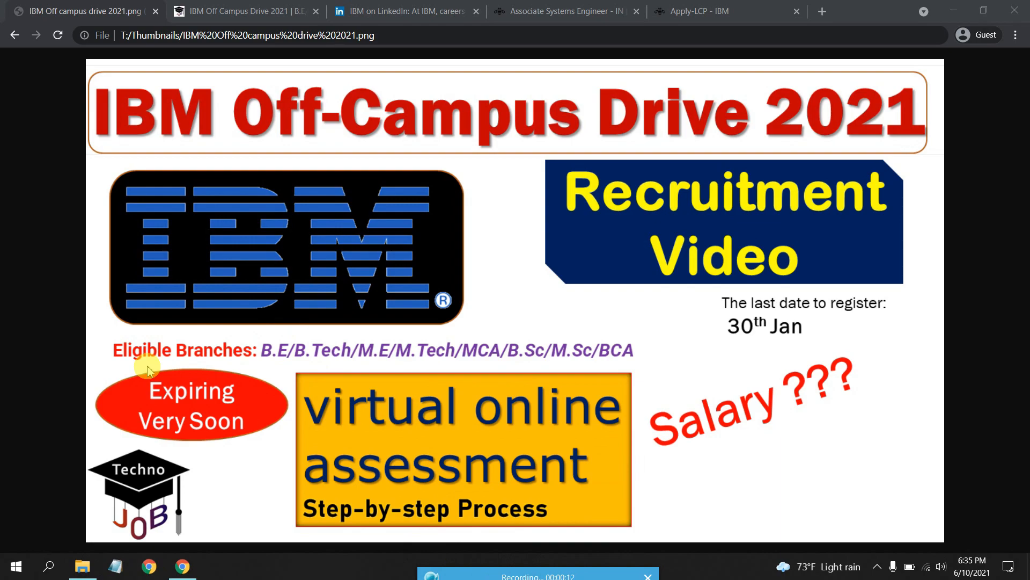
pyautogui.moveTo(301, 364)
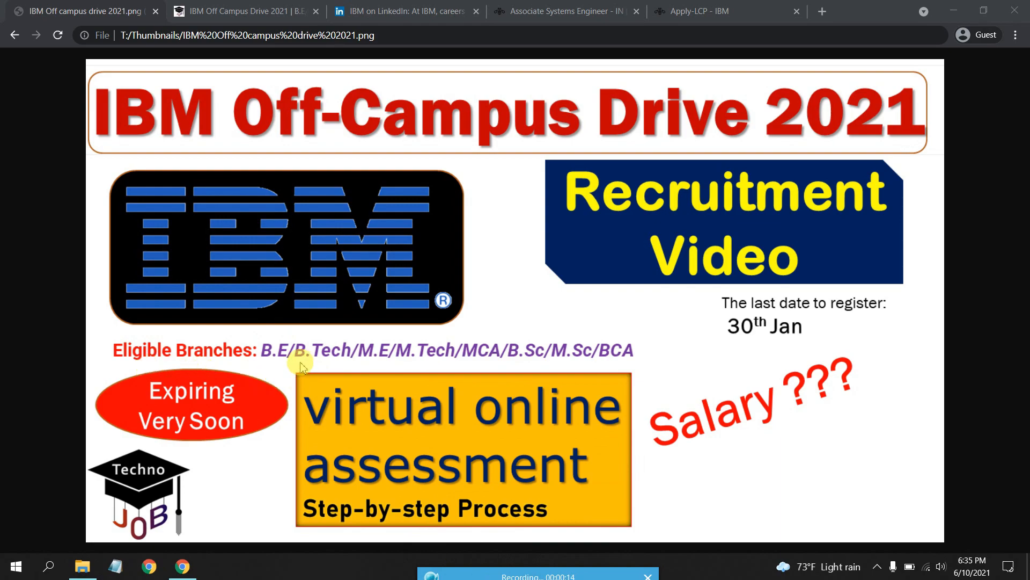
pyautogui.moveTo(552, 361)
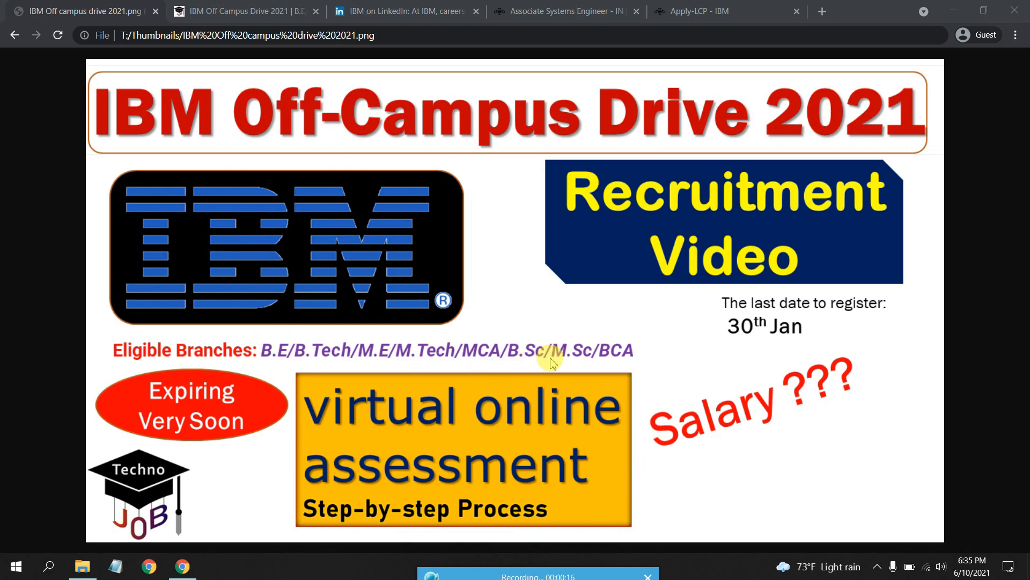
pyautogui.moveTo(584, 369)
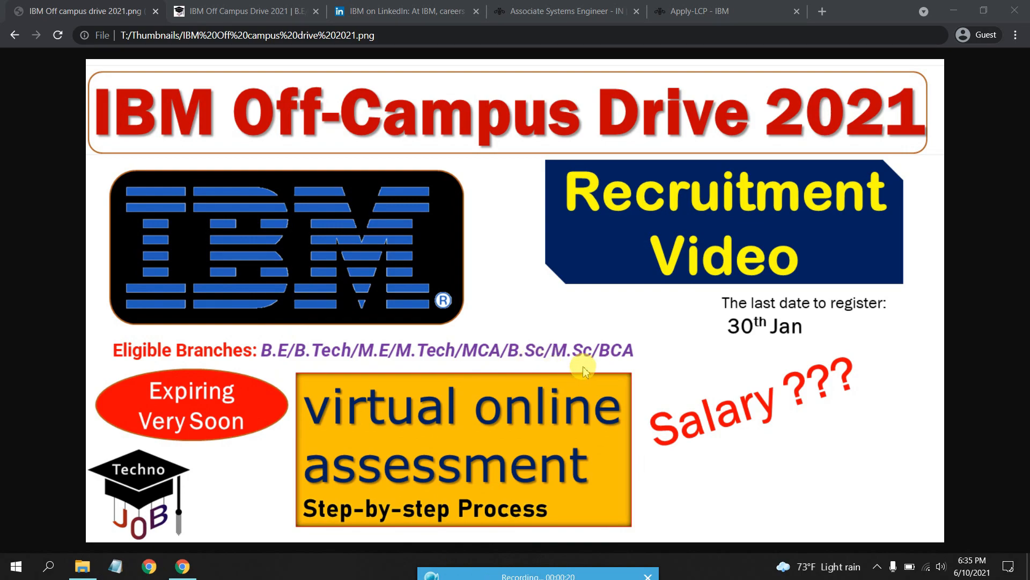
pyautogui.moveTo(577, 479)
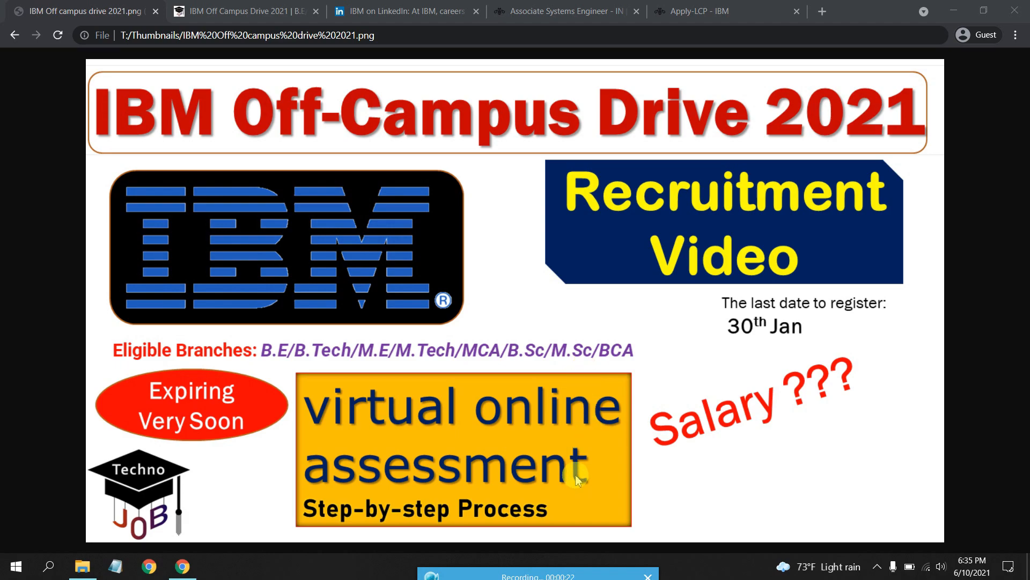
pyautogui.moveTo(266, 76)
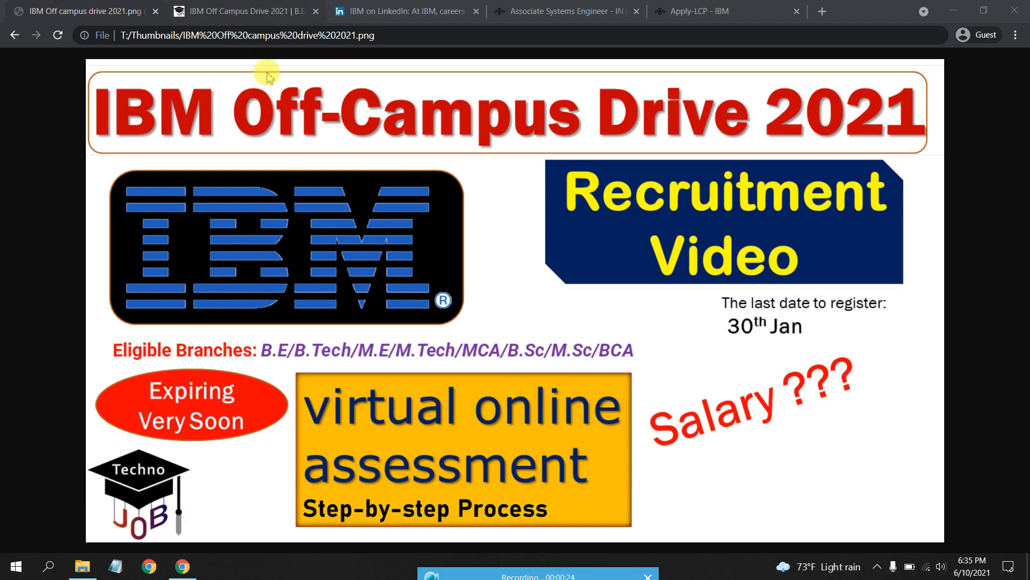
pyautogui.moveTo(253, 11)
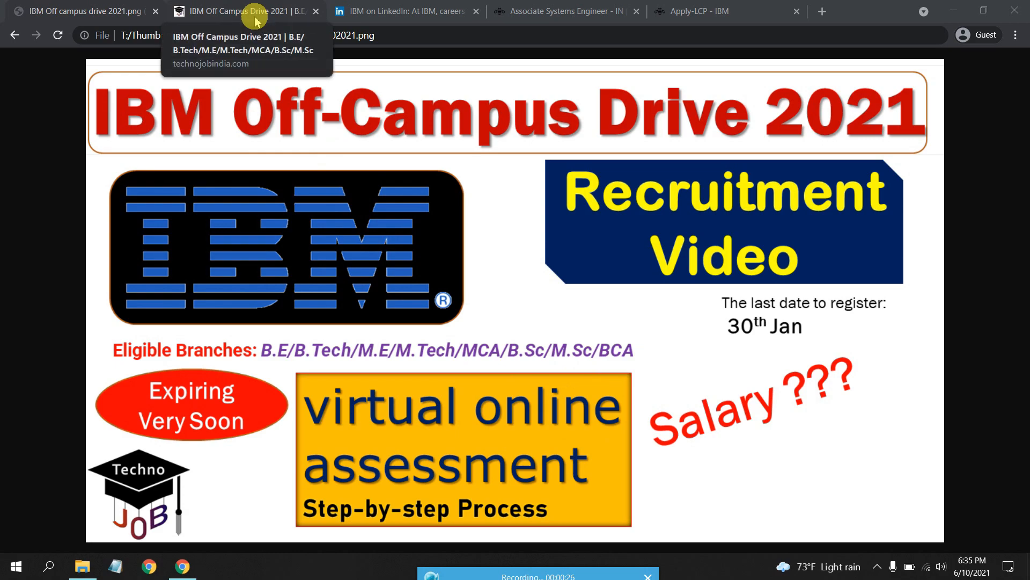
pyautogui.moveTo(390, 331)
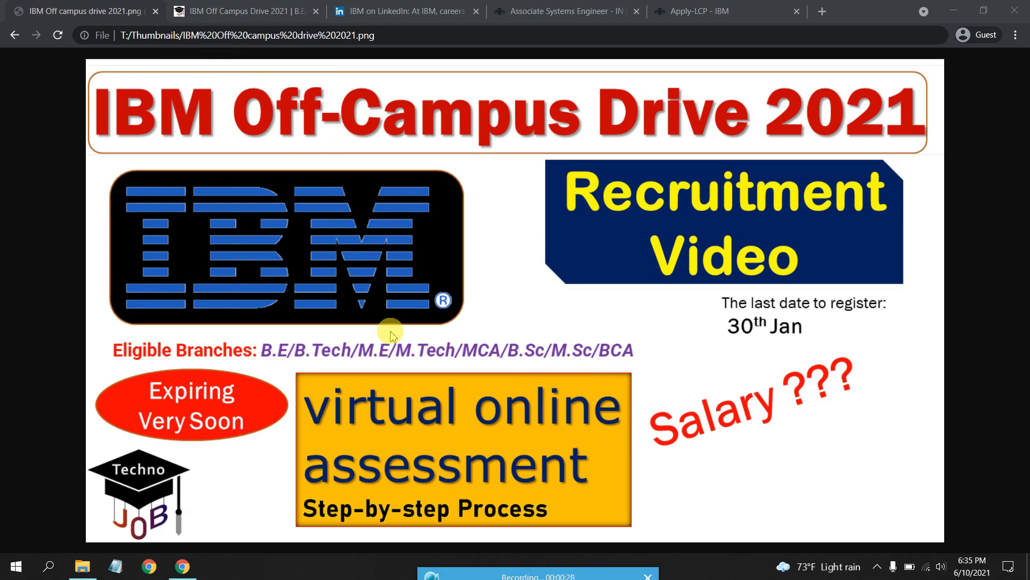
pyautogui.moveTo(313, 228)
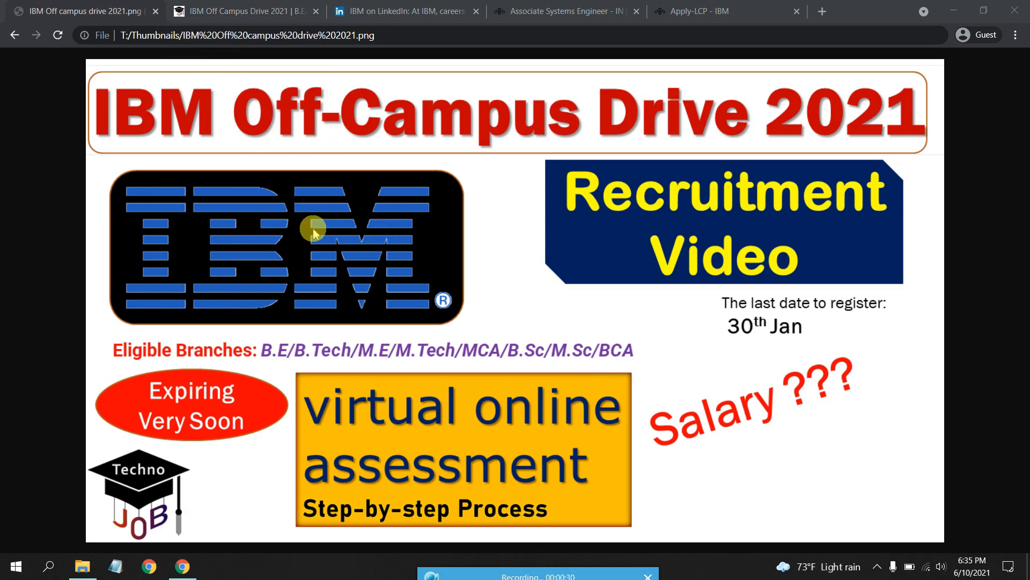
# Switch to the IBM Off Campus Drive 2021 tab and skim the article, returning to its title
pyautogui.click(243, 11)
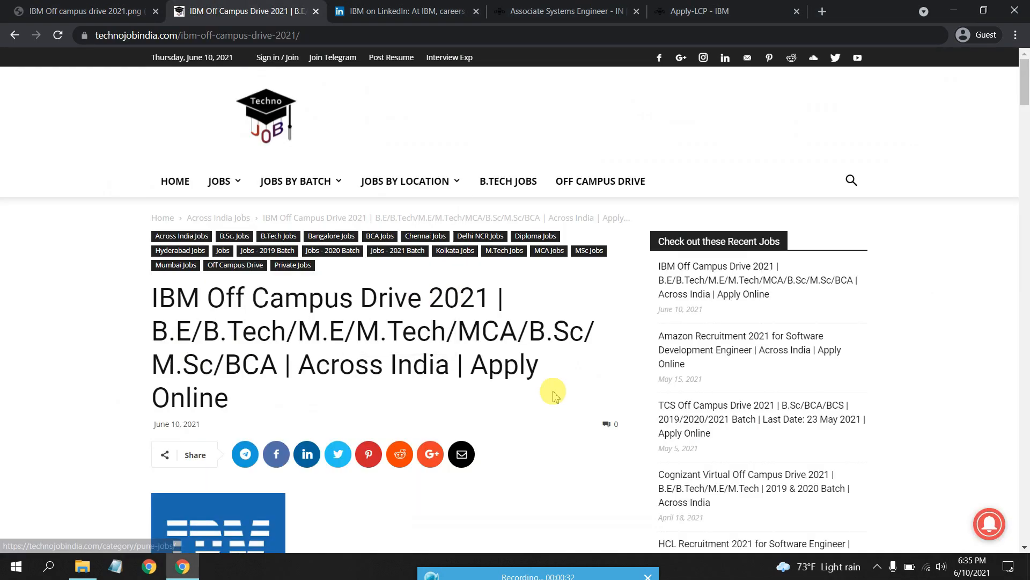
pyautogui.scroll(-3)
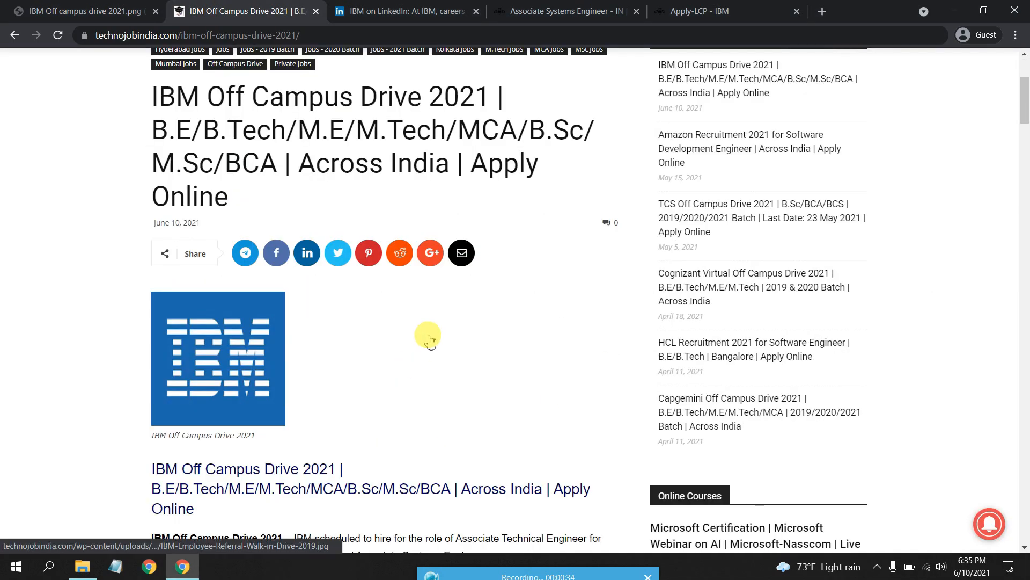
pyautogui.scroll(3)
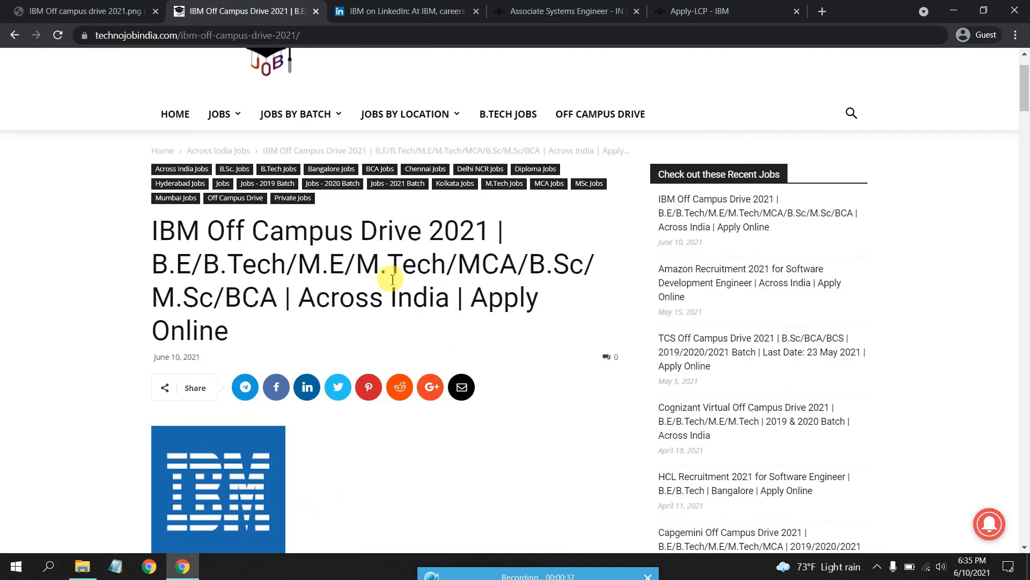
# Scroll down to the IBM job role tables and Associate Systems Engineer details
pyautogui.scroll(-3)
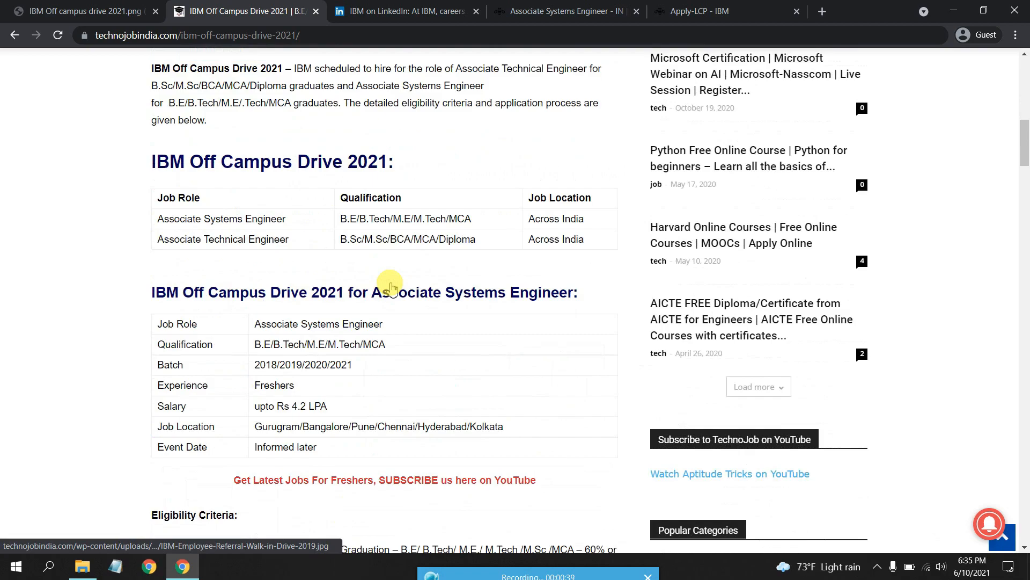
pyautogui.moveTo(205, 229)
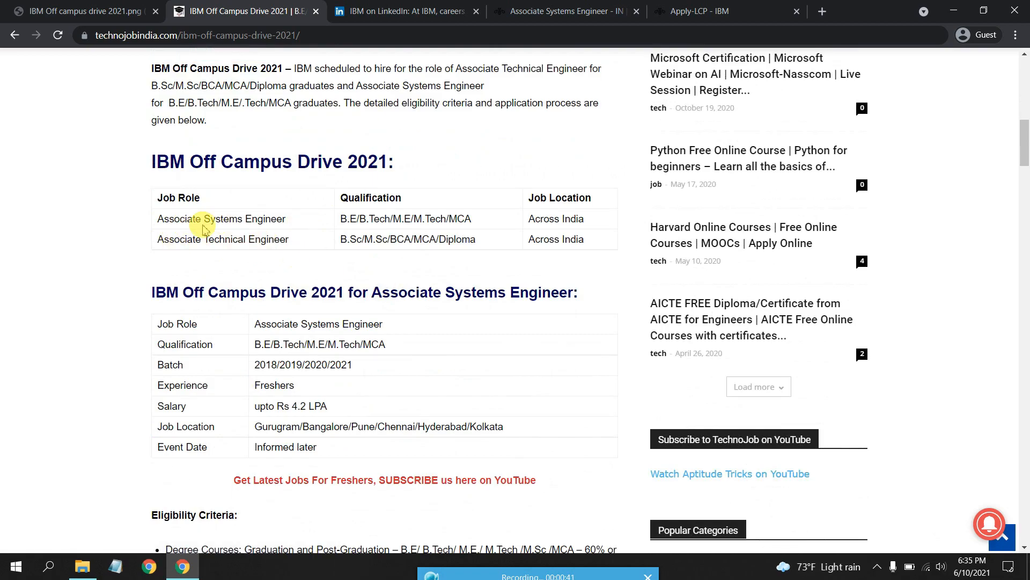
pyautogui.moveTo(236, 259)
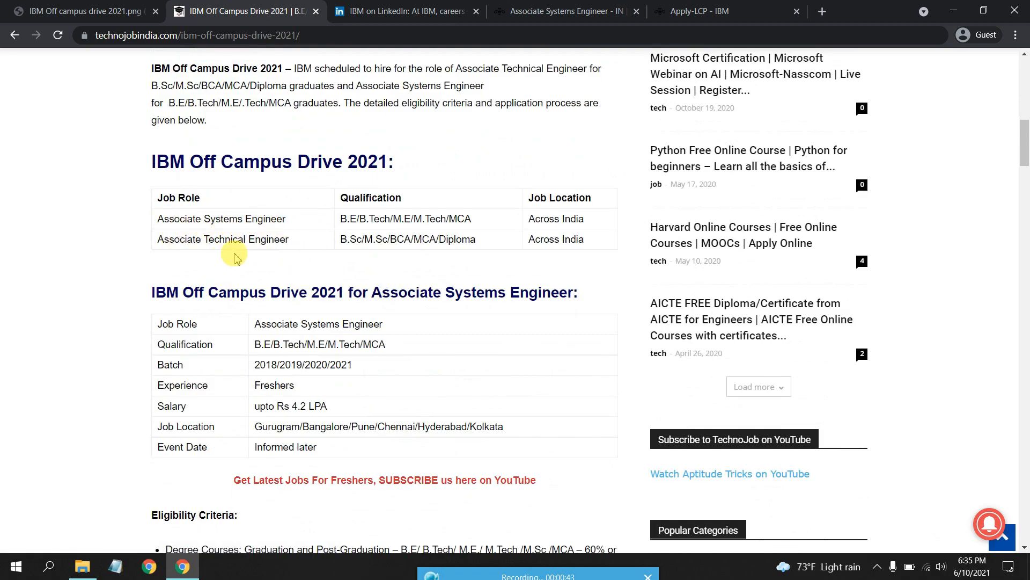
pyautogui.moveTo(317, 248)
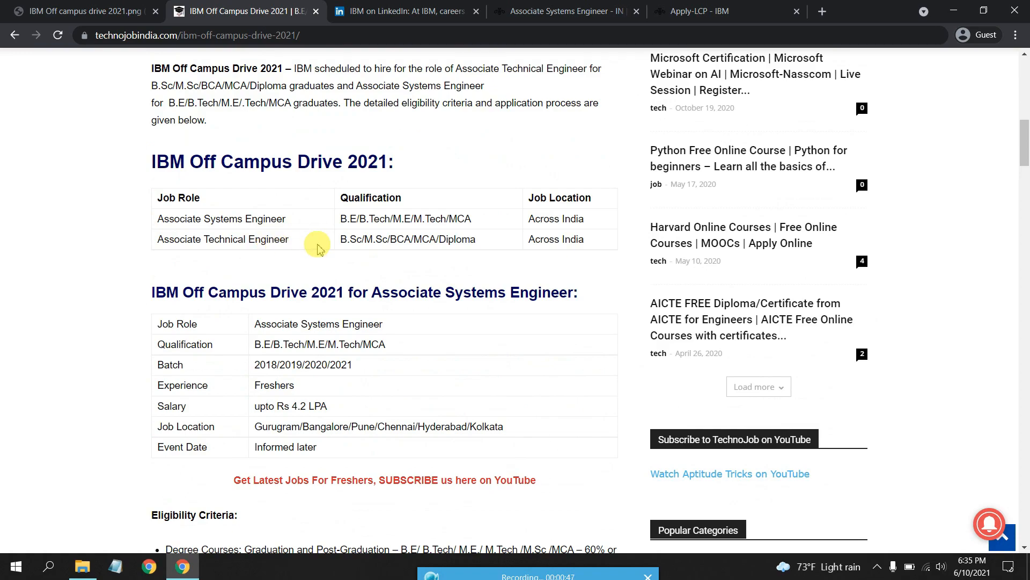
pyautogui.moveTo(339, 235)
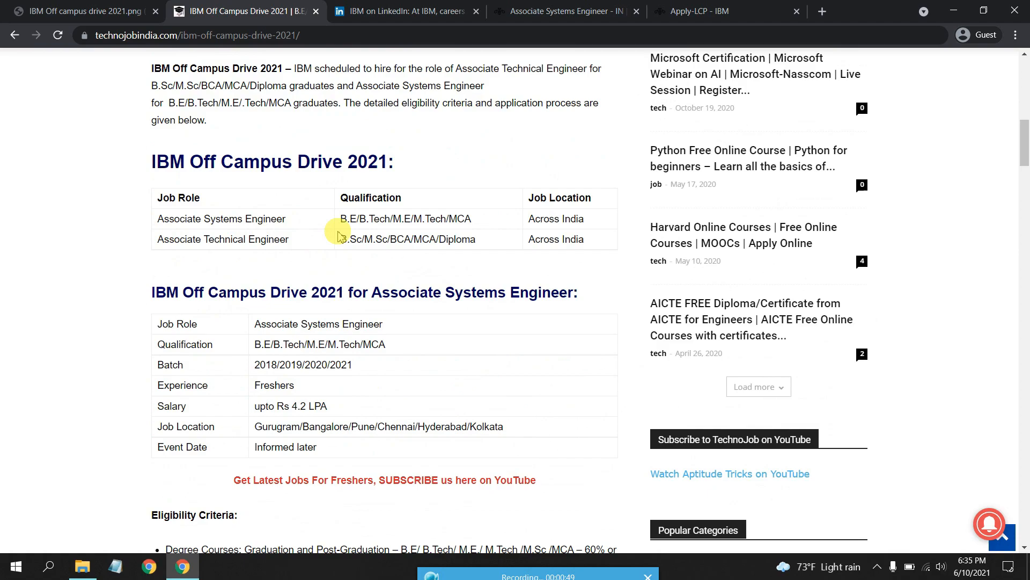
pyautogui.moveTo(366, 228)
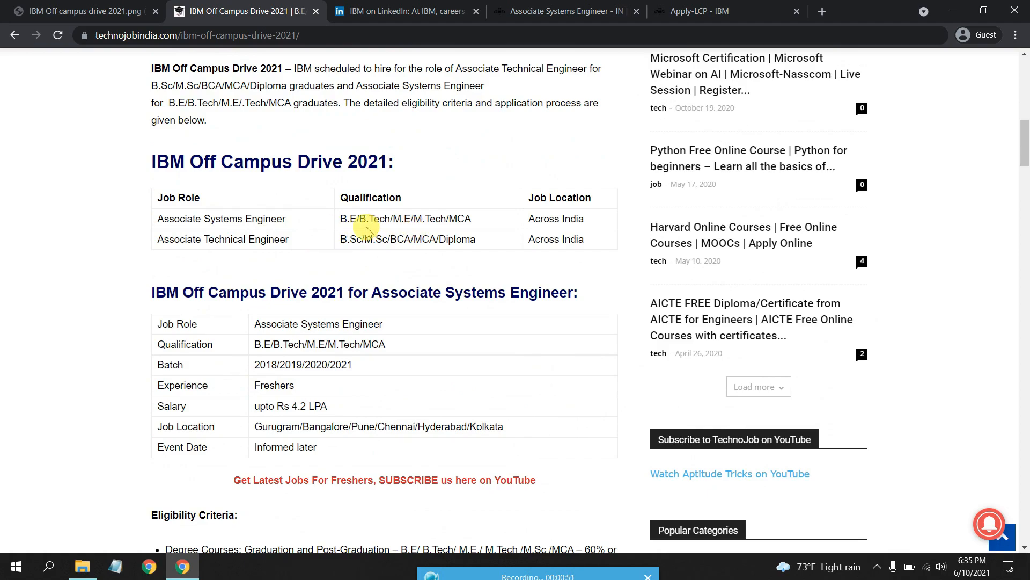
pyautogui.moveTo(206, 220)
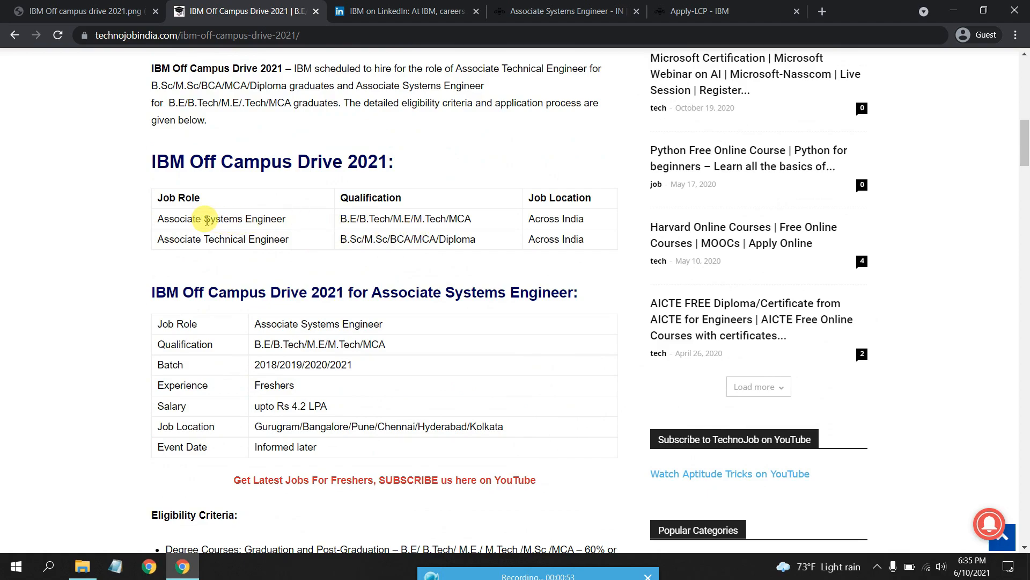
pyautogui.moveTo(474, 219)
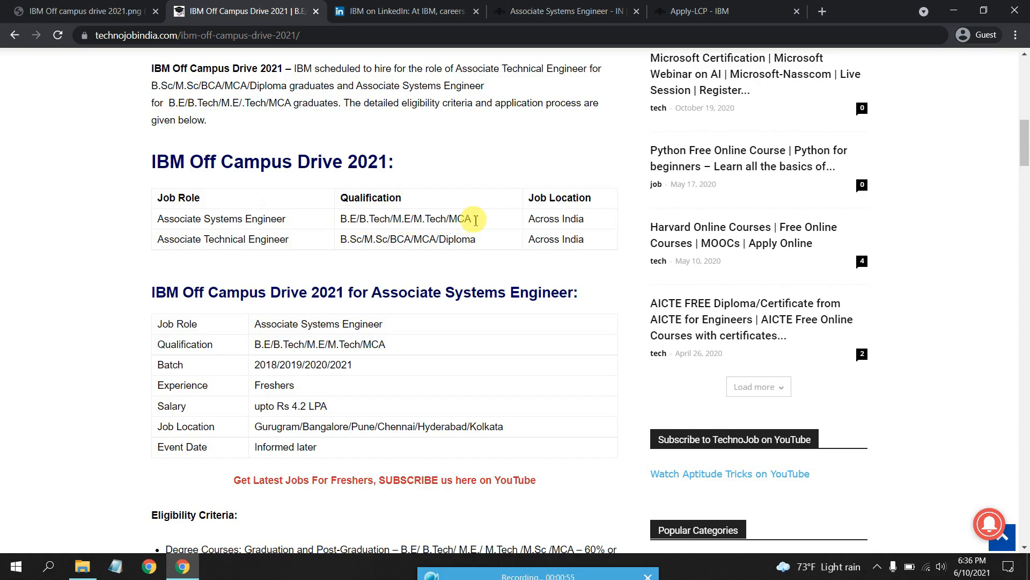
pyautogui.moveTo(564, 208)
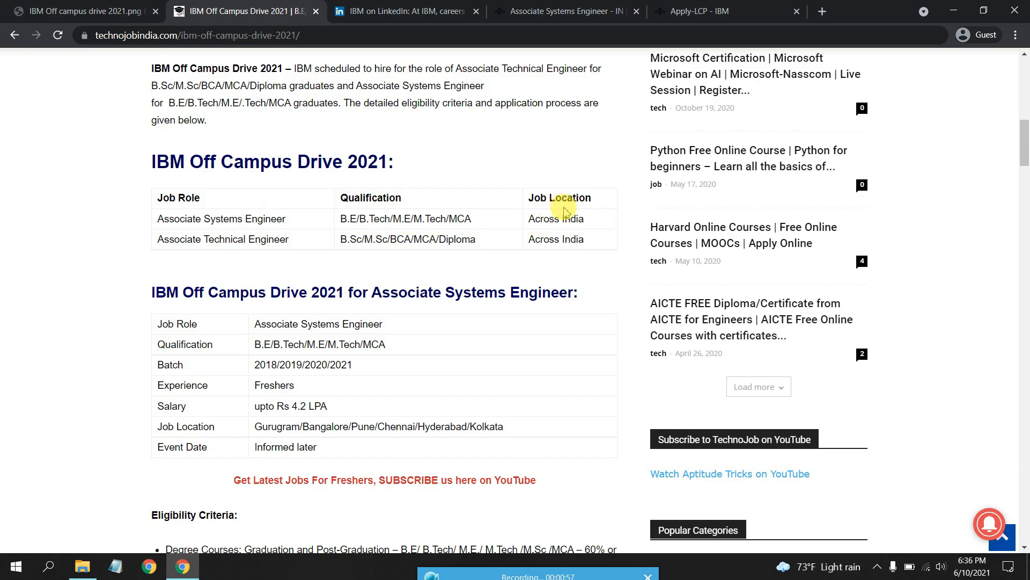
pyautogui.moveTo(221, 238)
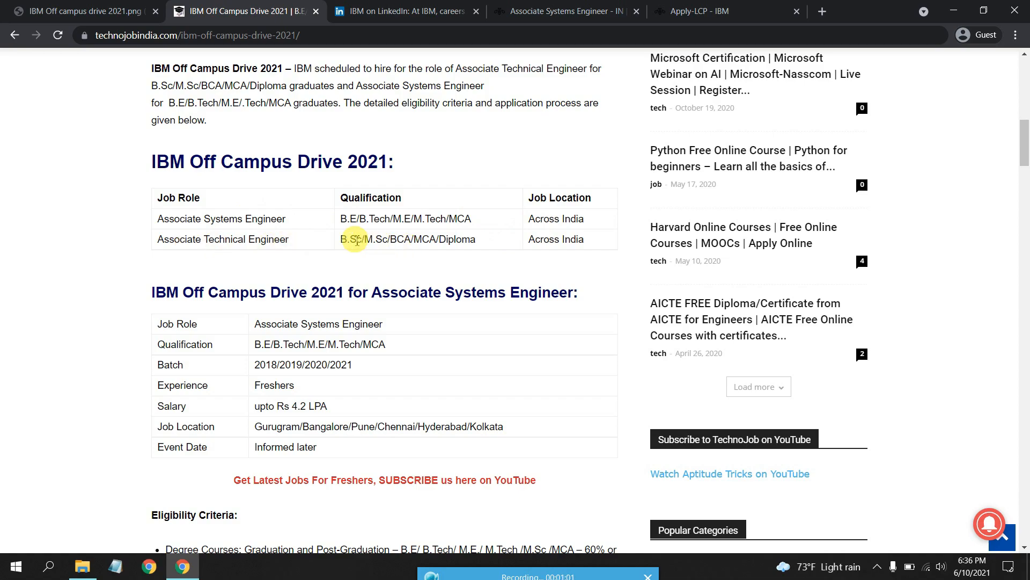
pyautogui.moveTo(431, 276)
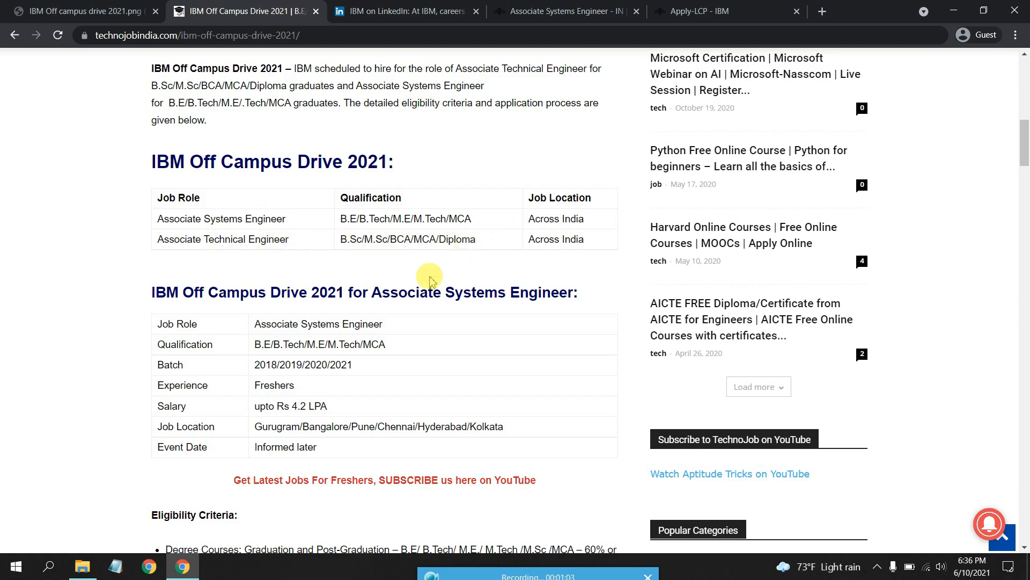
# Highlight the Associate Systems Engineer salary, then scroll to eligibility criteria (60% or 6.0 CGPA)
pyautogui.scroll(-3)
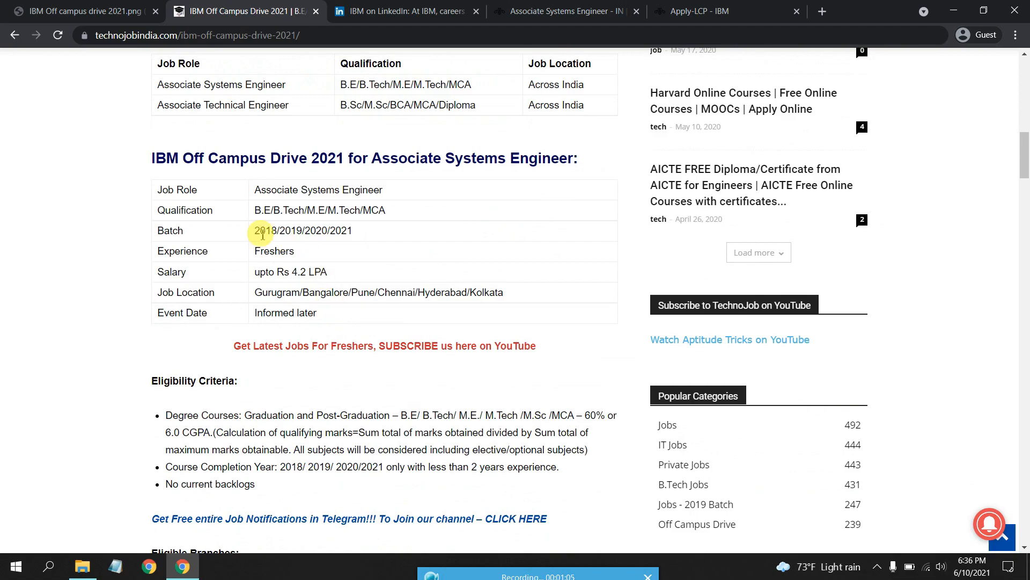
pyautogui.moveTo(285, 202)
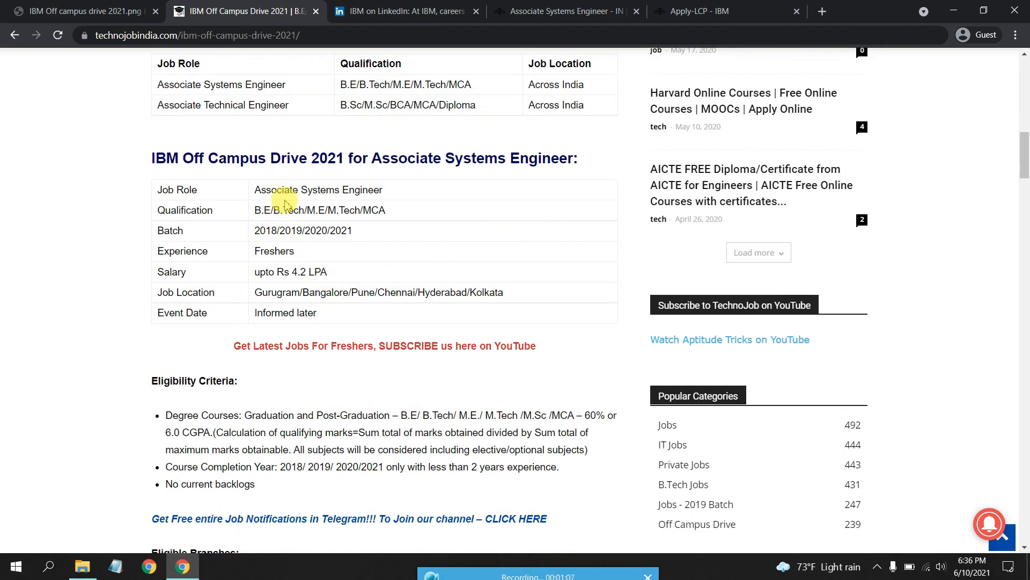
pyautogui.moveTo(301, 234)
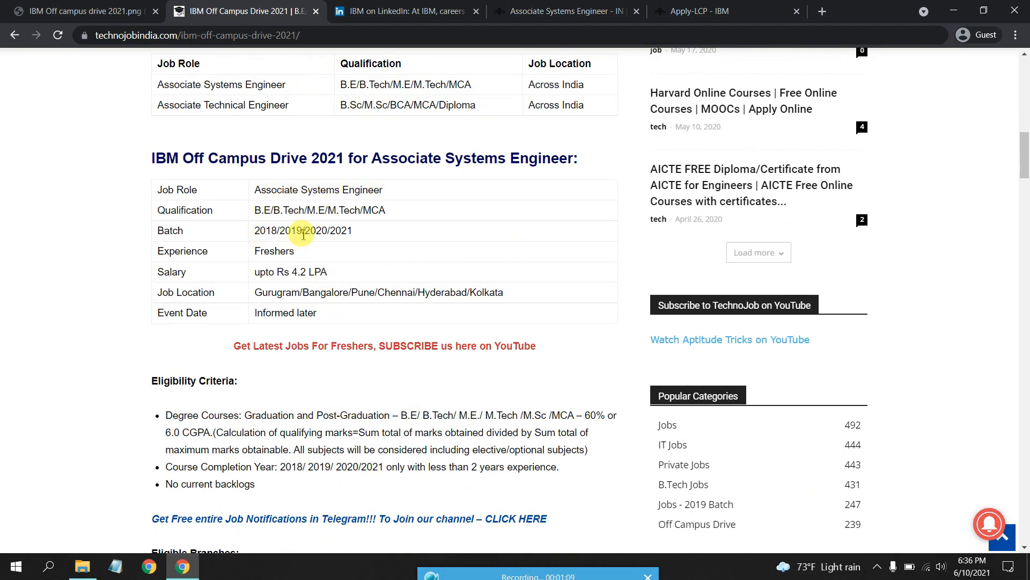
pyautogui.moveTo(266, 286)
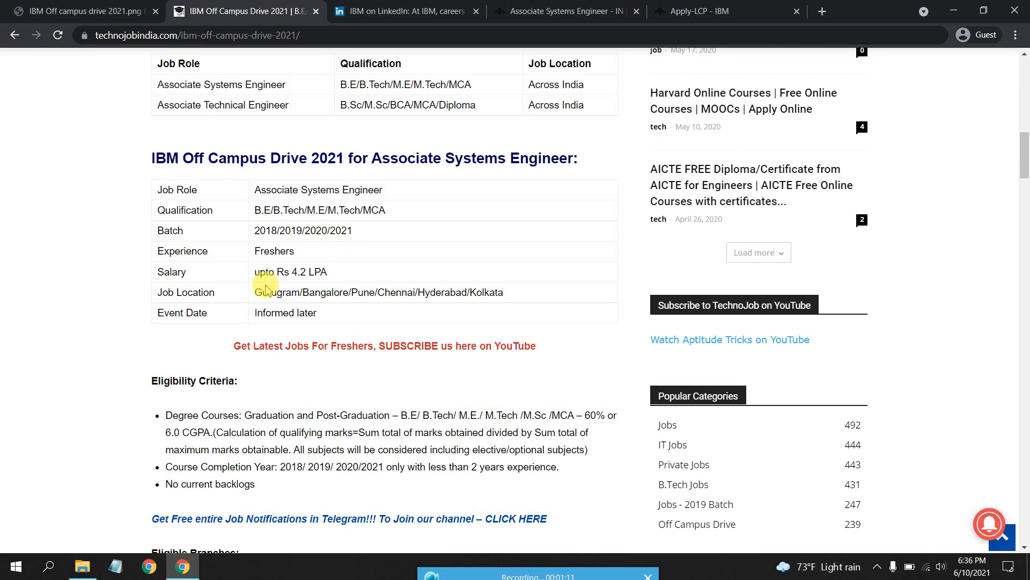
pyautogui.doubleClick(301, 271)
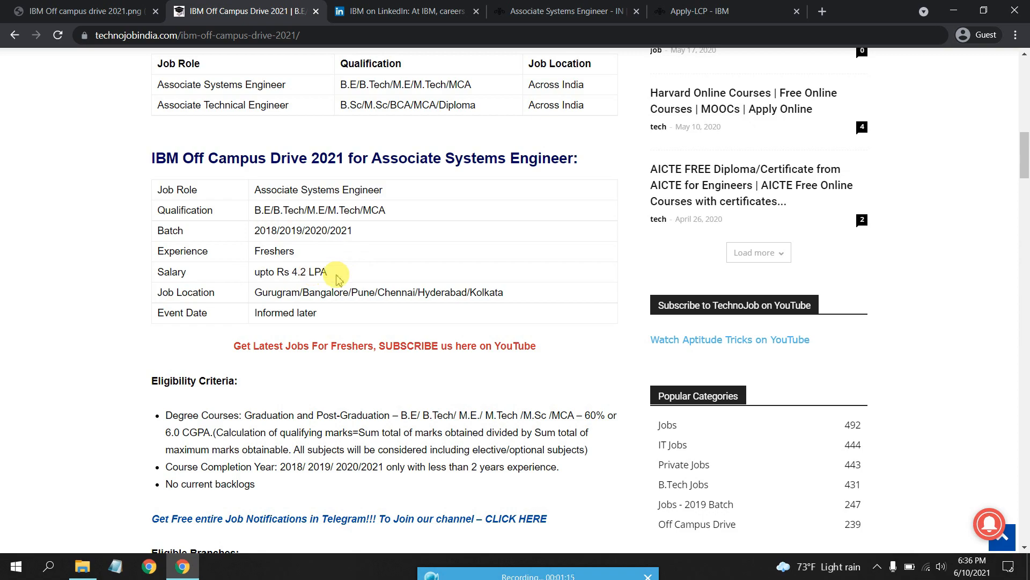
pyautogui.scroll(-3)
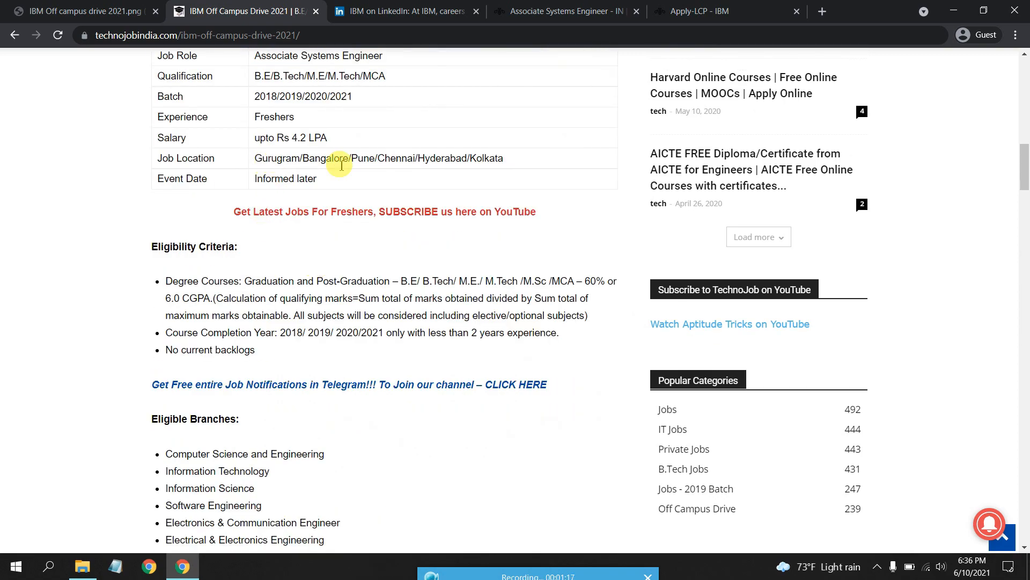
pyautogui.moveTo(456, 174)
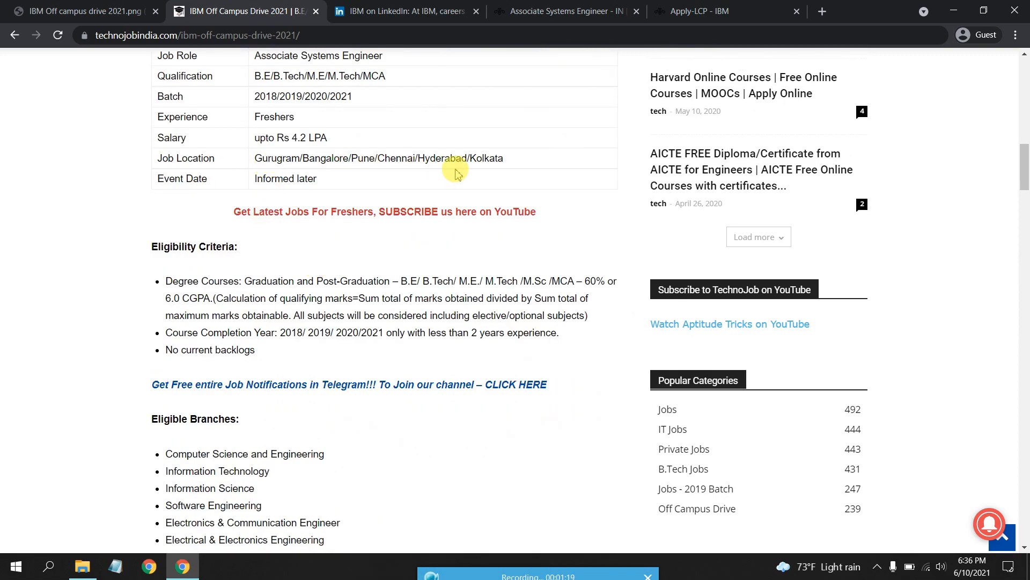
pyautogui.scroll(-3)
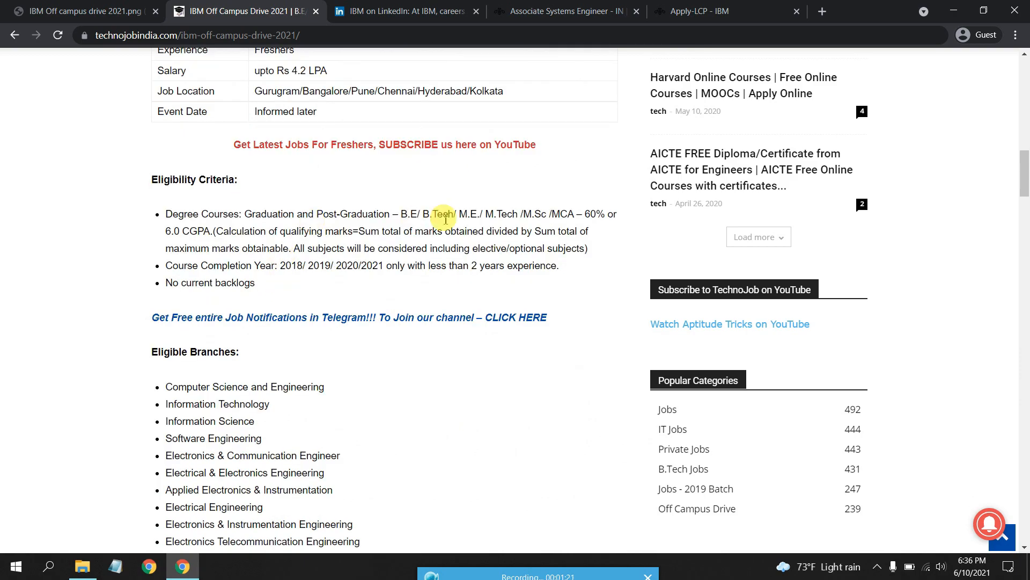
pyautogui.moveTo(568, 214)
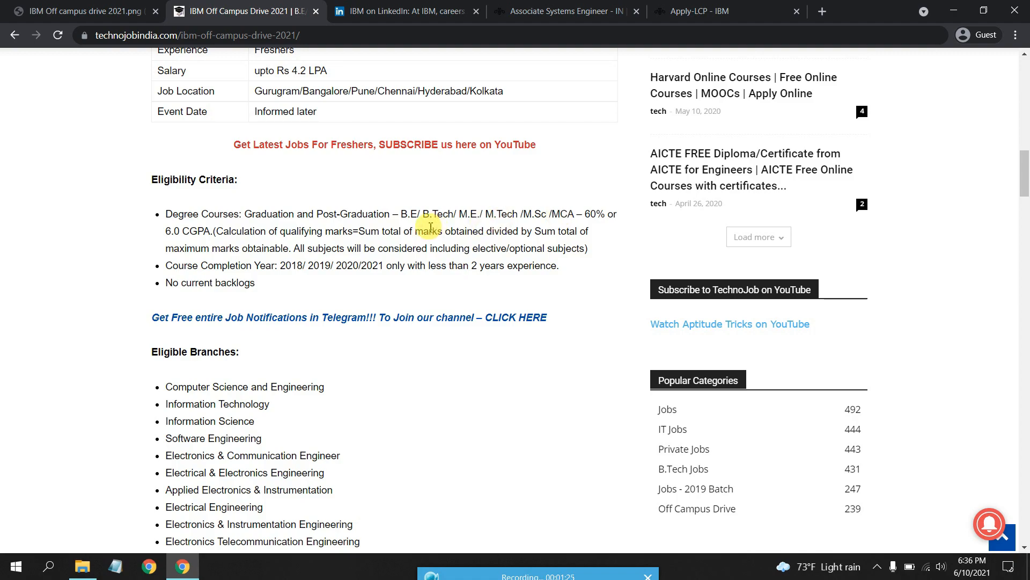
pyautogui.moveTo(262, 182)
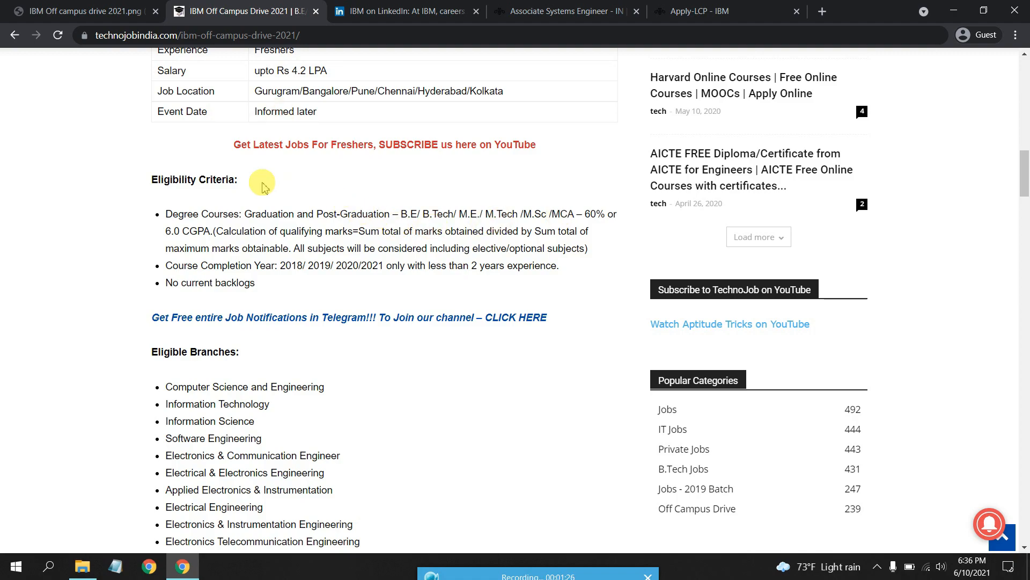
pyautogui.moveTo(573, 210)
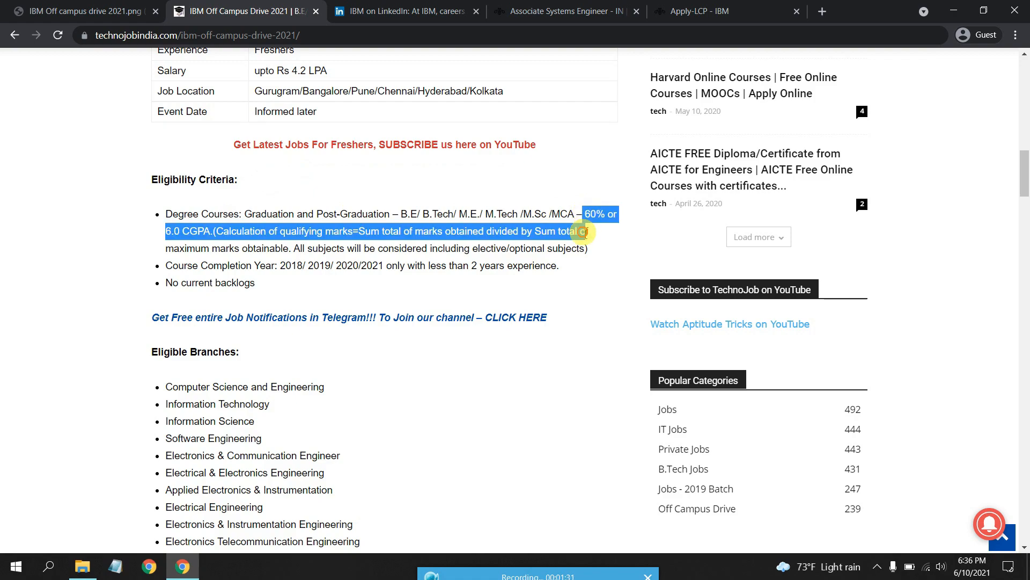
pyautogui.moveTo(287, 256)
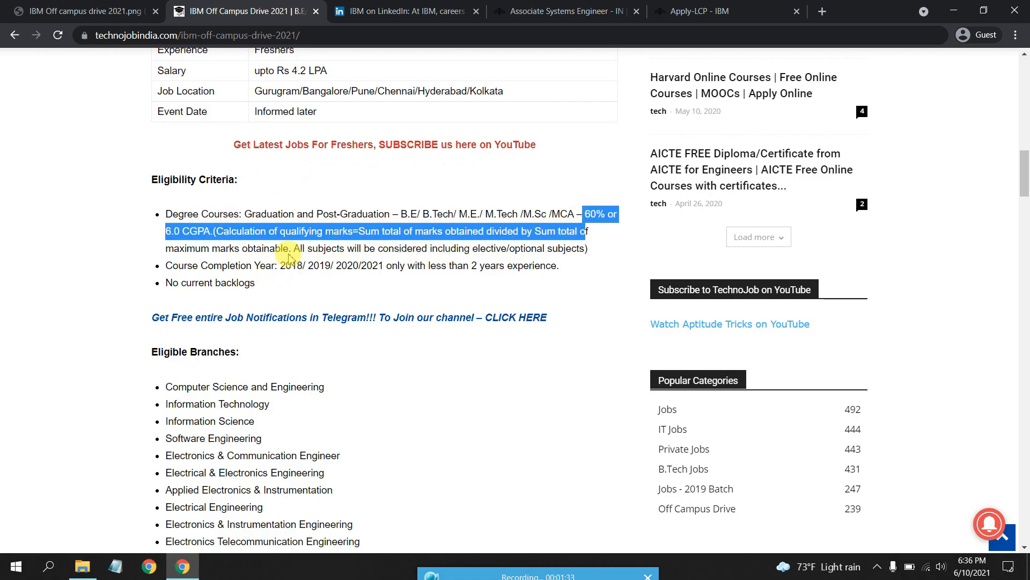
pyautogui.moveTo(315, 244)
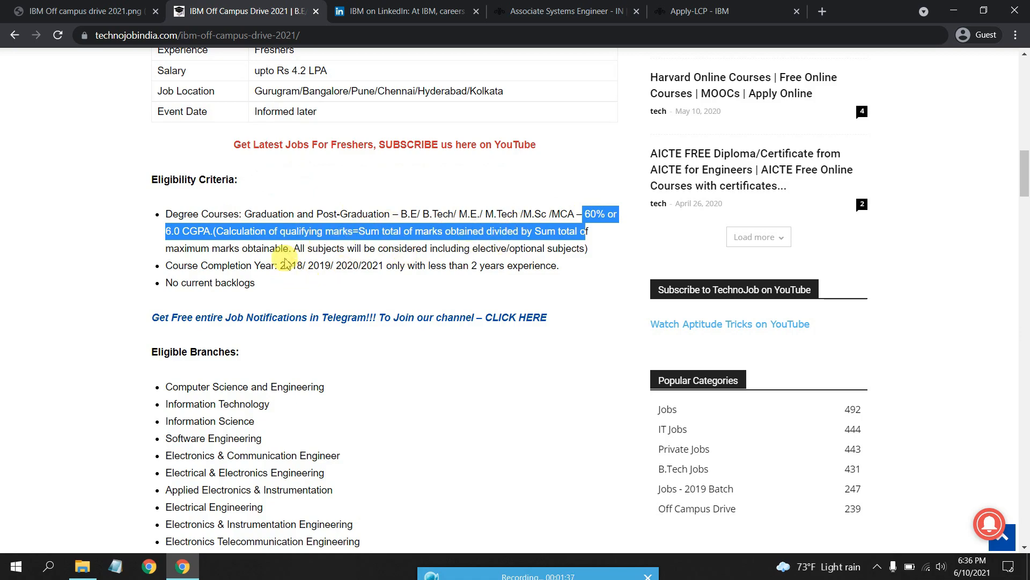
pyautogui.scroll(-3)
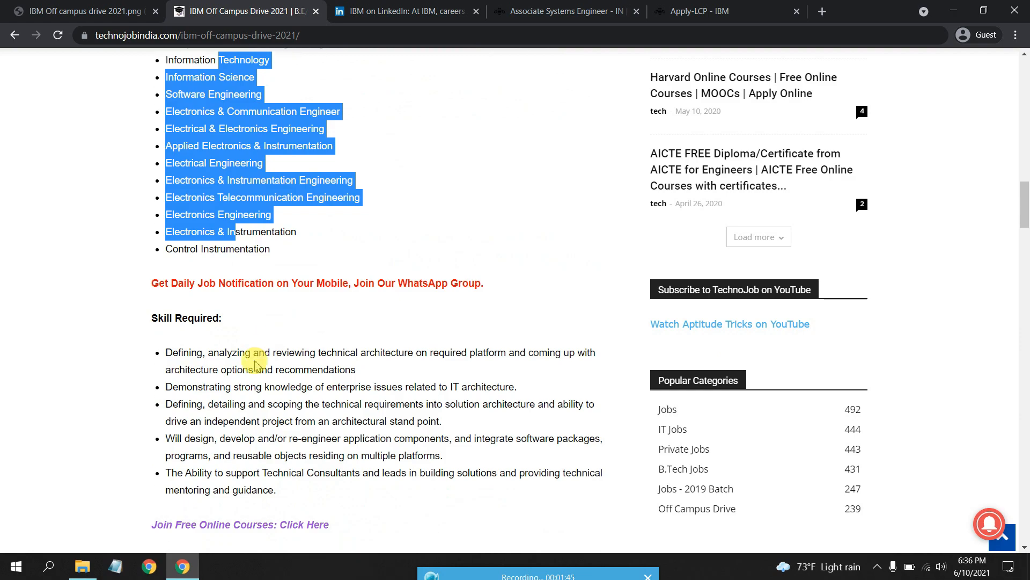
pyautogui.scroll(-3)
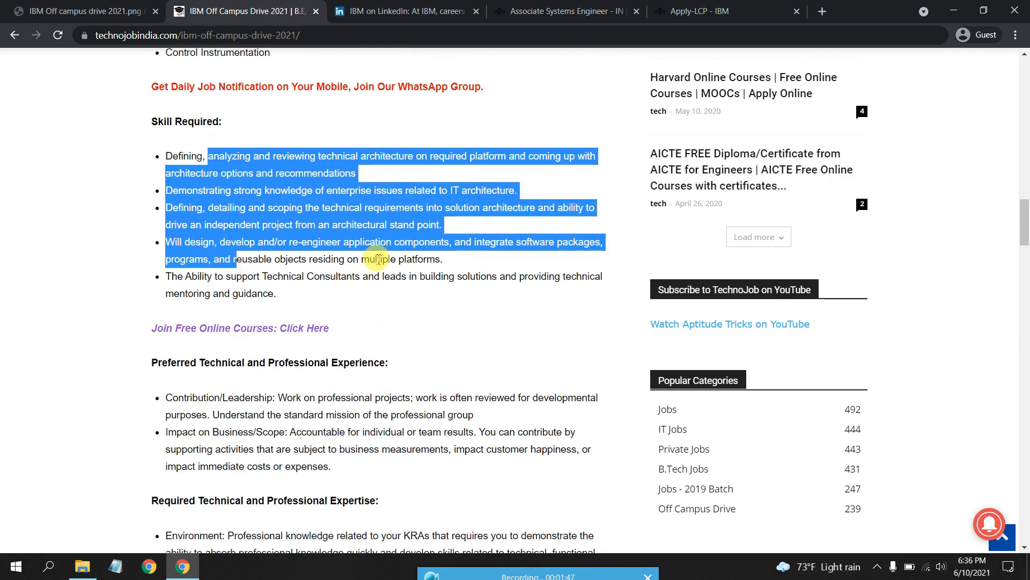
pyautogui.scroll(-3)
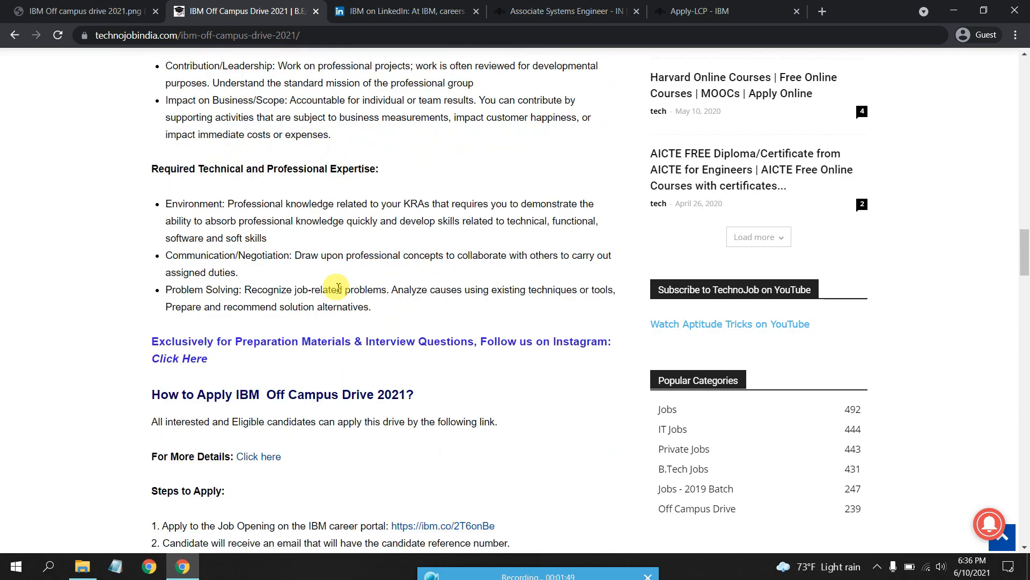
pyautogui.moveTo(422, 216)
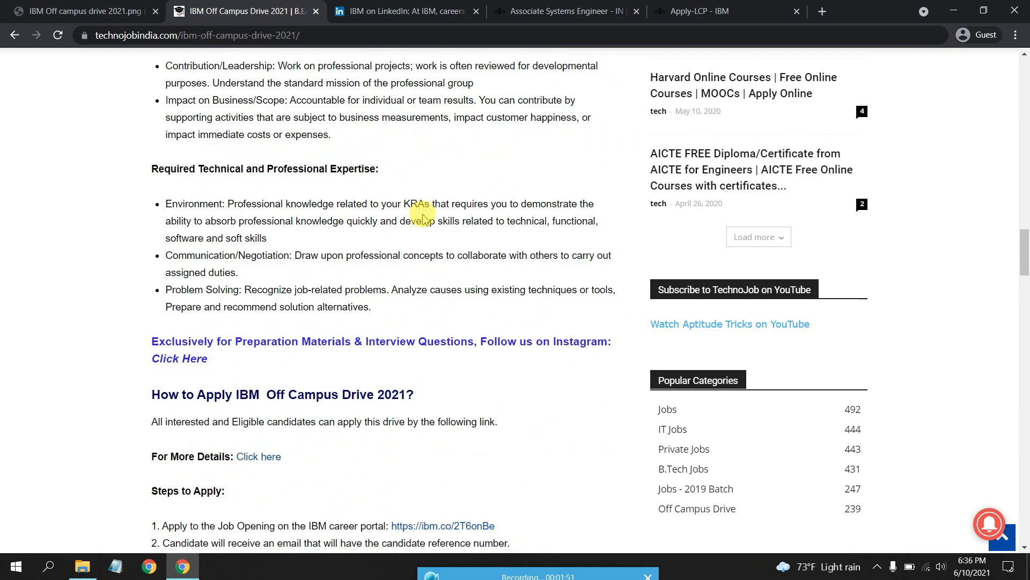
pyautogui.scroll(-3)
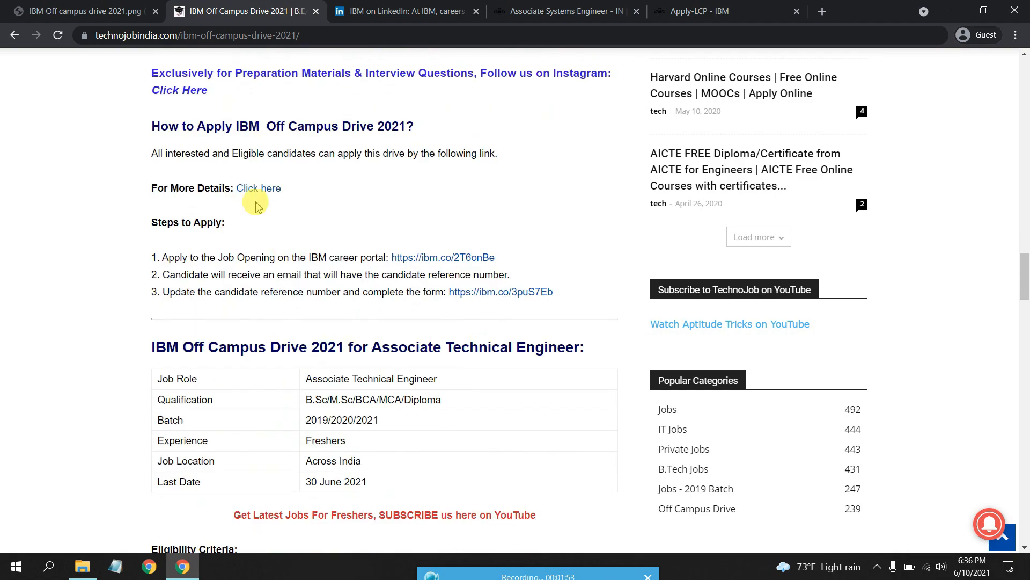
pyautogui.moveTo(334, 149)
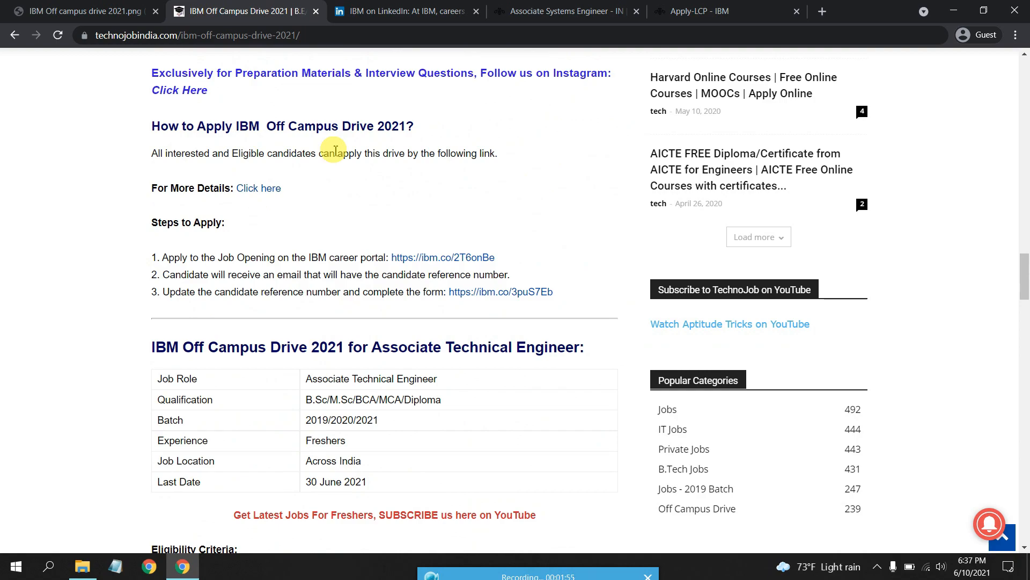
pyautogui.moveTo(216, 153)
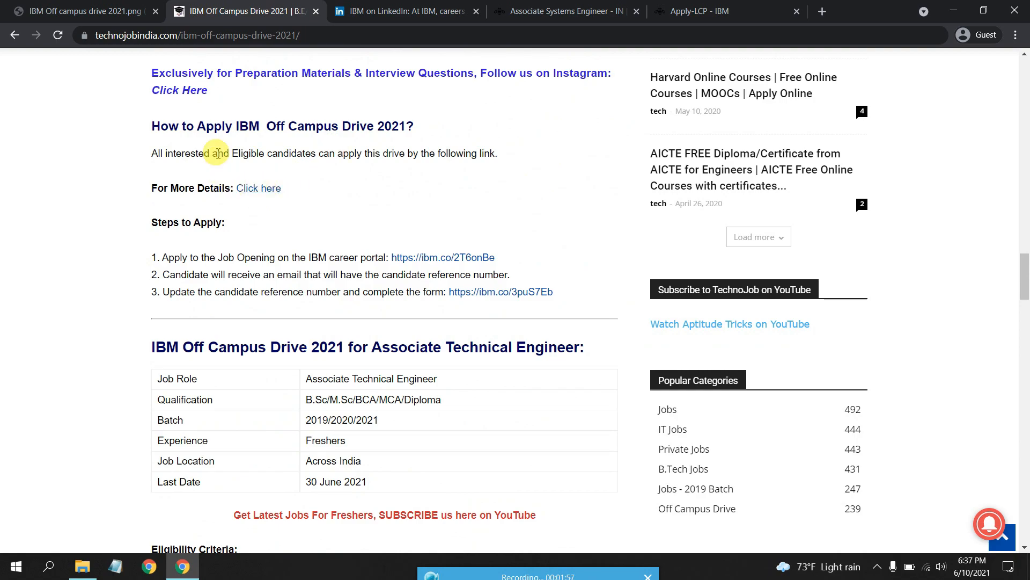
pyautogui.moveTo(228, 193)
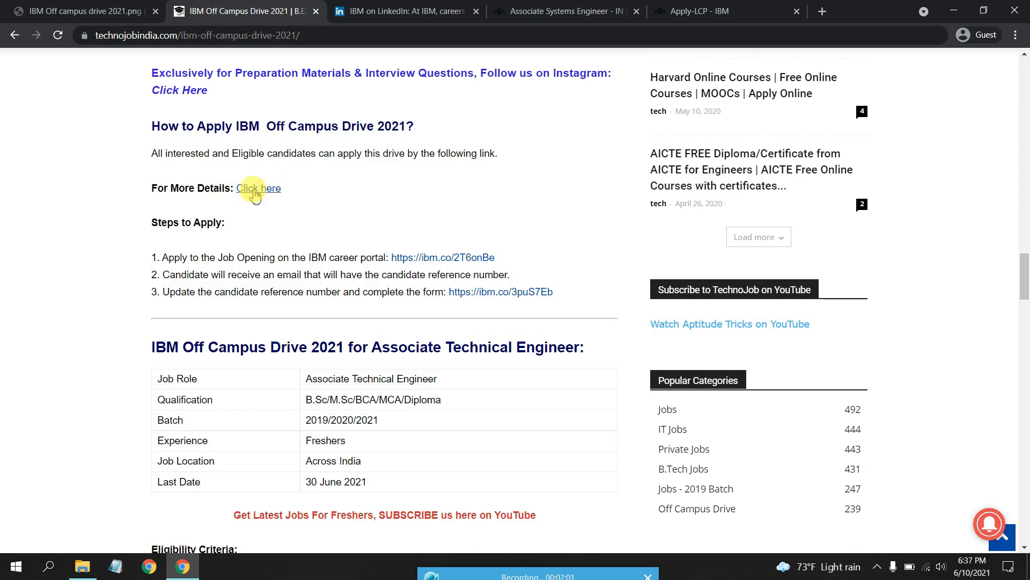
# Follow the 'Click here' link to IBM's LinkedIn hiring post and scroll through it
pyautogui.click(258, 188)
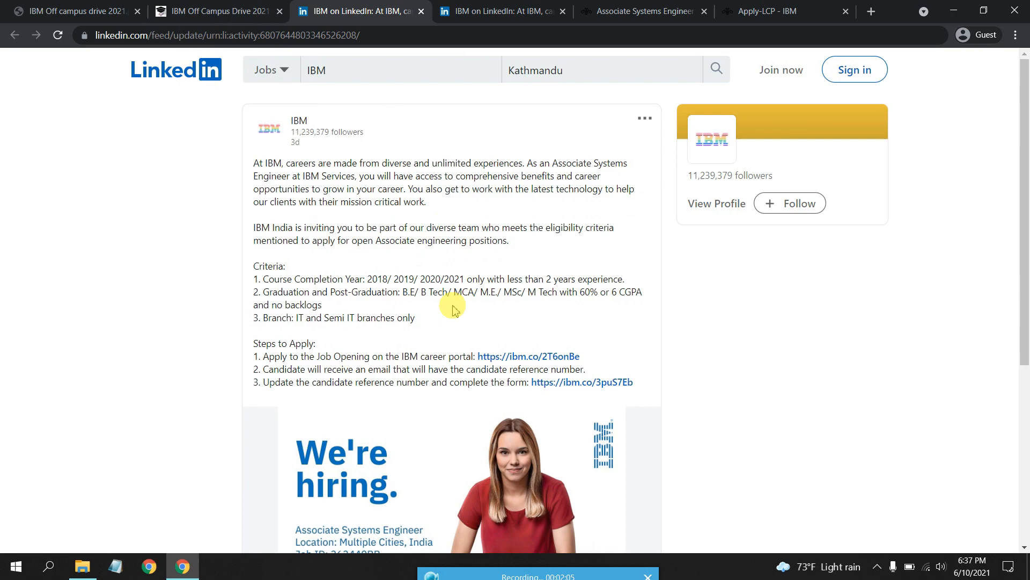
pyautogui.moveTo(301, 158)
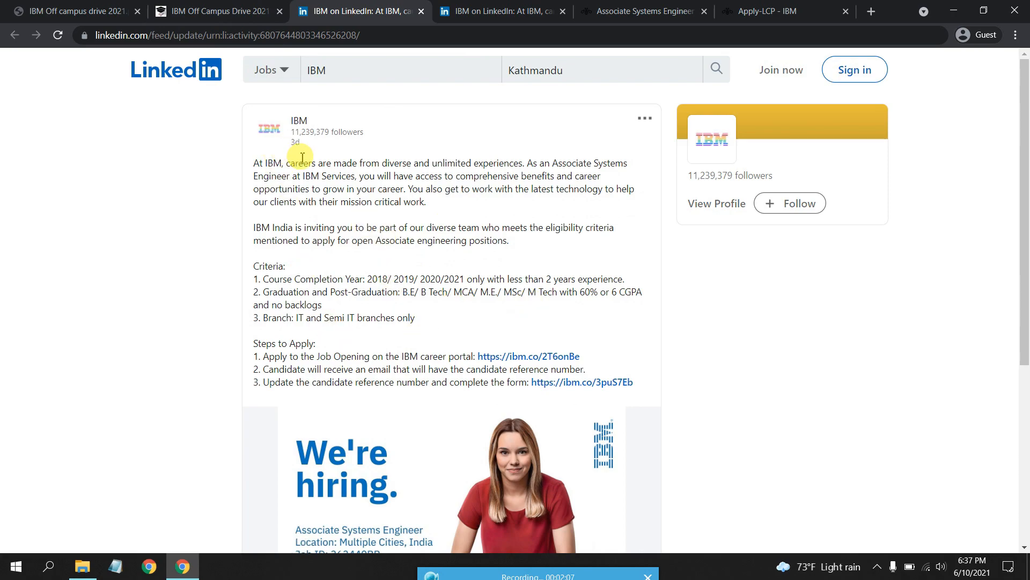
pyautogui.moveTo(209, 91)
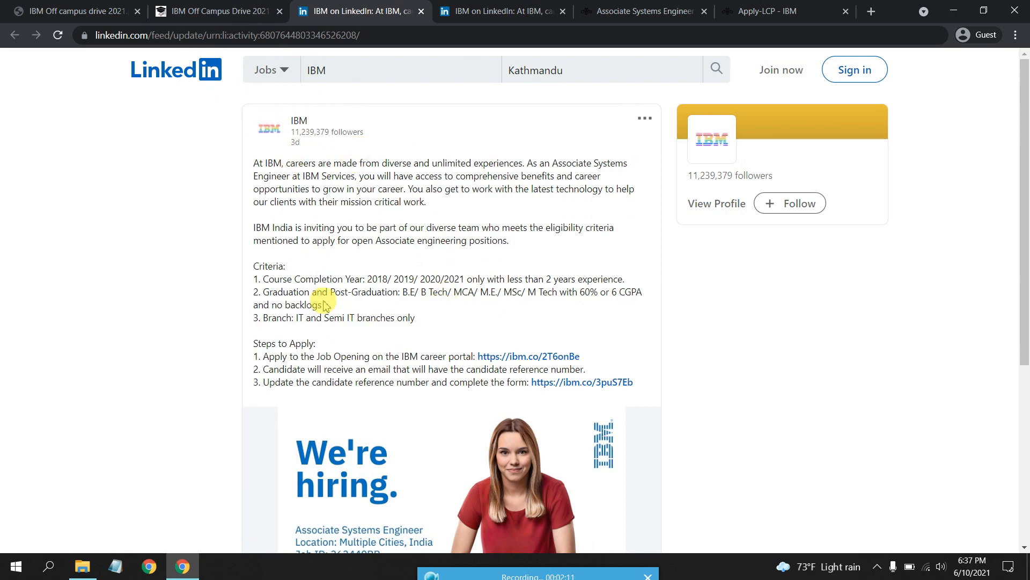
pyautogui.moveTo(255, 266)
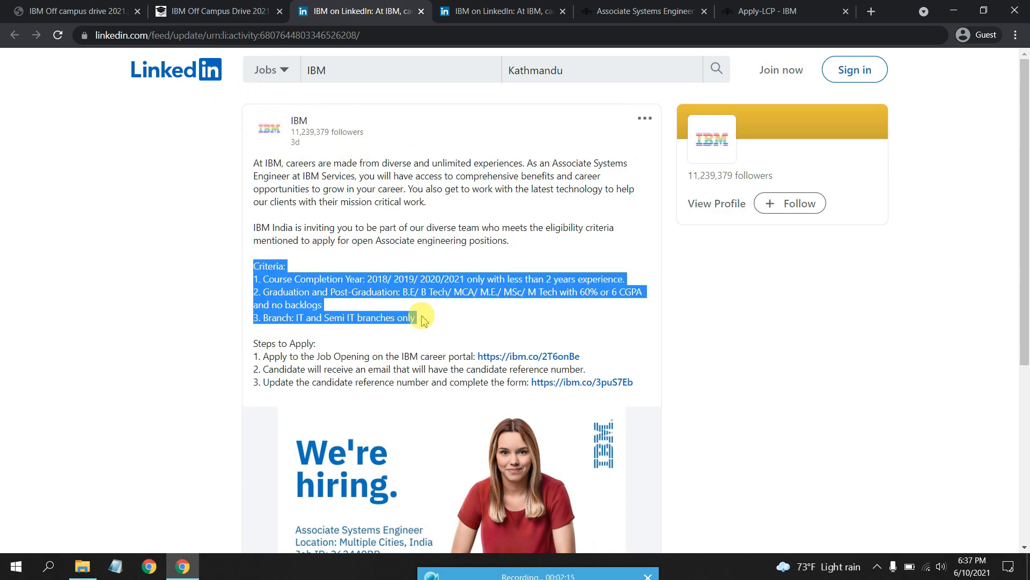
pyautogui.scroll(-3)
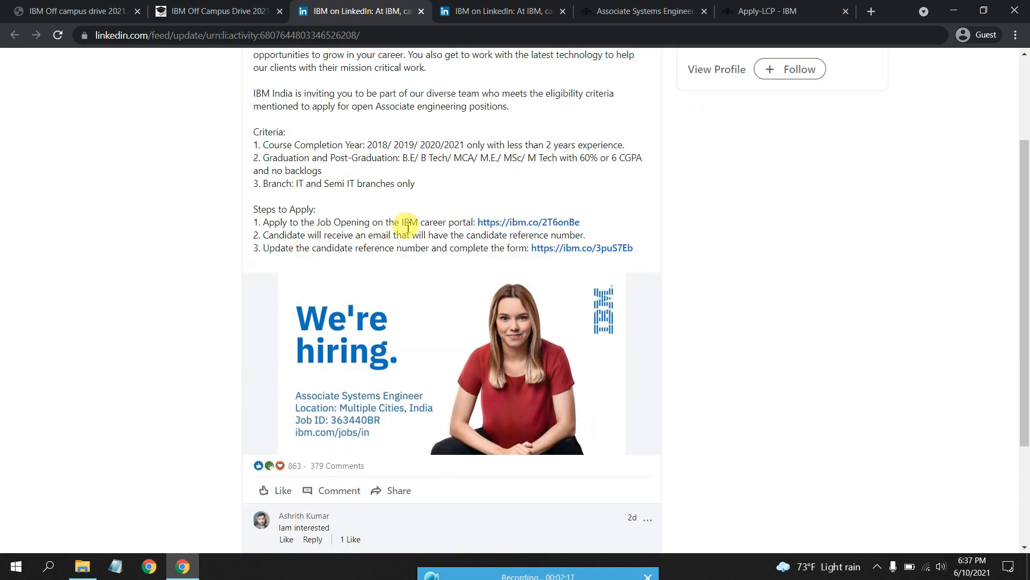
pyautogui.moveTo(532, 228)
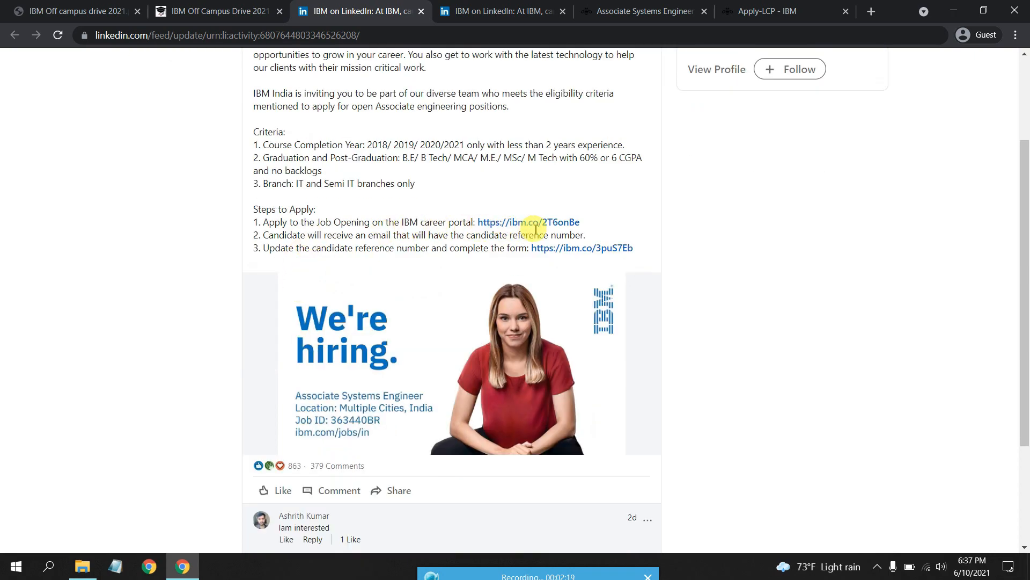
pyautogui.click(528, 222)
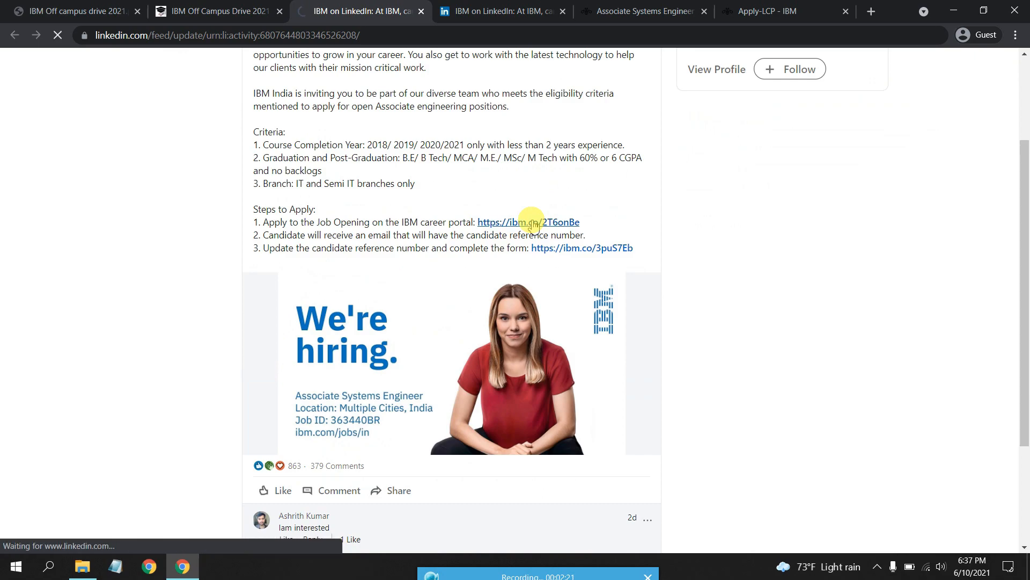
pyautogui.moveTo(565, 197)
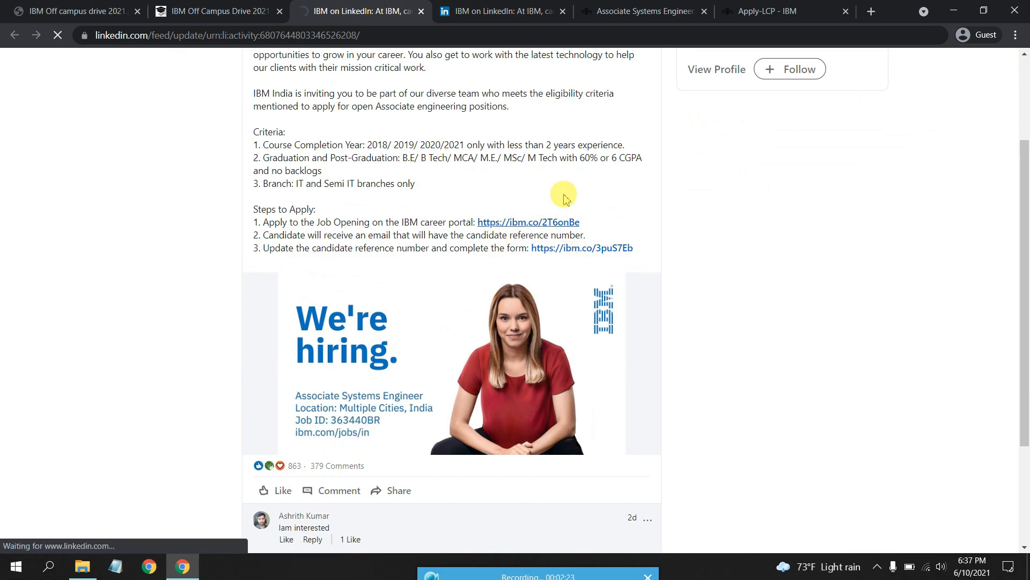
pyautogui.click(527, 222)
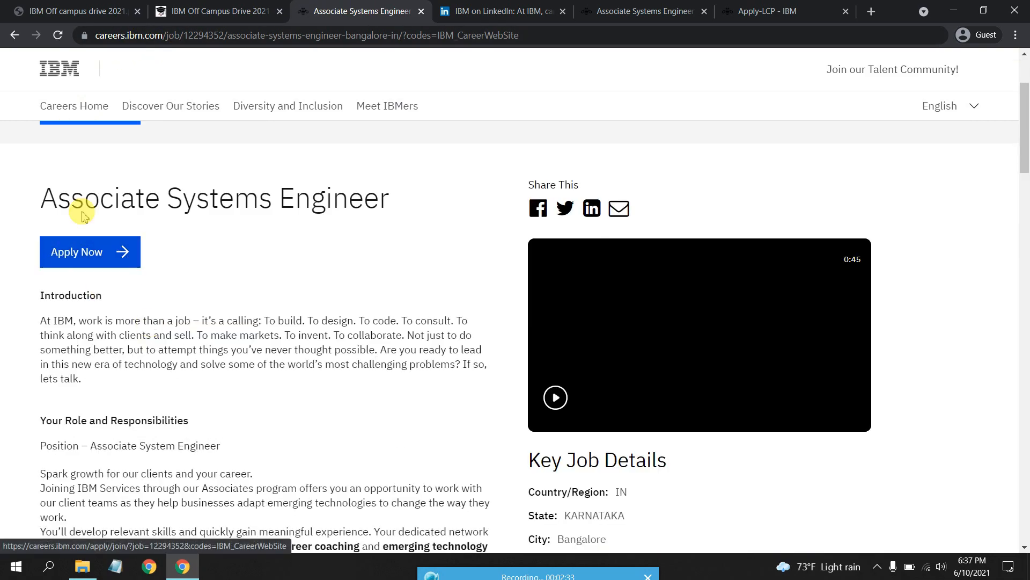
pyautogui.moveTo(109, 259)
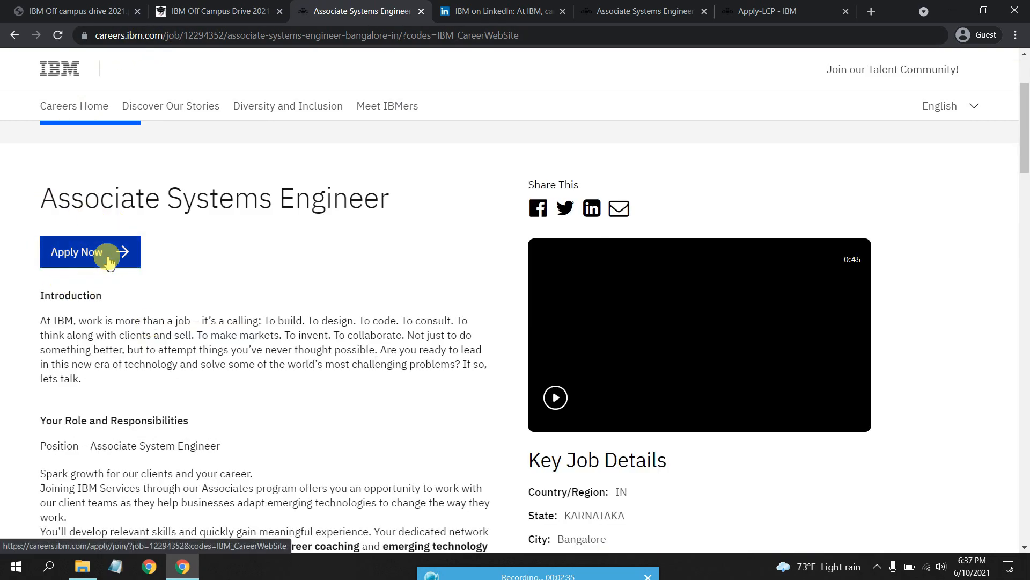
# Choose Apply Now and skip the Talent Community form with 'No thanks, continue to apply'
pyautogui.click(91, 252)
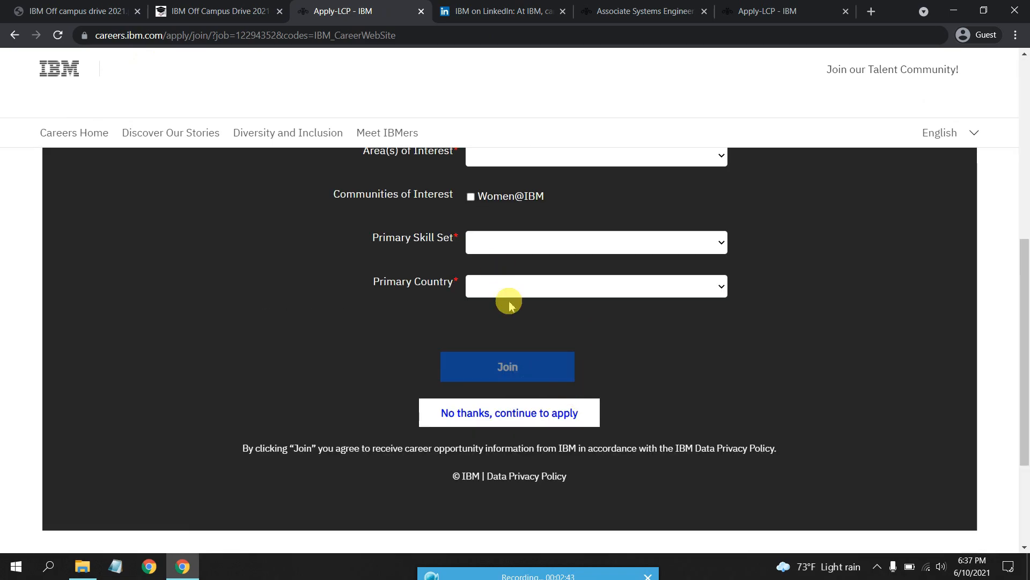
pyautogui.scroll(3)
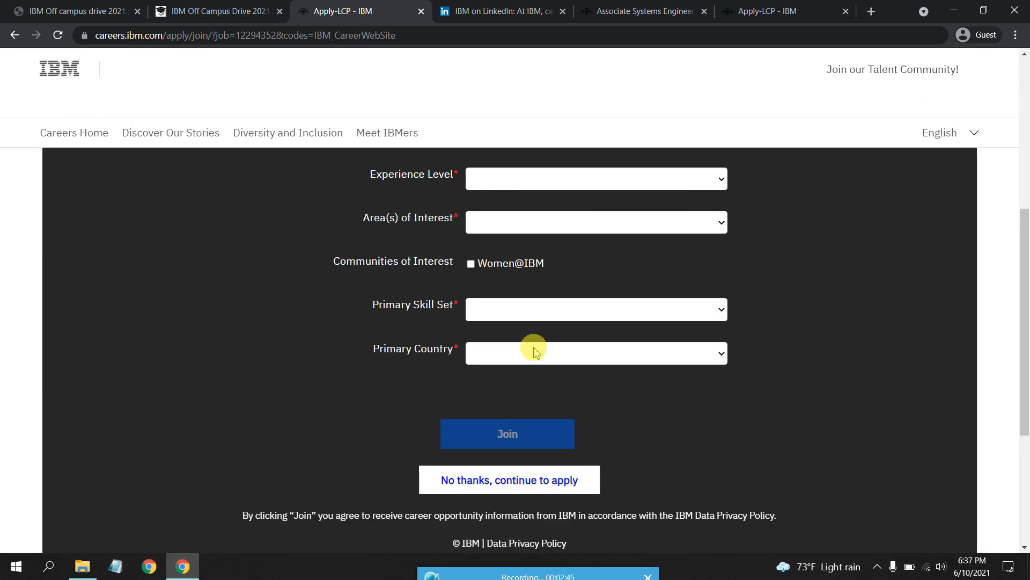
pyautogui.scroll(-3)
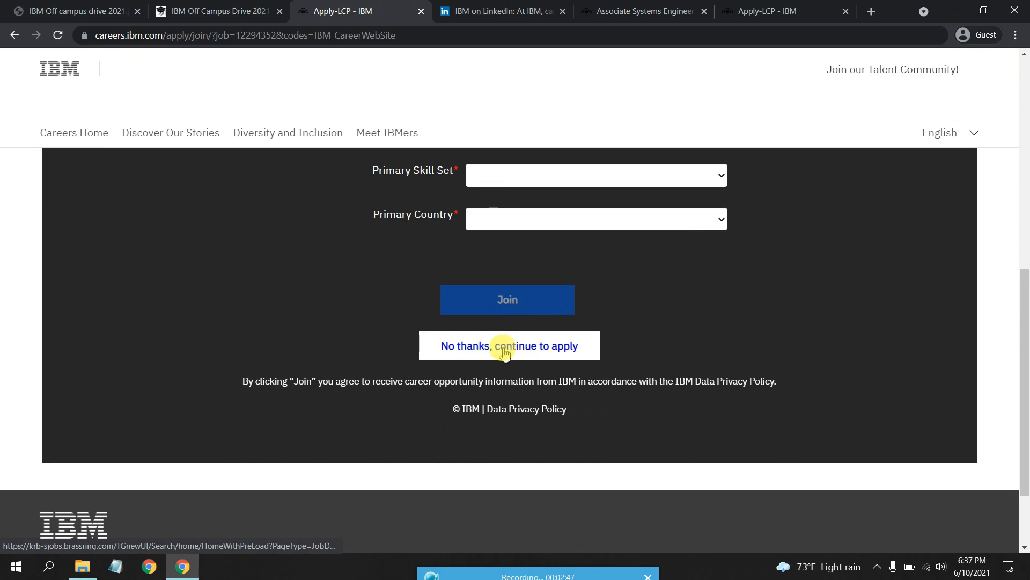
pyautogui.click(509, 345)
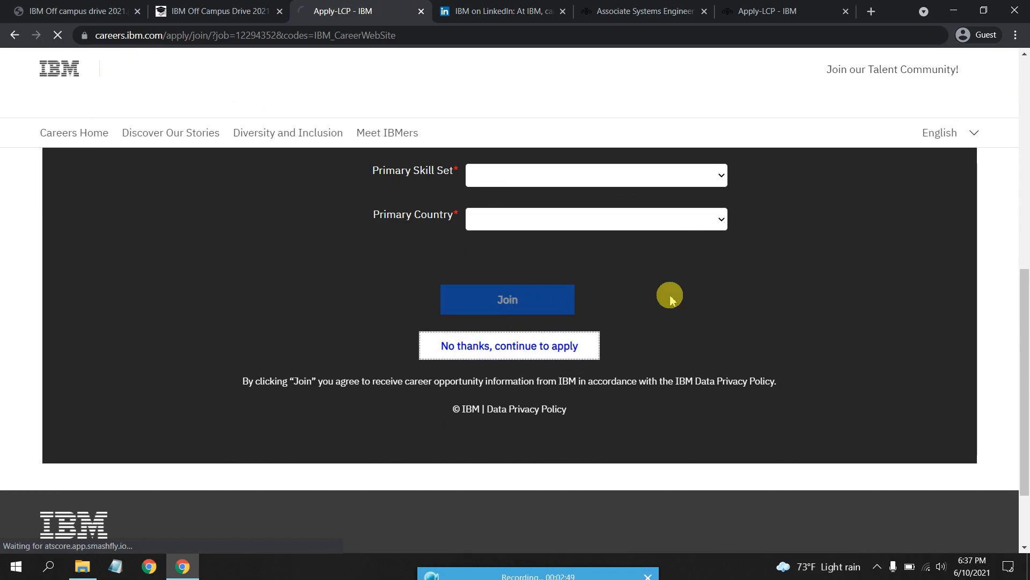
# Scroll to the bottom of the BrassRing job details and choose 'Apply to job(s)'
pyautogui.click(508, 345)
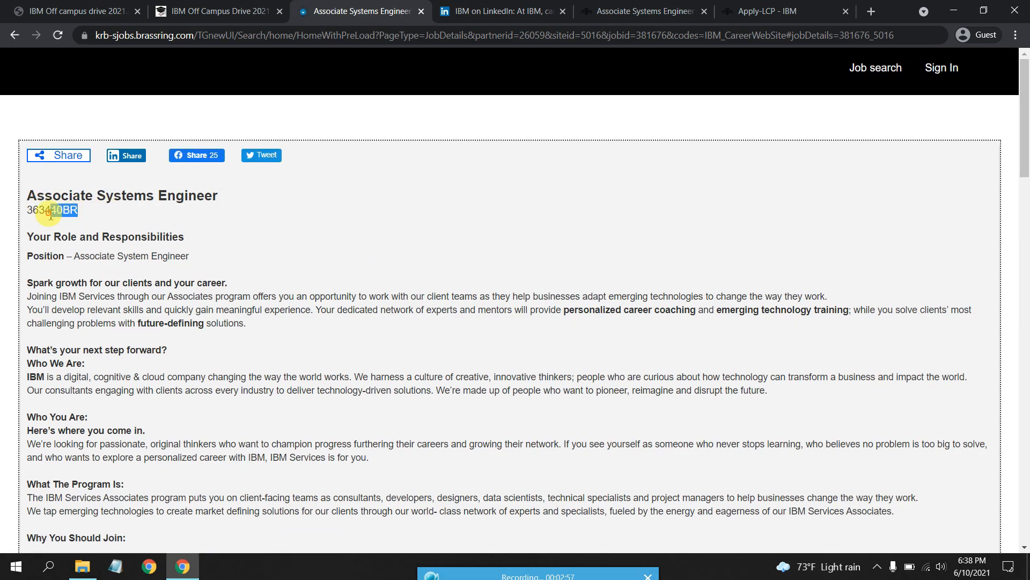
pyautogui.scroll(-3)
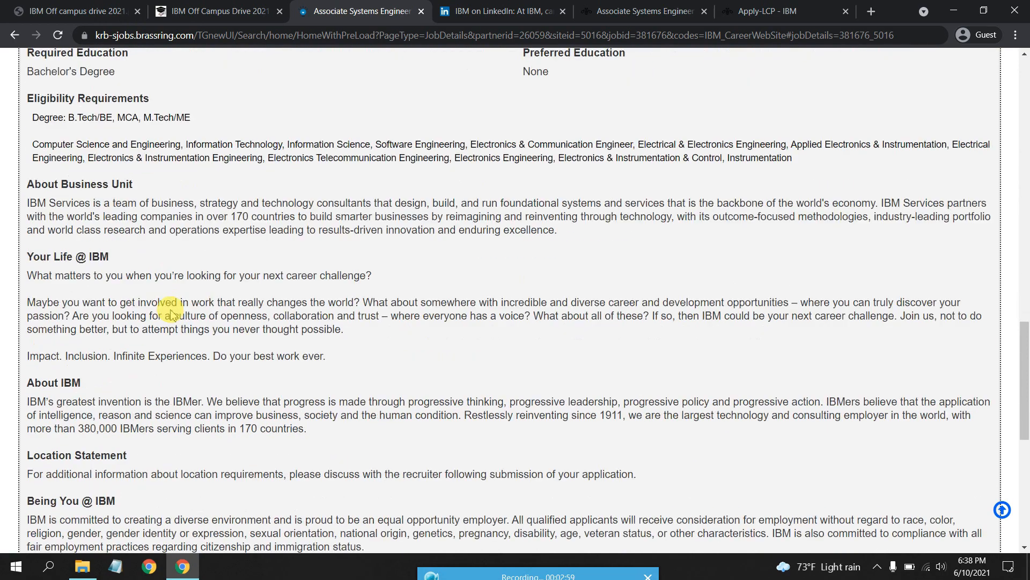
pyautogui.scroll(-3)
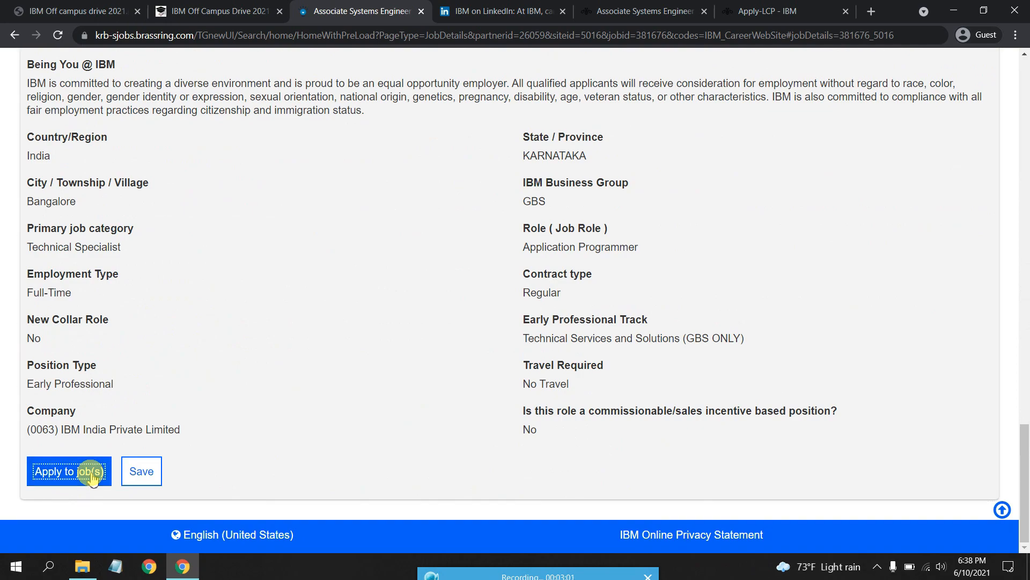
pyautogui.click(69, 471)
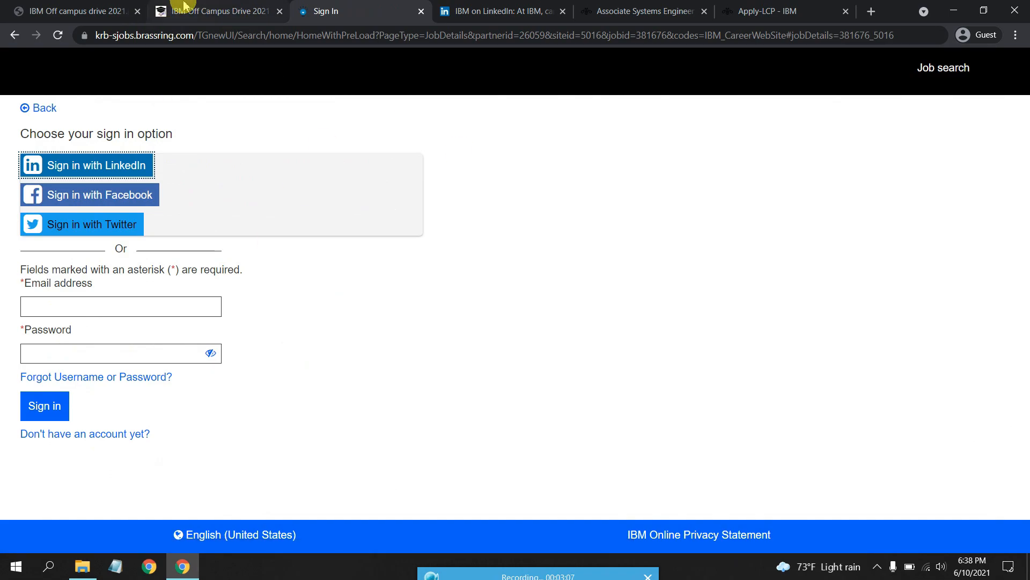
# Switch back to the technojobindia article tab at its How to Apply steps
pyautogui.click(216, 11)
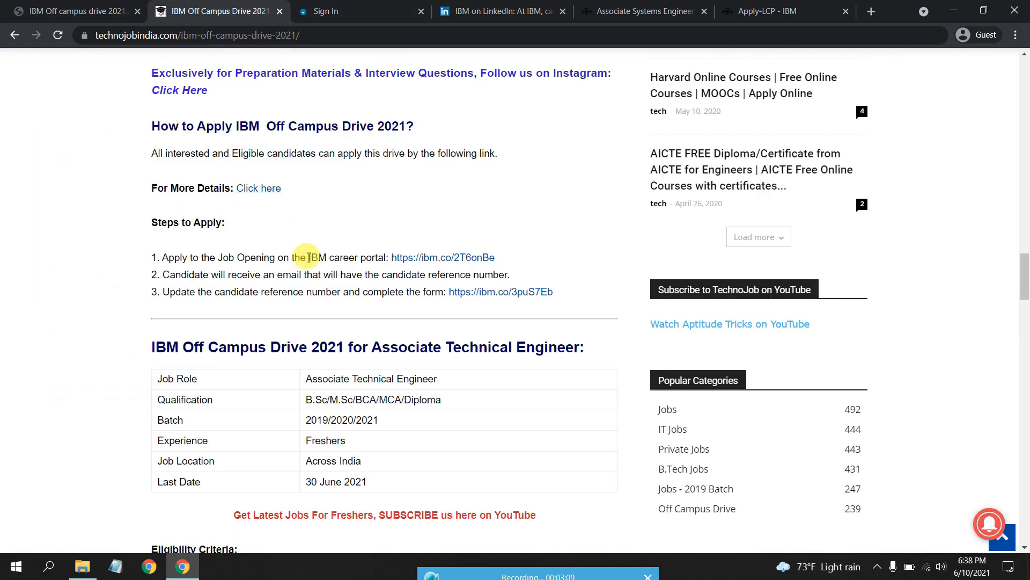
pyautogui.moveTo(397, 219)
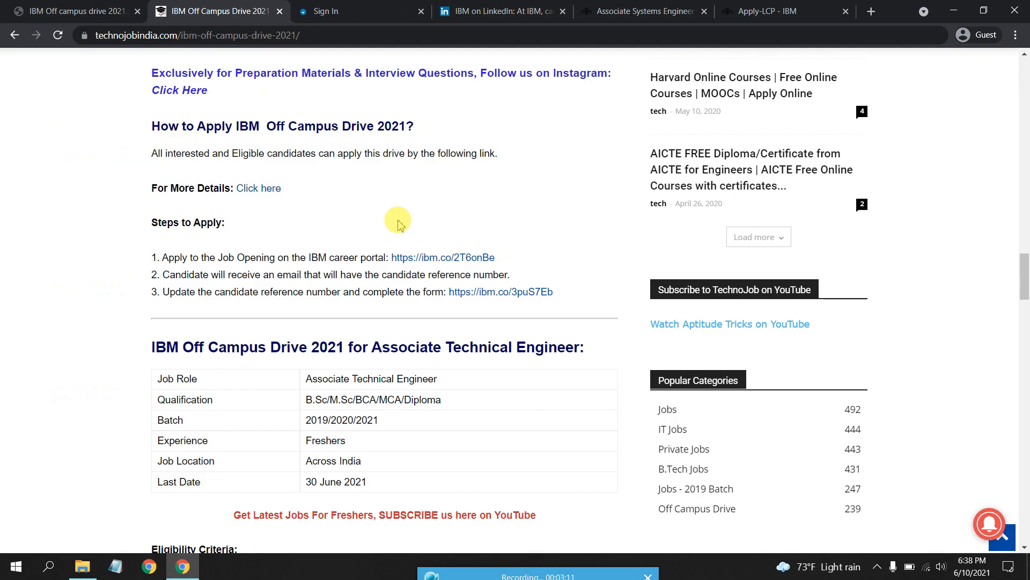
pyautogui.moveTo(399, 200)
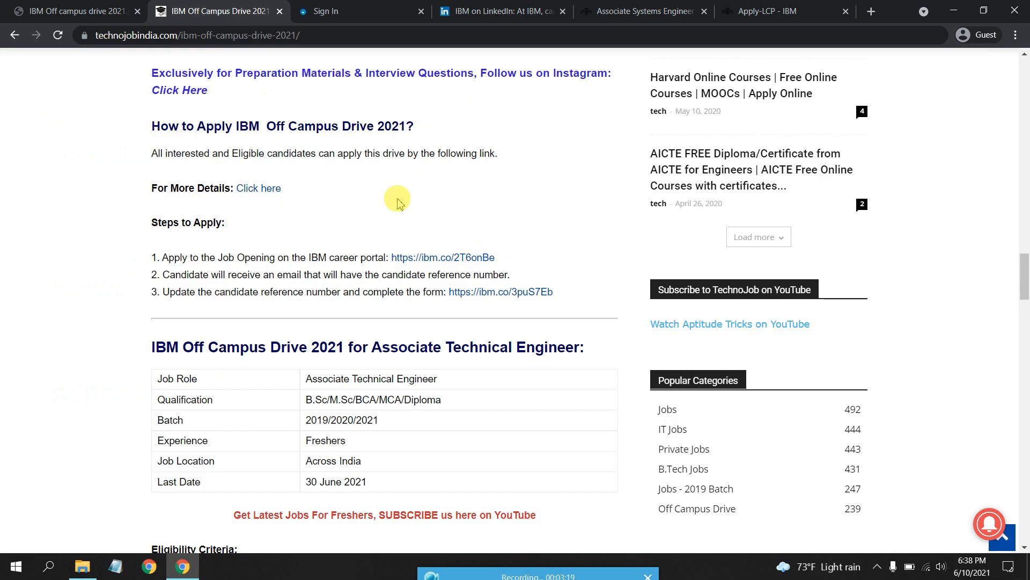
pyautogui.moveTo(470, 295)
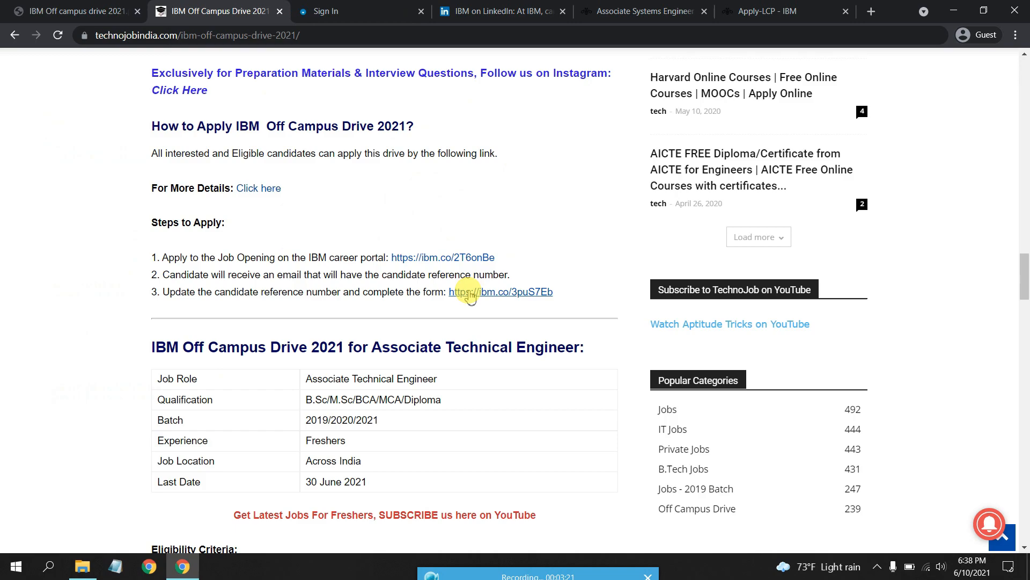
# Follow the ibm.co/3puS7Eb link and switch to the new Yello IBM event tab
pyautogui.click(501, 291)
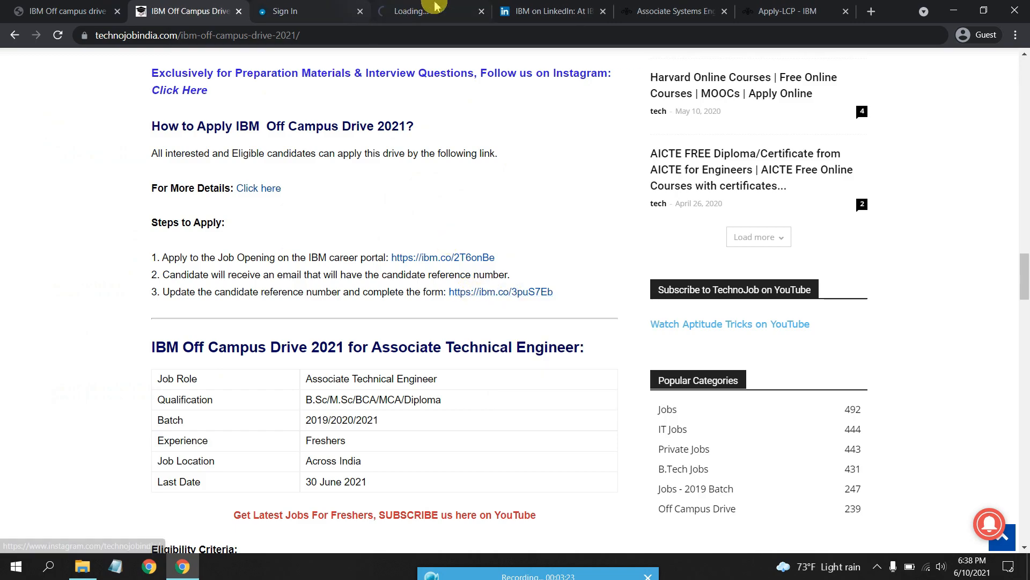
pyautogui.click(283, 11)
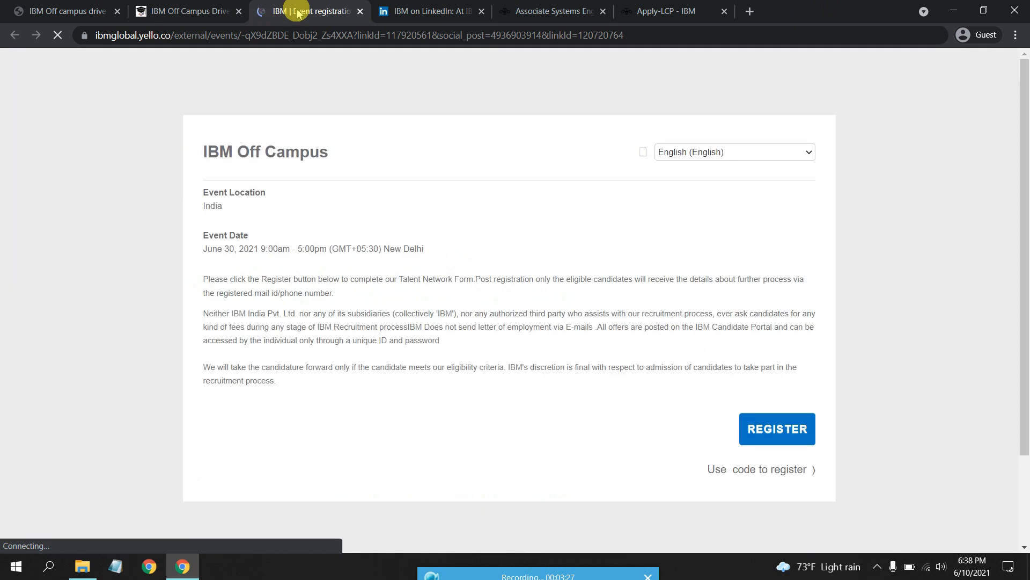
pyautogui.click(210, 11)
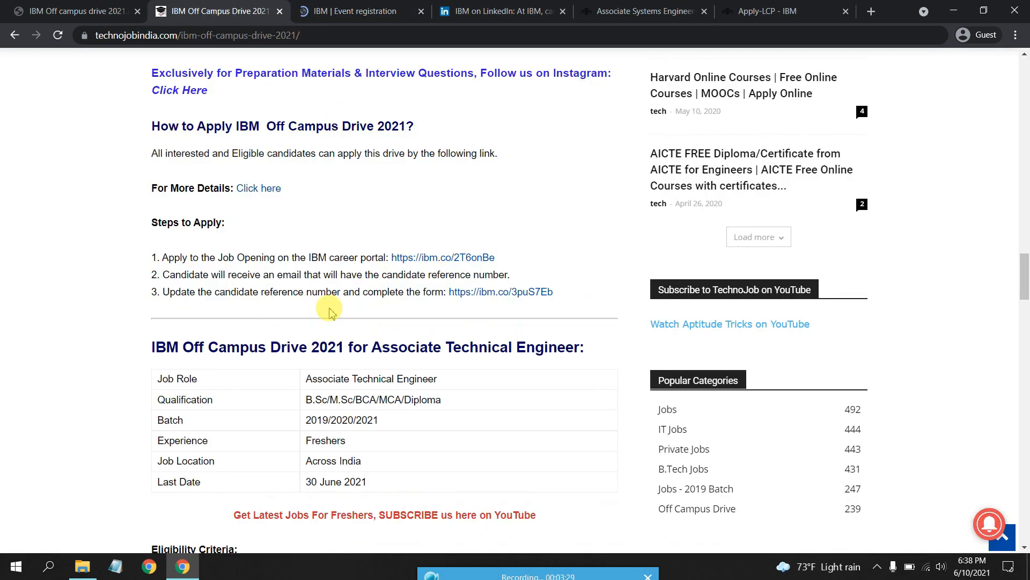
pyautogui.moveTo(421, 321)
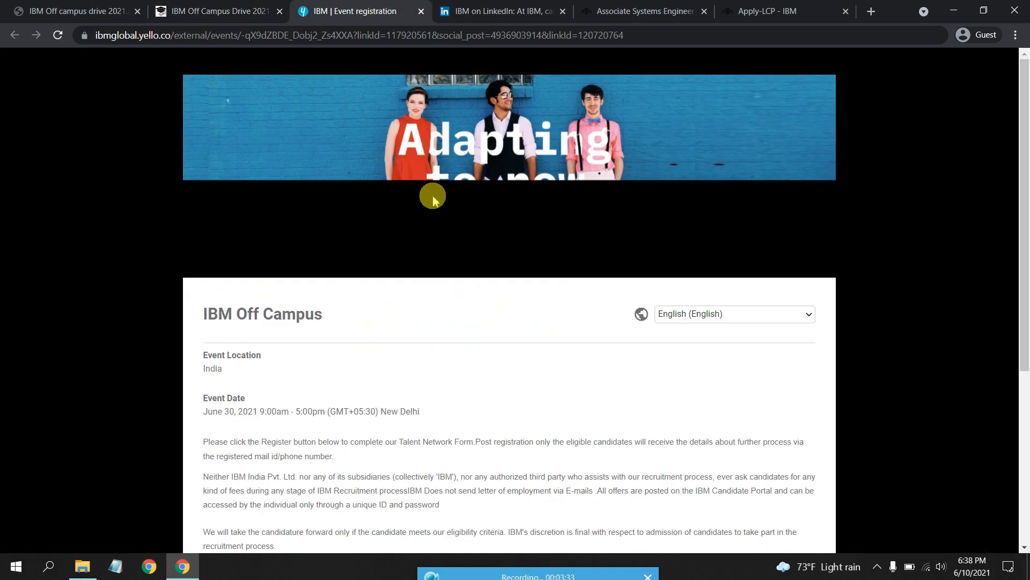
pyautogui.scroll(-3)
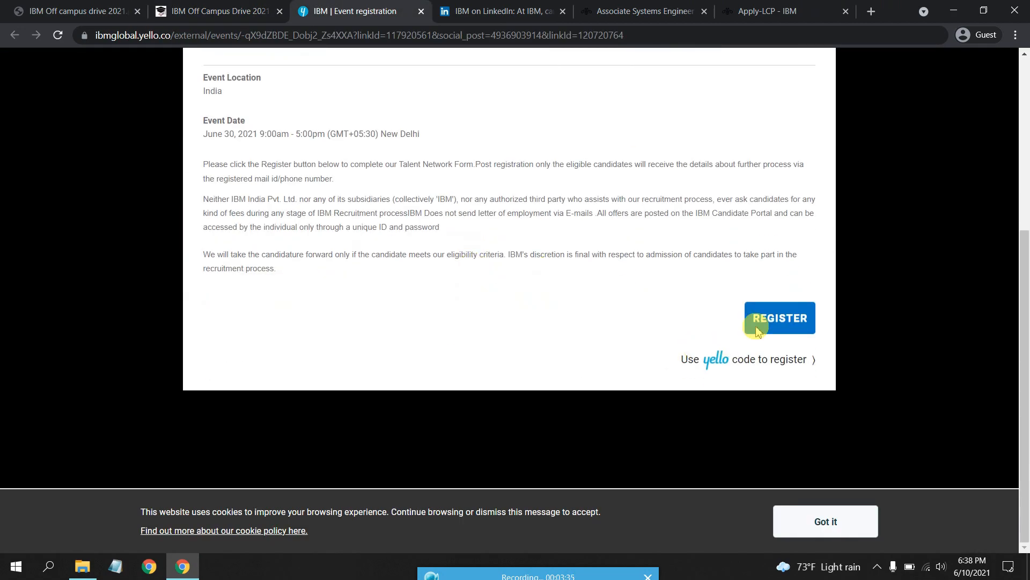
# Start registering and scroll the sign-up form past the Candidate Reference Number field to Submit
pyautogui.click(779, 317)
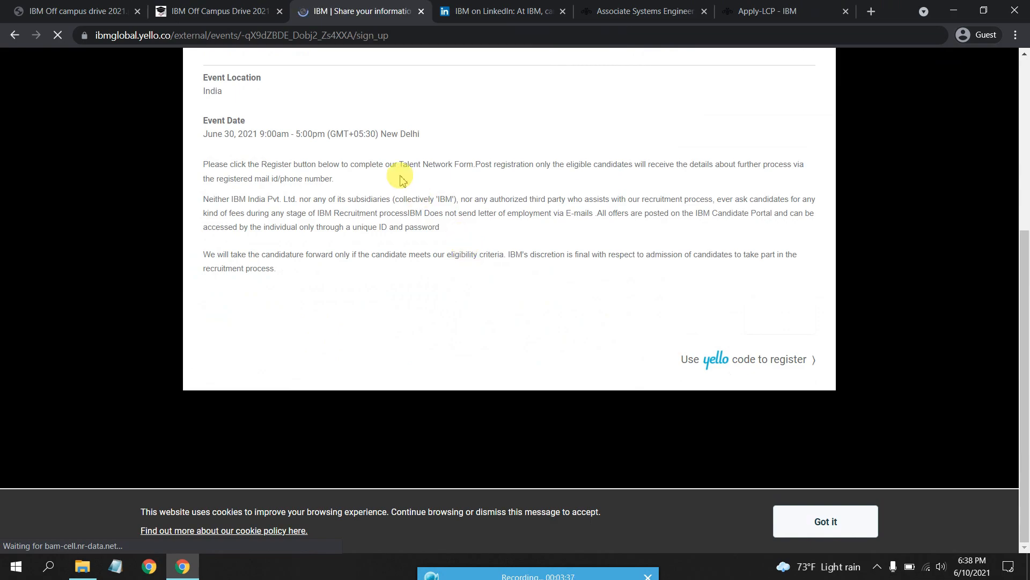
pyautogui.scroll(3)
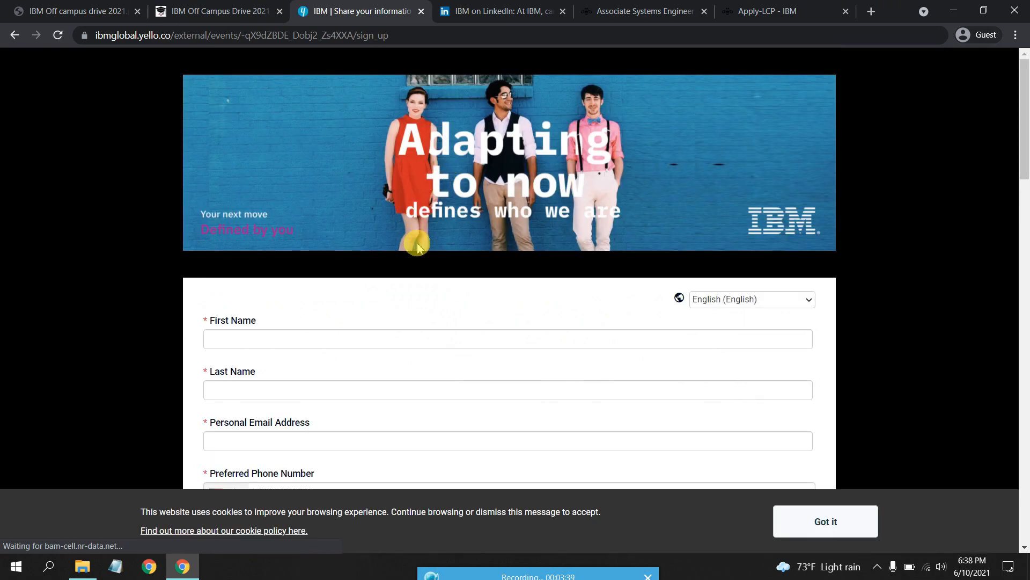
pyautogui.scroll(-3)
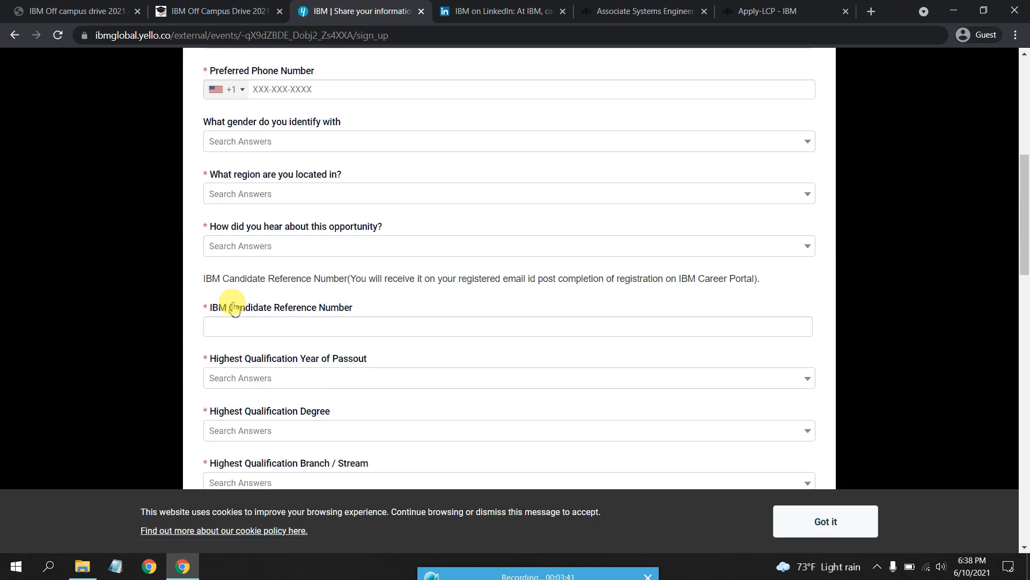
pyautogui.doubleClick(219, 307)
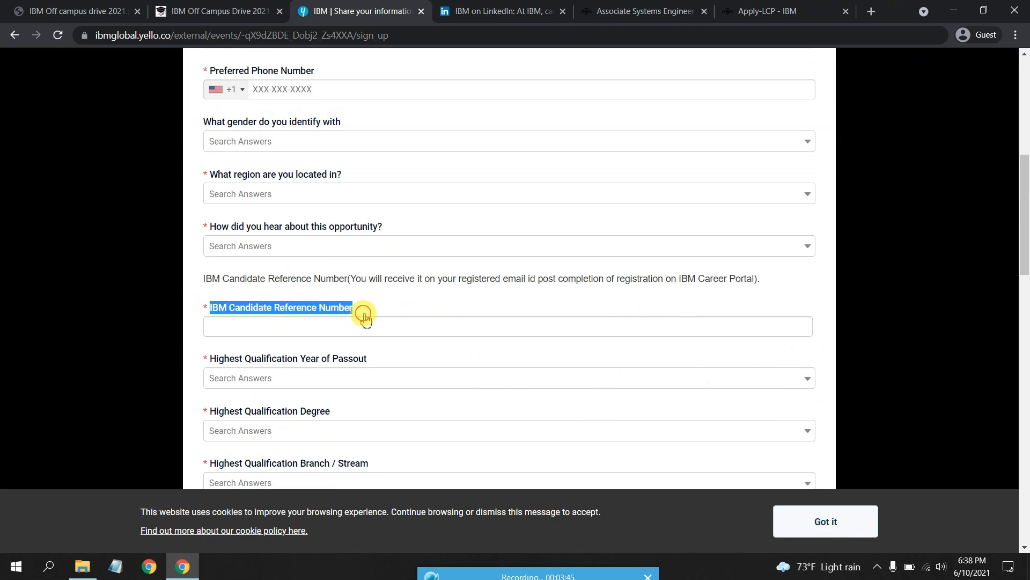
pyautogui.scroll(-3)
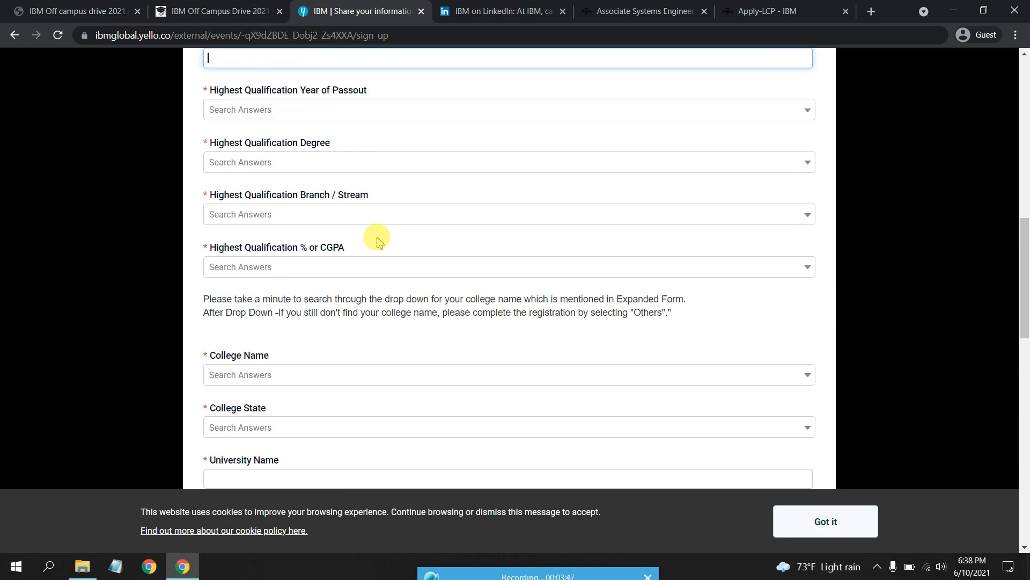
pyautogui.scroll(-3)
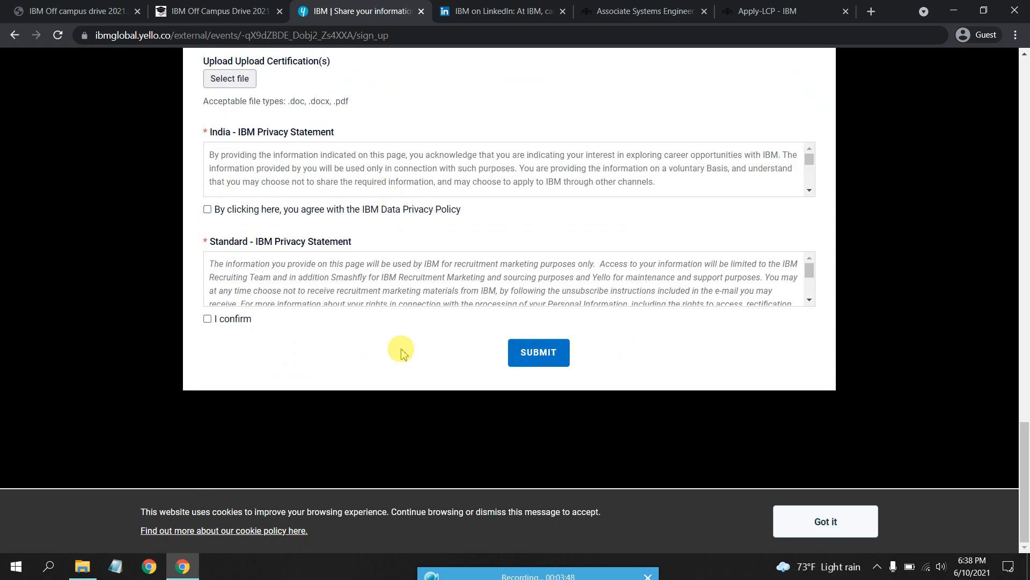
pyautogui.moveTo(200, 5)
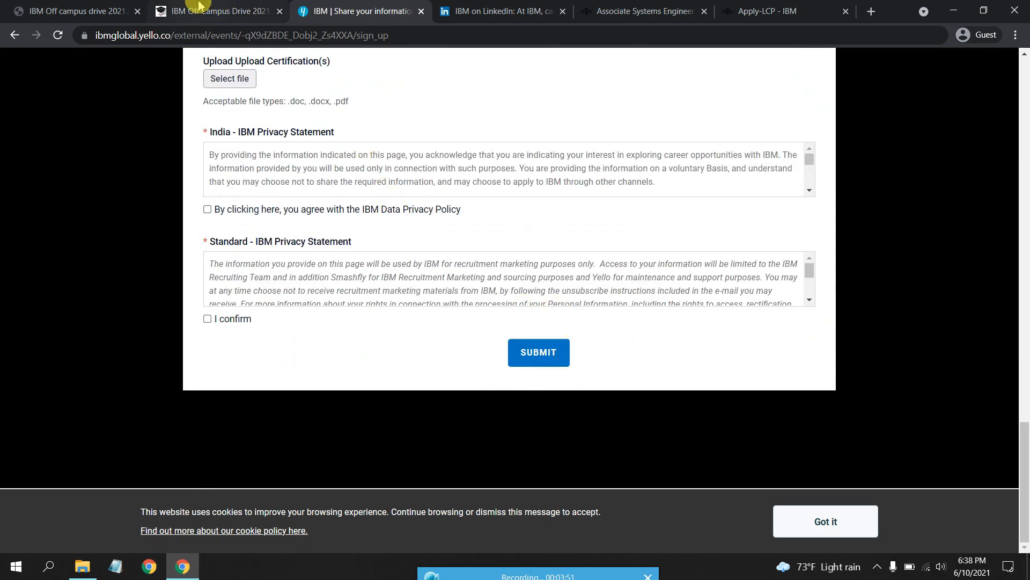
# Back on the technojobindia tab, scroll through eligibility and skills down to the registration links
pyautogui.click(217, 11)
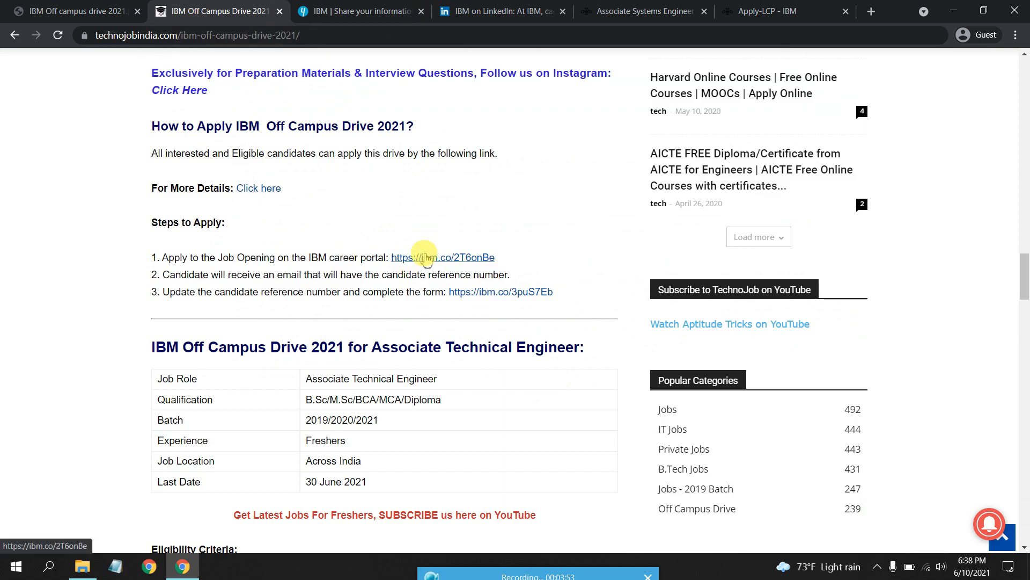
pyautogui.moveTo(469, 283)
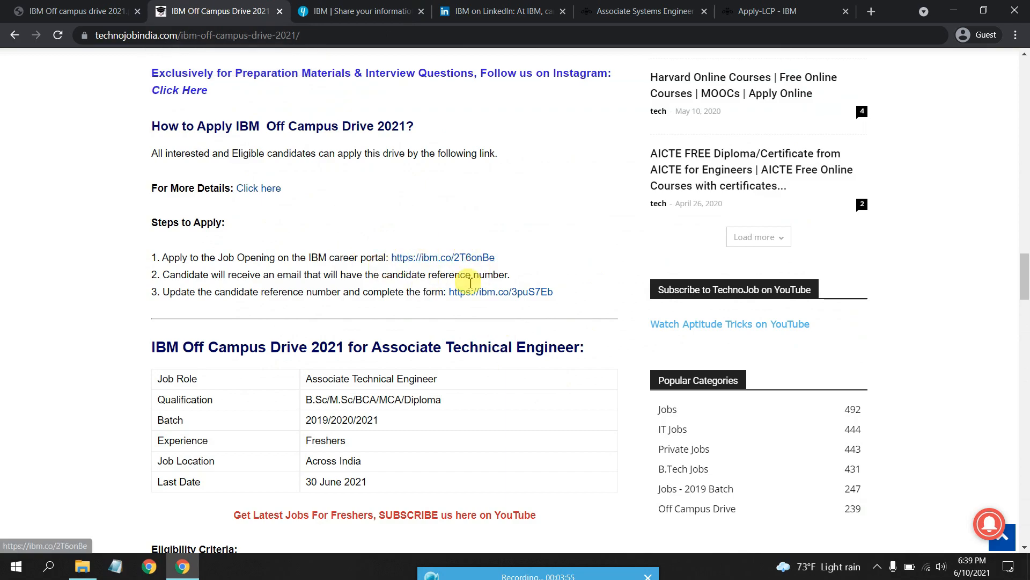
pyautogui.moveTo(384, 266)
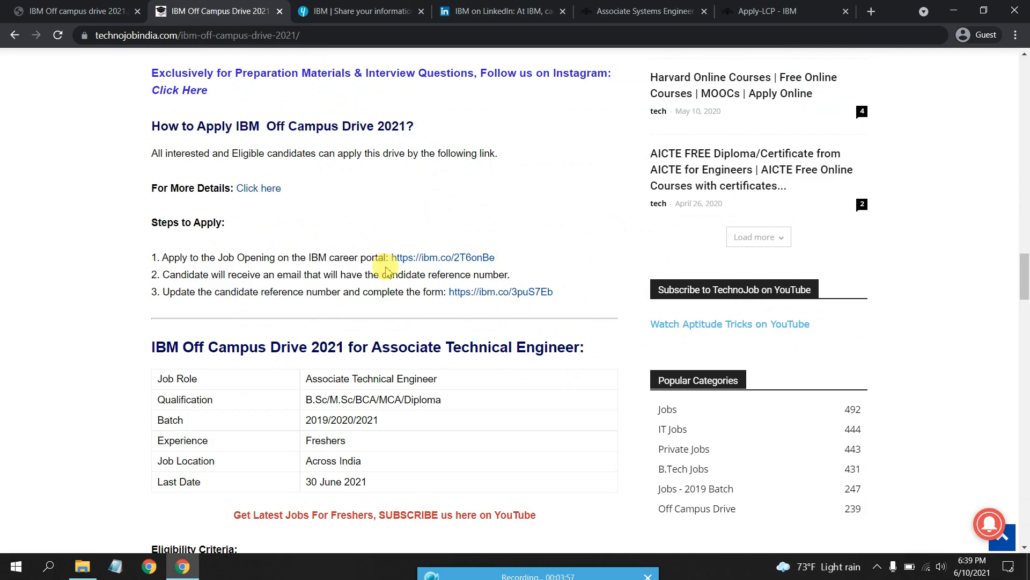
pyautogui.moveTo(413, 295)
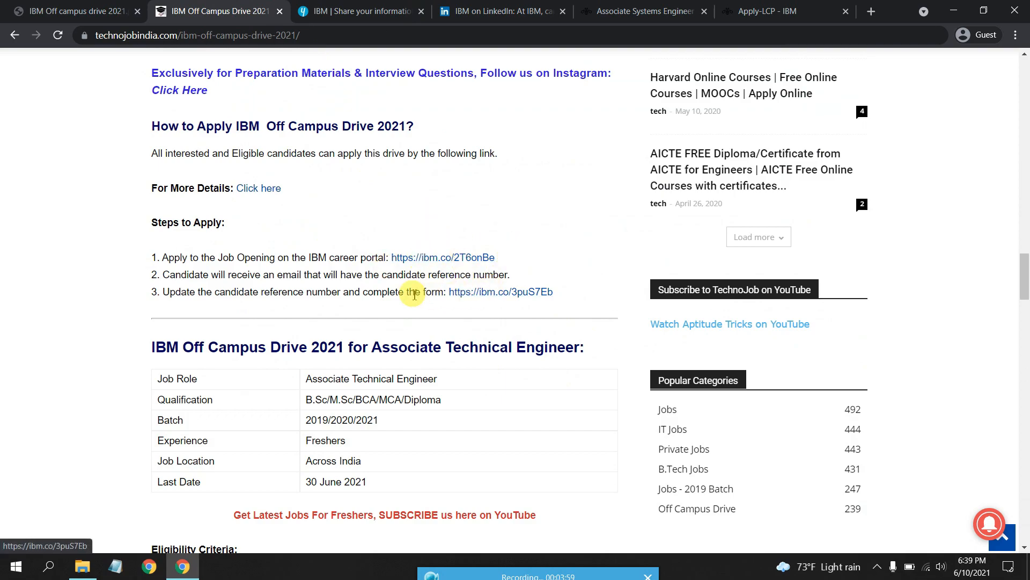
pyautogui.moveTo(442, 257)
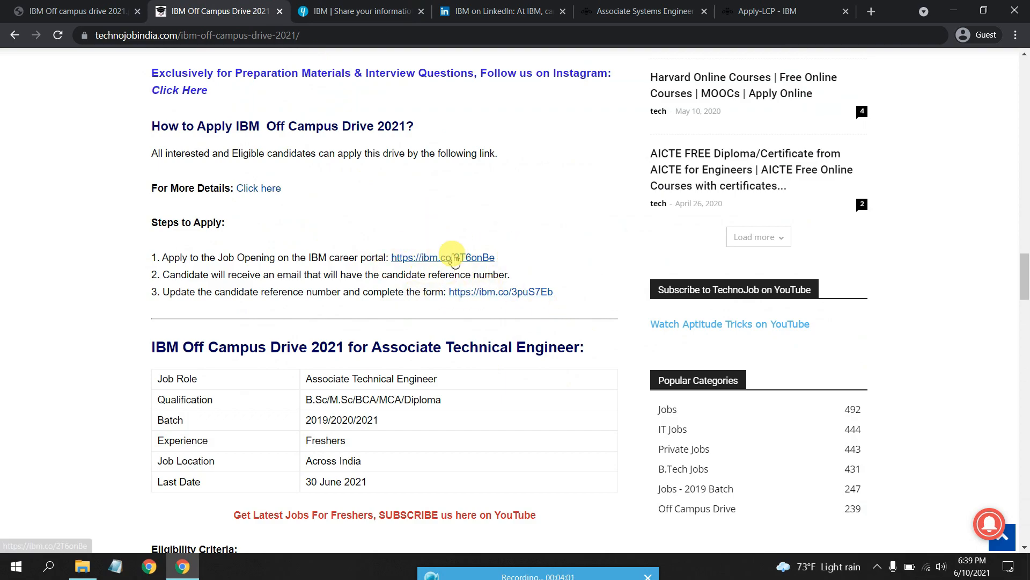
pyautogui.moveTo(366, 275)
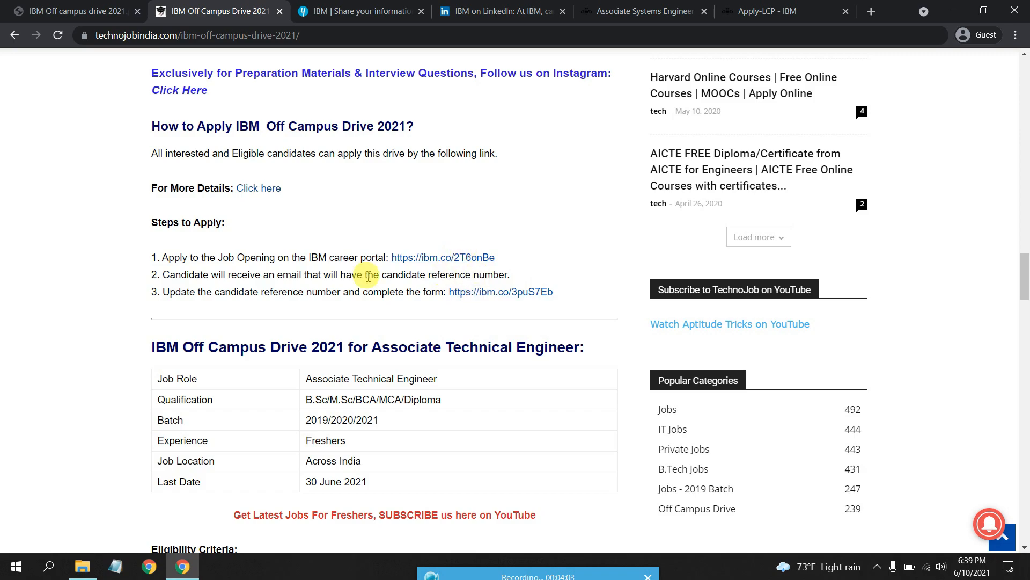
pyautogui.scroll(3)
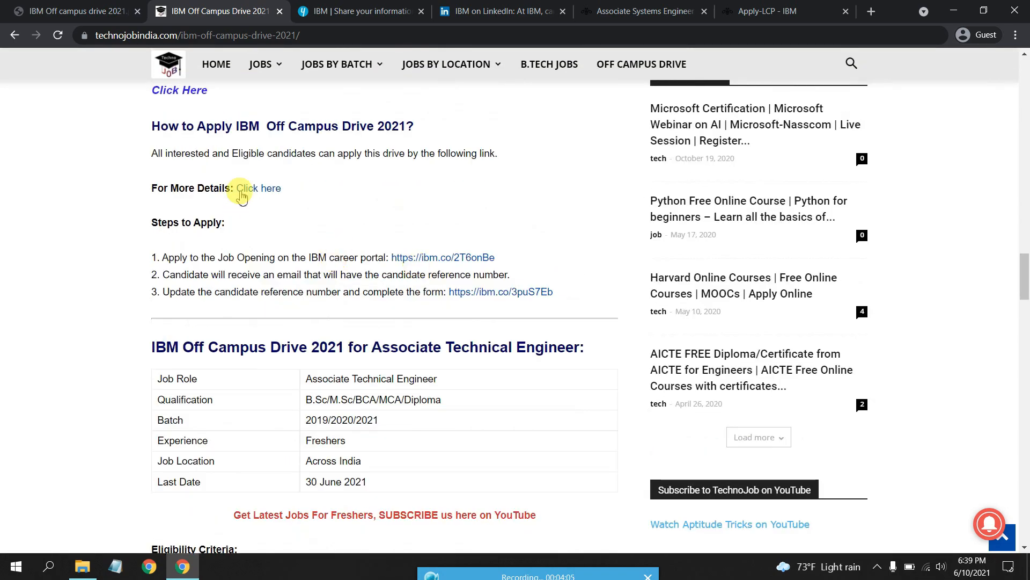
pyautogui.moveTo(257, 188)
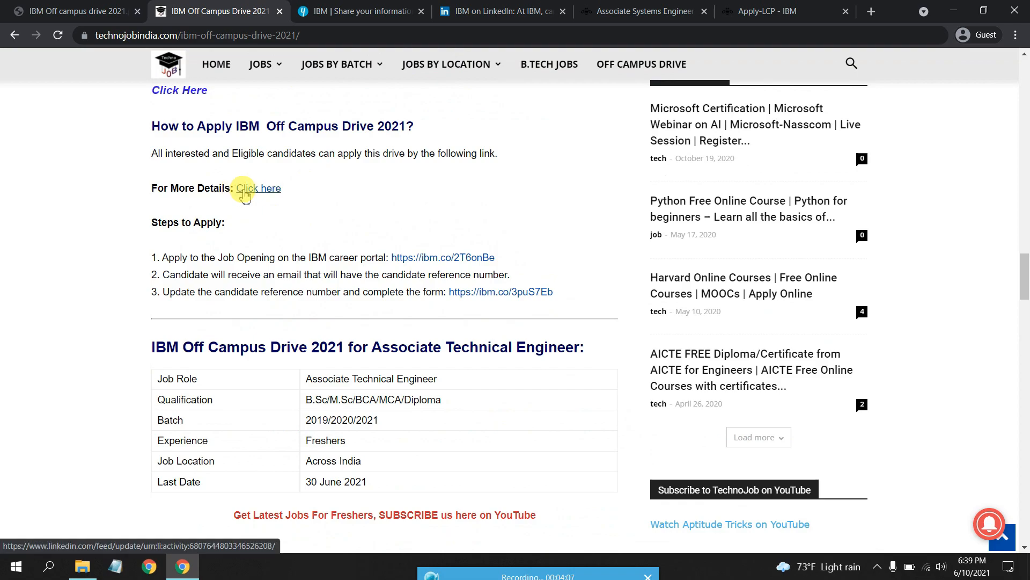
pyautogui.scroll(-3)
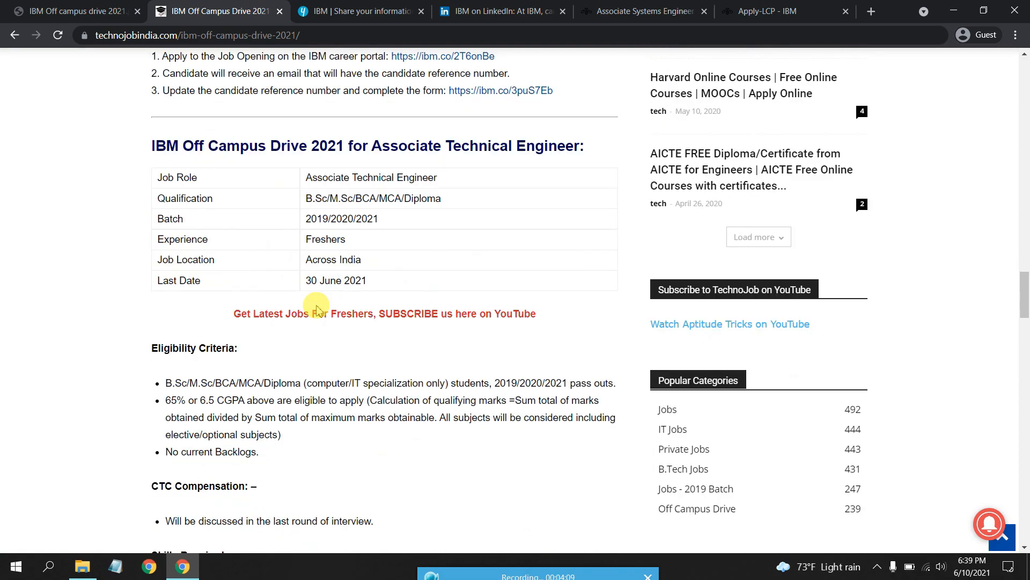
pyautogui.scroll(-3)
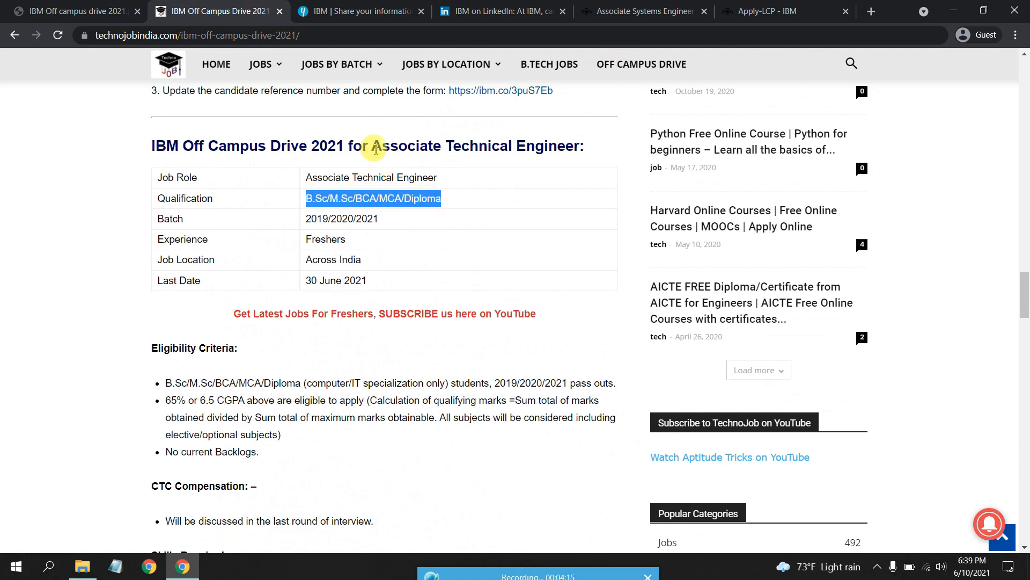
pyautogui.scroll(-3)
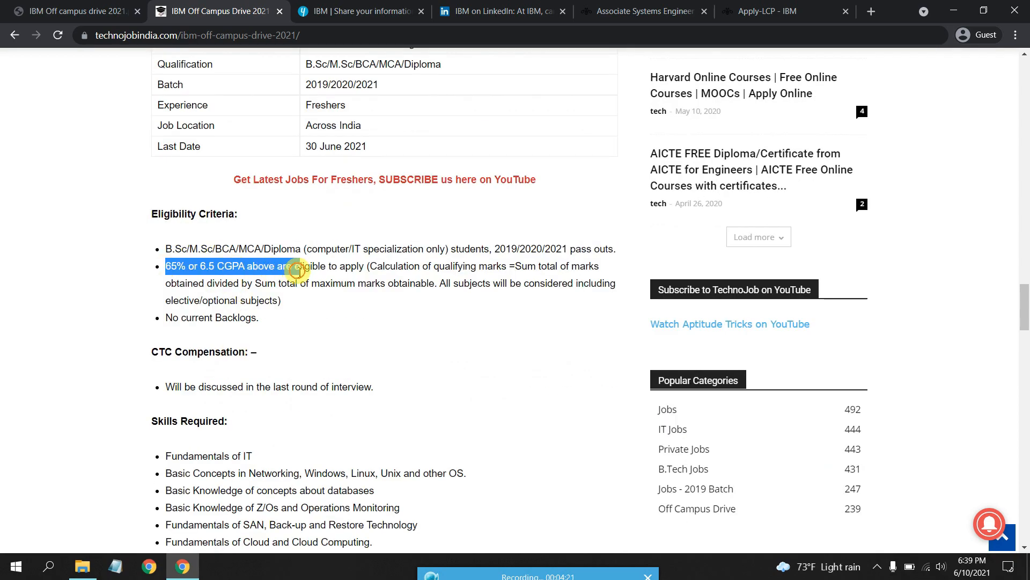
pyautogui.scroll(-3)
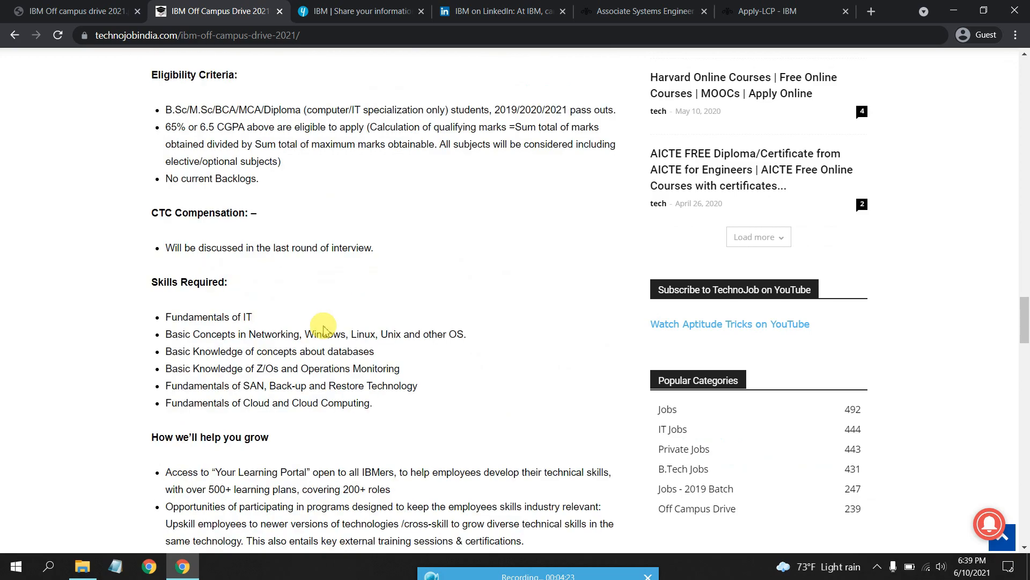
pyautogui.scroll(-3)
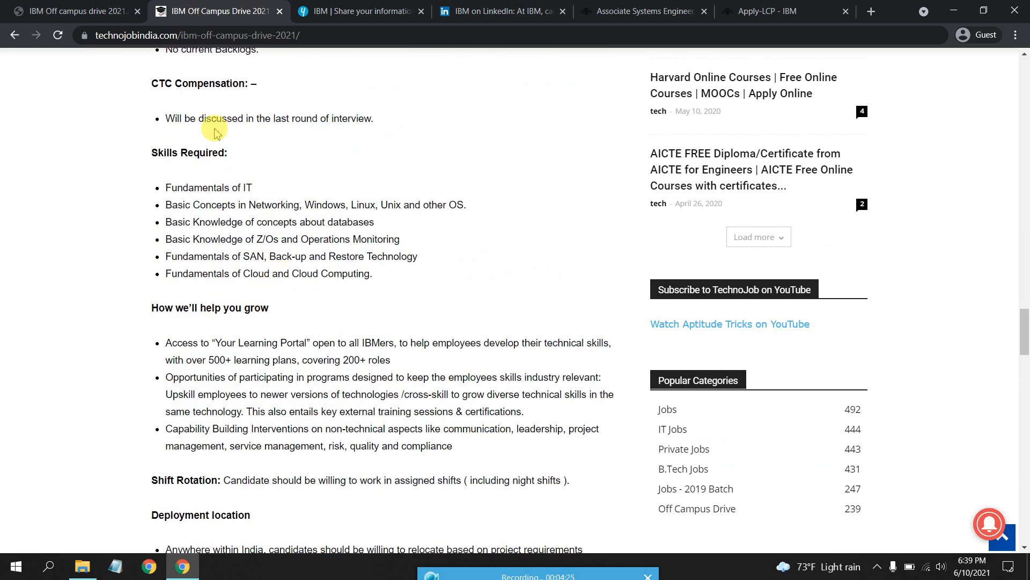
pyautogui.moveTo(322, 123)
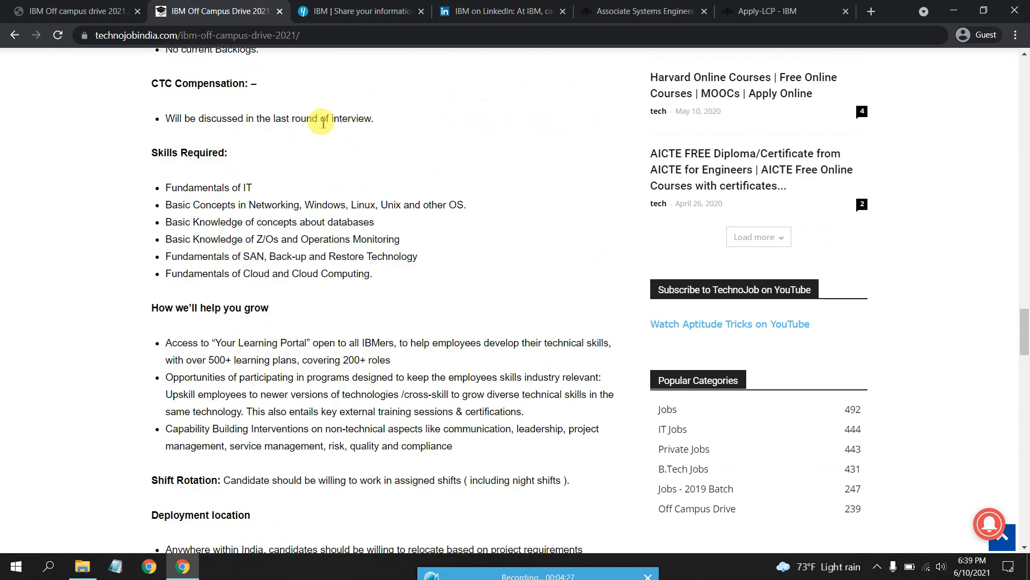
pyautogui.scroll(-3)
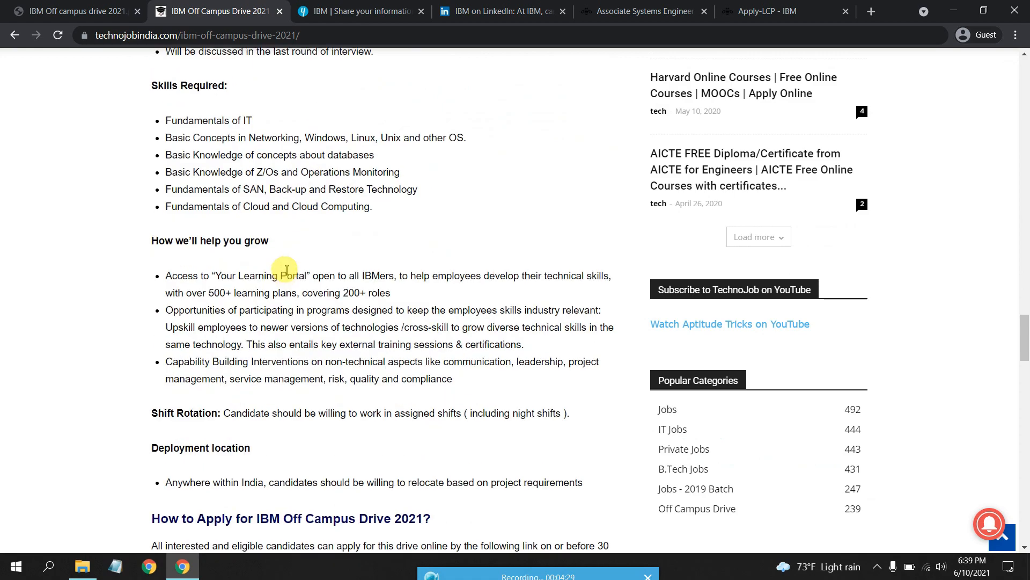
pyautogui.moveTo(322, 357)
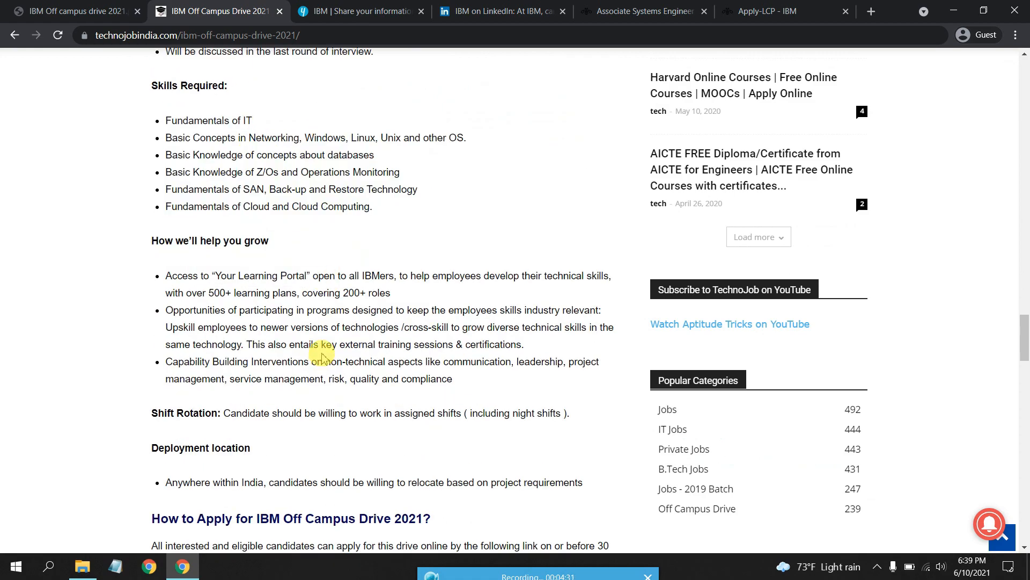
pyautogui.scroll(-3)
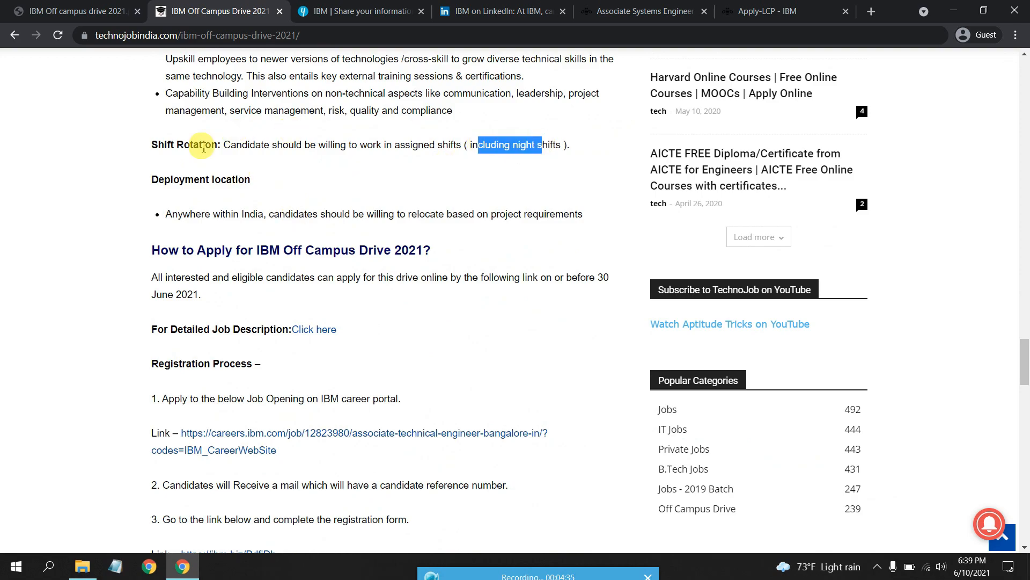
pyautogui.scroll(-3)
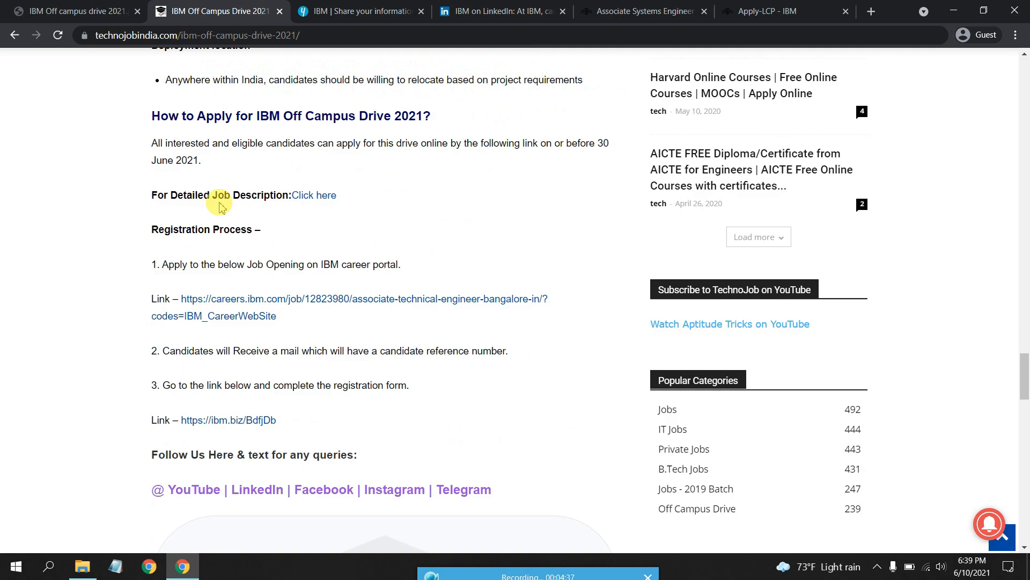
pyautogui.moveTo(314, 195)
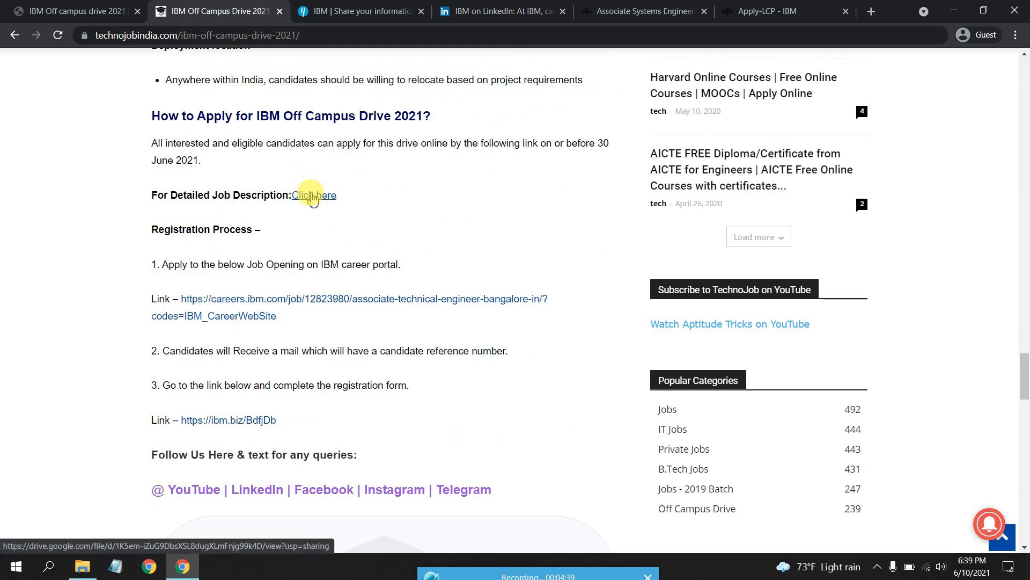
# Open the detailed job description Drive PDF, then return to the technojobindia article
pyautogui.click(313, 195)
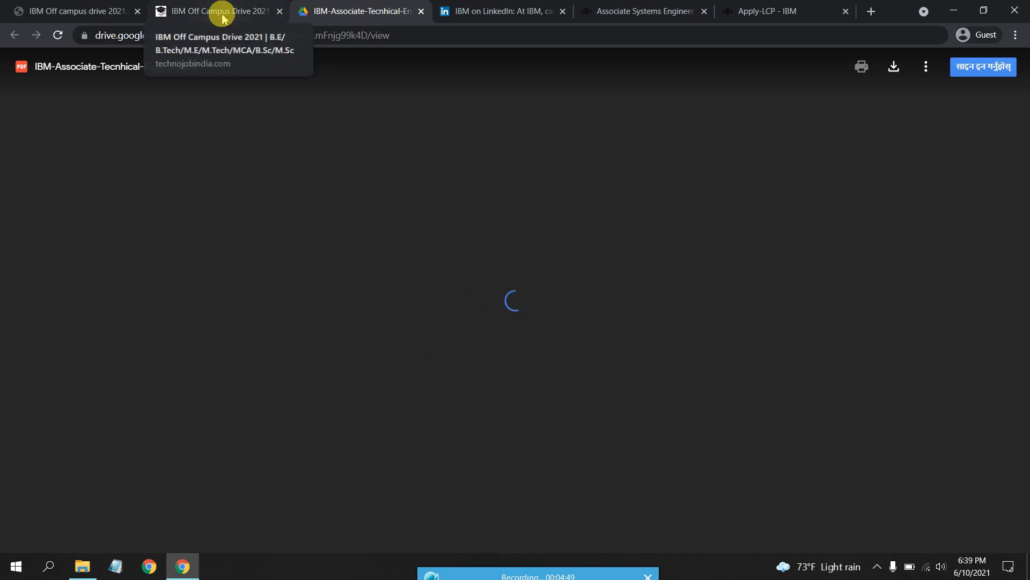
pyautogui.click(217, 11)
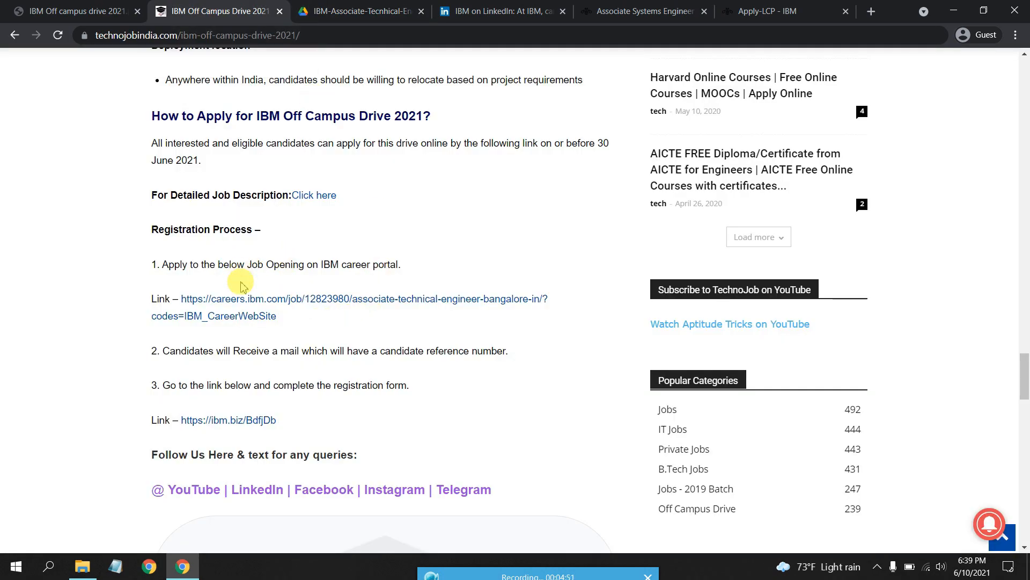
pyautogui.moveTo(266, 300)
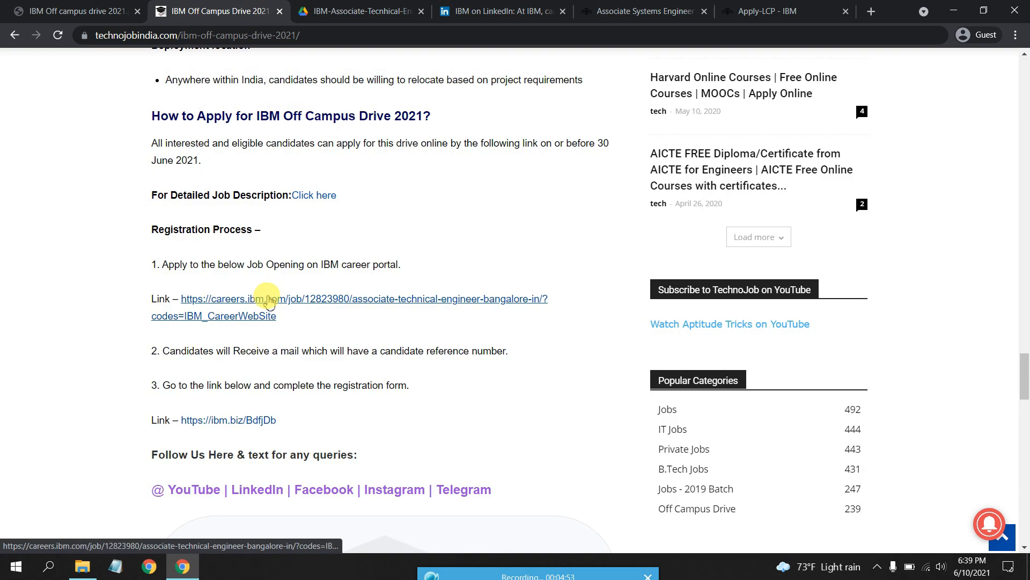
# Open the Associate – Technical Engineer posting and its Apply Now join page
pyautogui.click(256, 299)
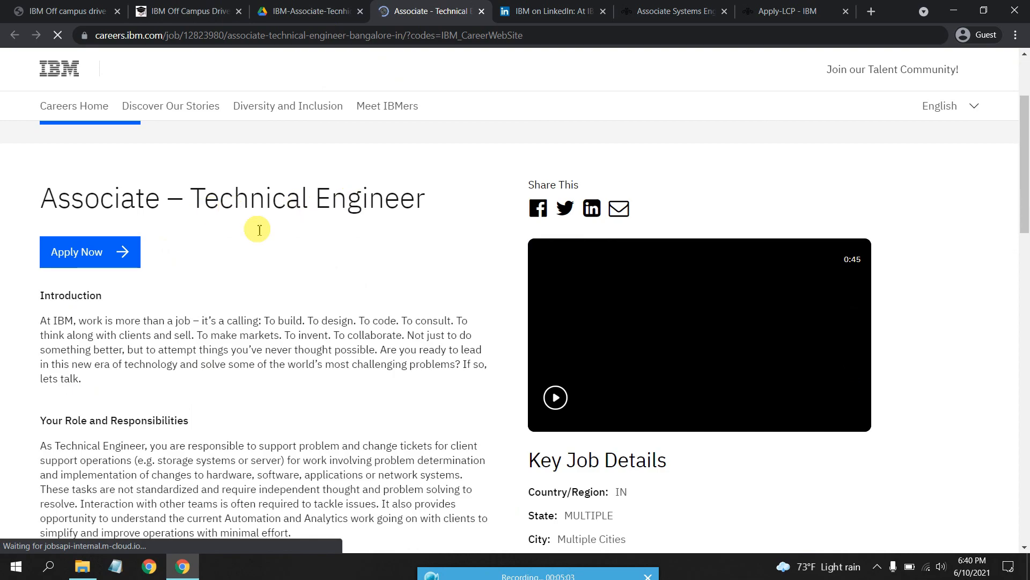
pyautogui.click(90, 251)
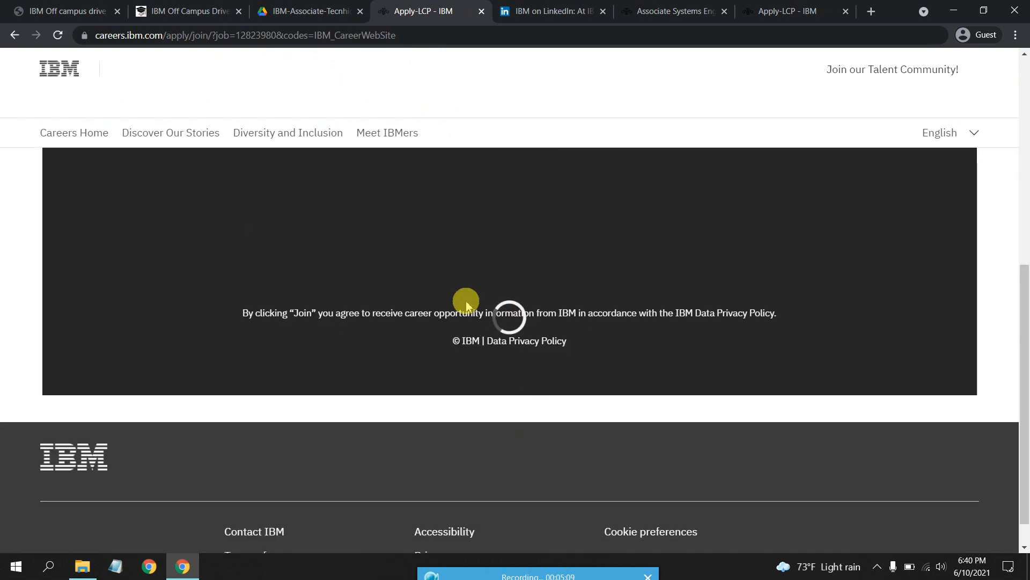
pyautogui.scroll(3)
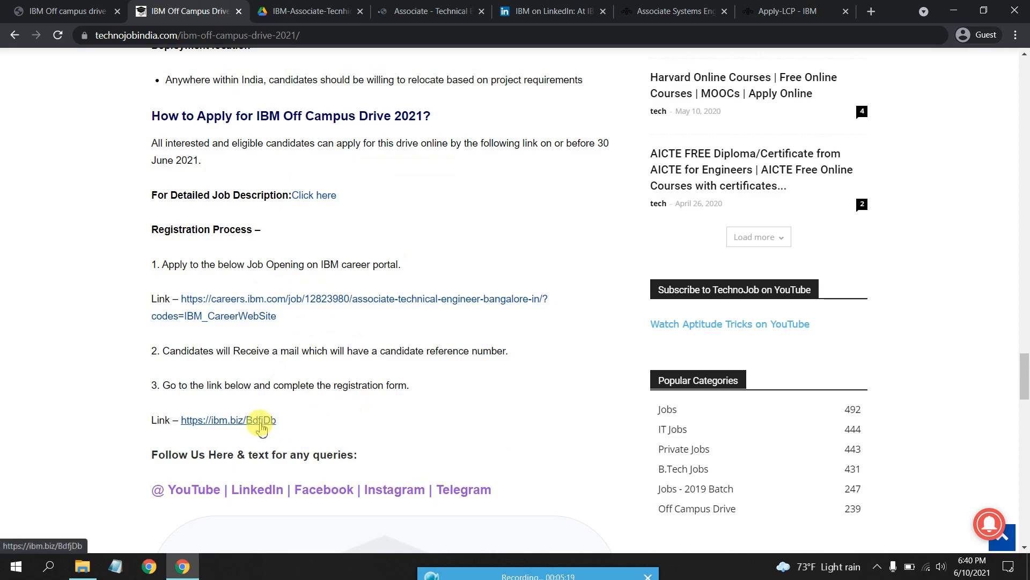
# Open the ibm.biz Yello event page, choose REGISTER, and return to the article
pyautogui.click(228, 420)
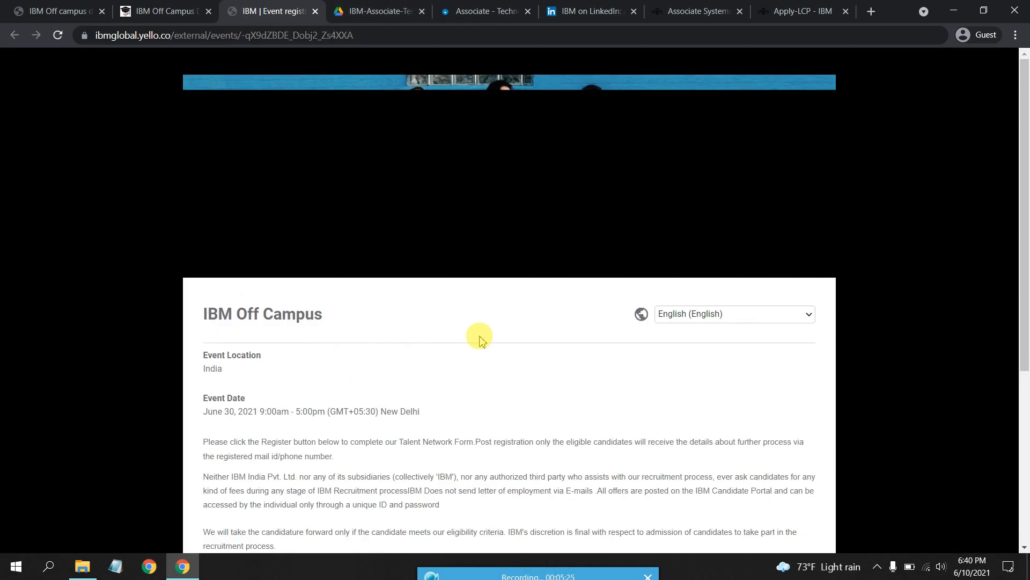
pyautogui.scroll(-3)
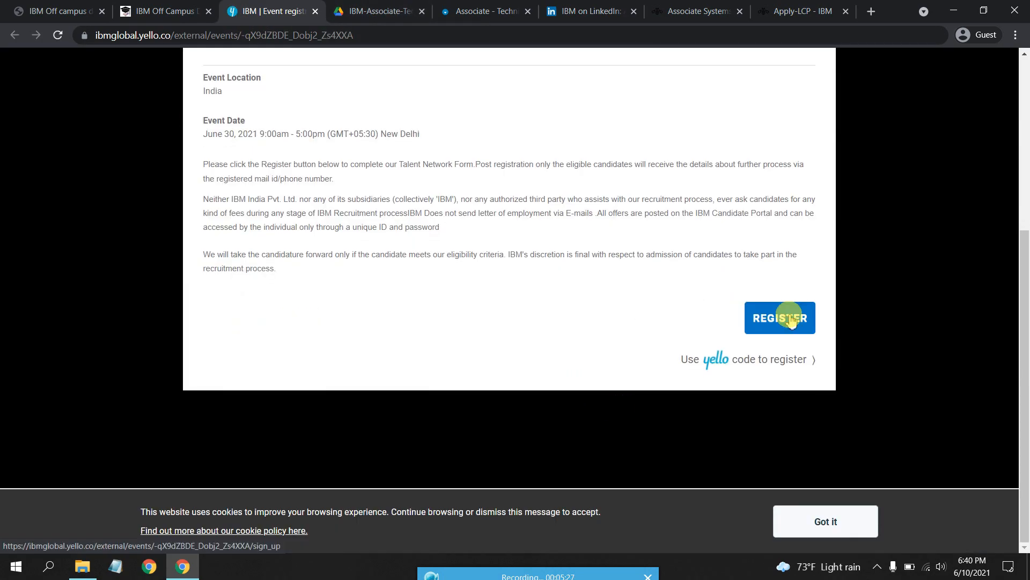
pyautogui.click(780, 317)
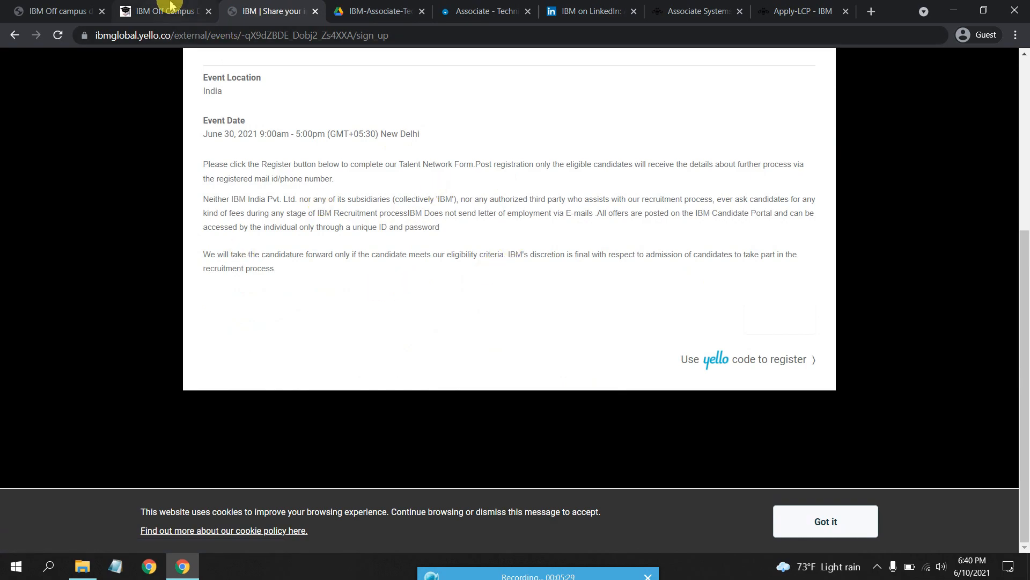
pyautogui.click(161, 11)
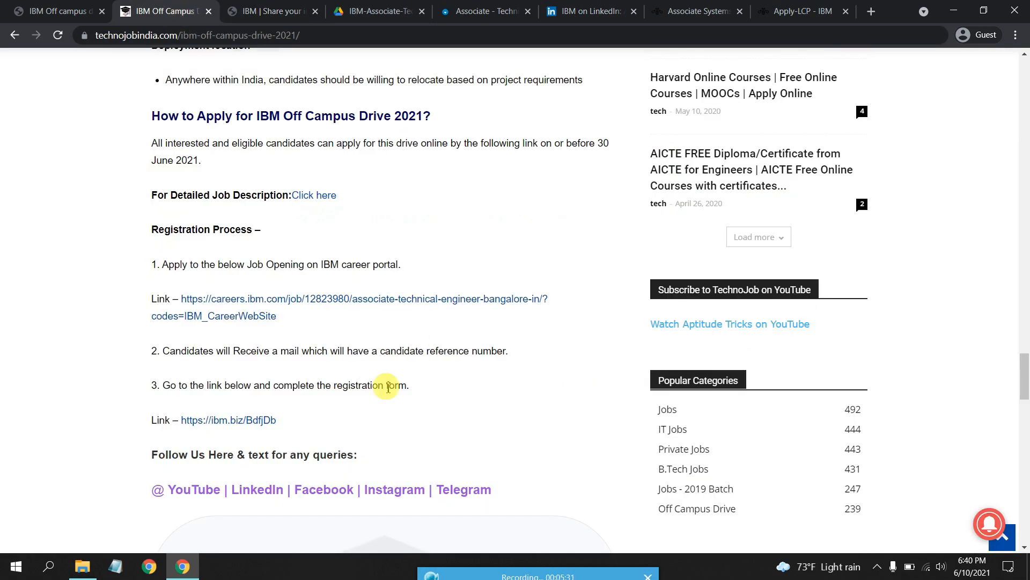
# Scroll up to How to Apply, then switch to the IBM-Associate-Technical-Engineer PDF
pyautogui.scroll(-3)
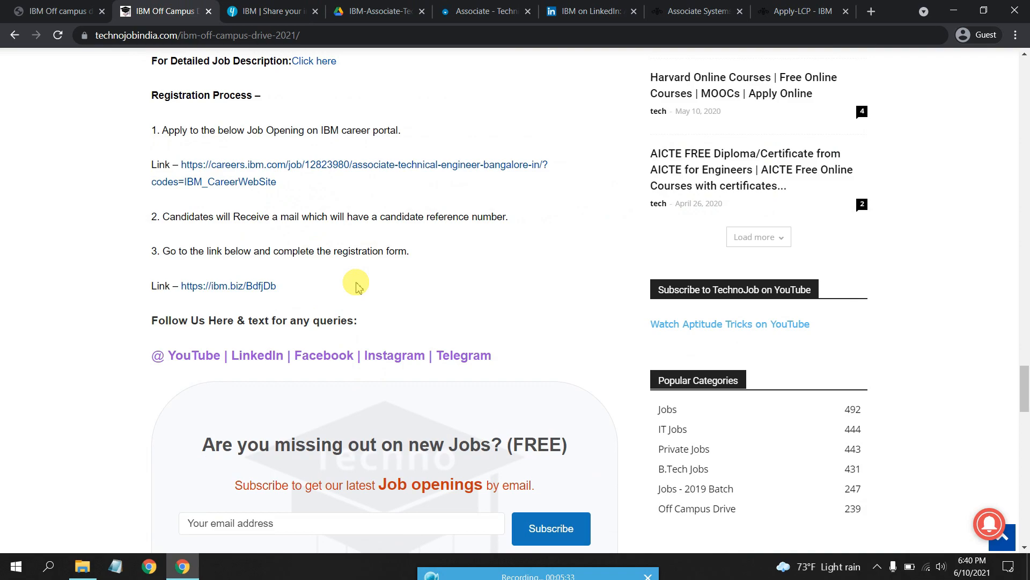
pyautogui.scroll(3)
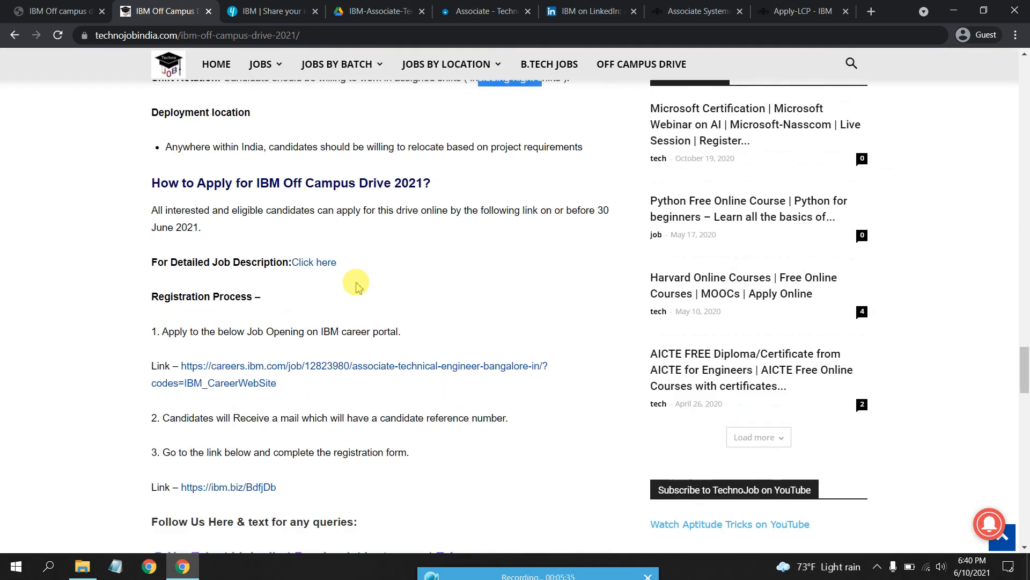
pyautogui.scroll(3)
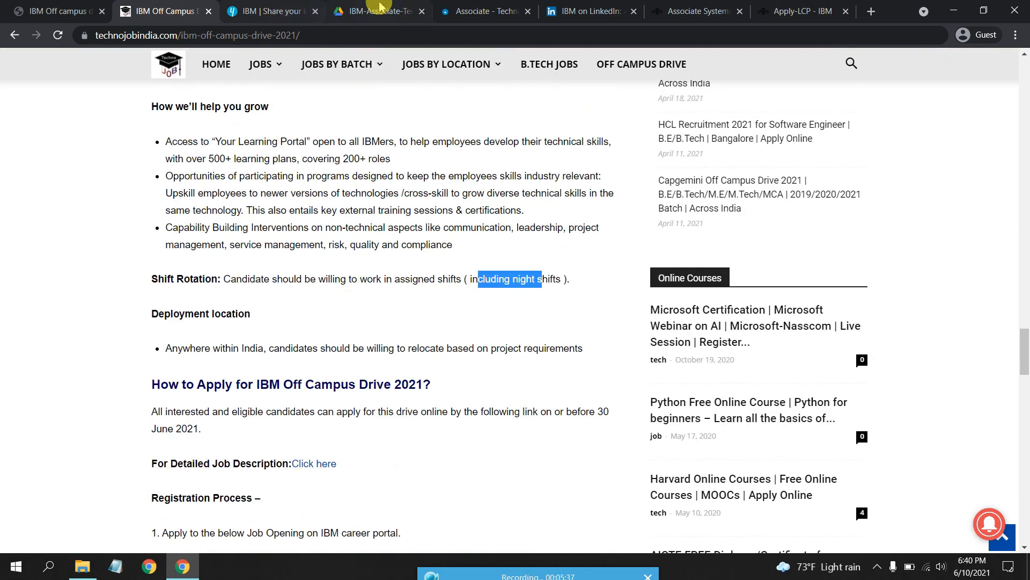
pyautogui.click(378, 11)
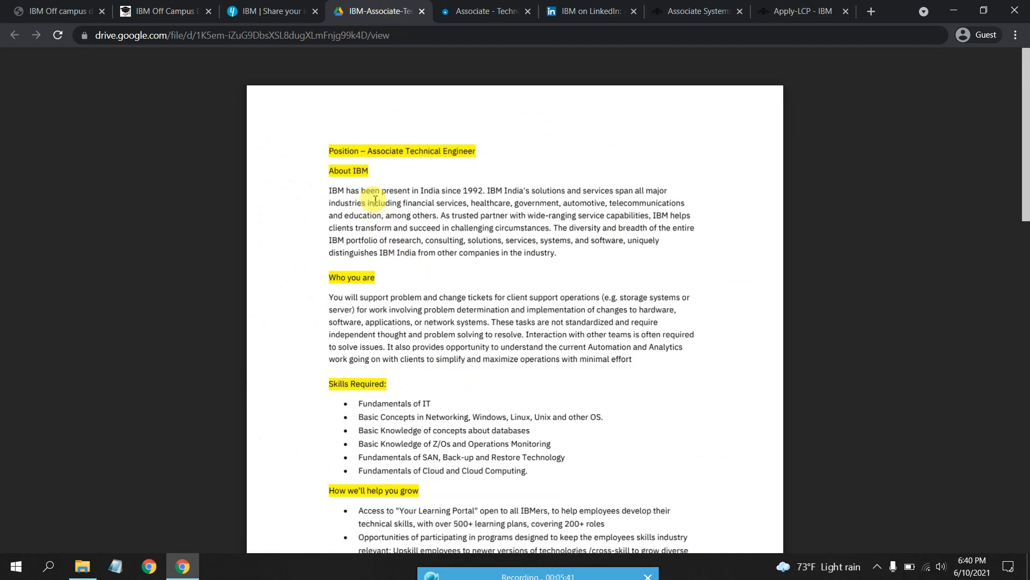
# Scroll through the PDF's skills, eligibility and CTC pages, then return to the article
pyautogui.scroll(-3)
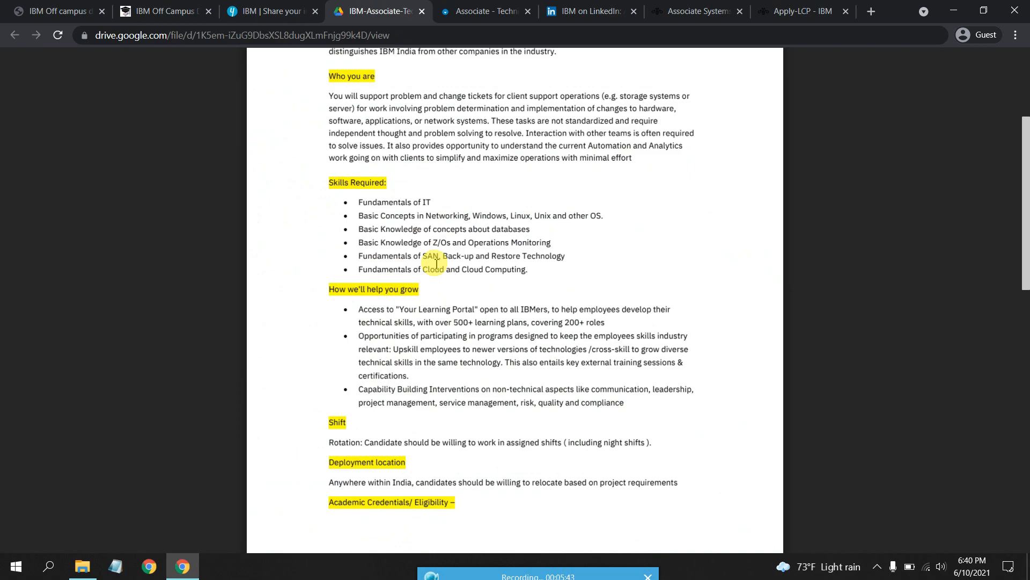
pyautogui.scroll(-3)
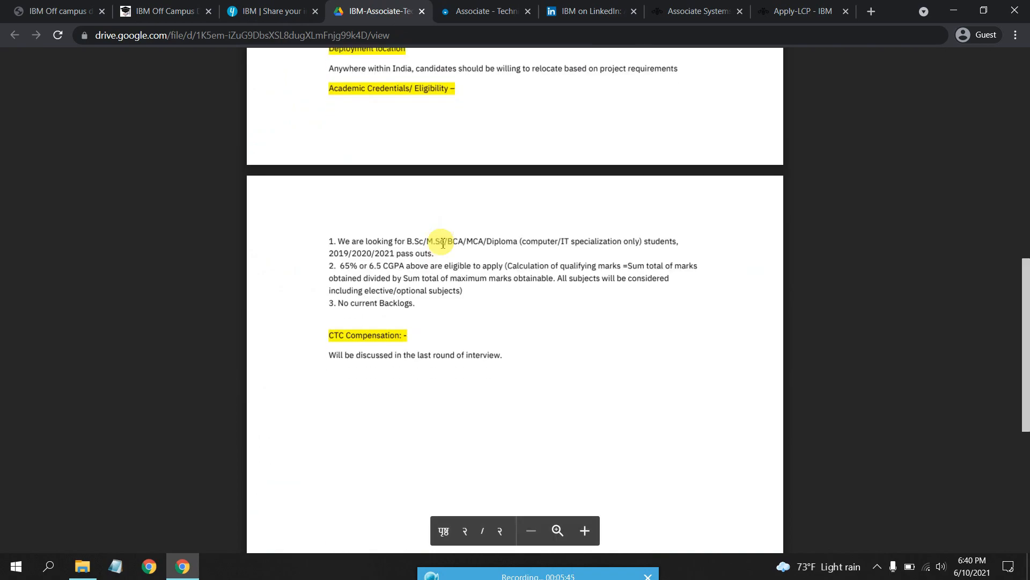
pyautogui.scroll(3)
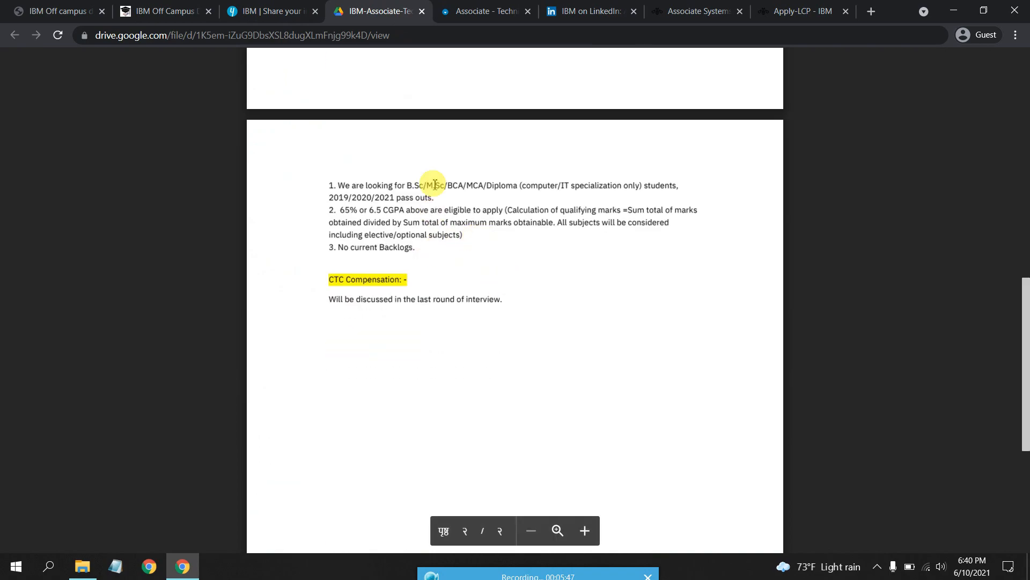
pyautogui.scroll(3)
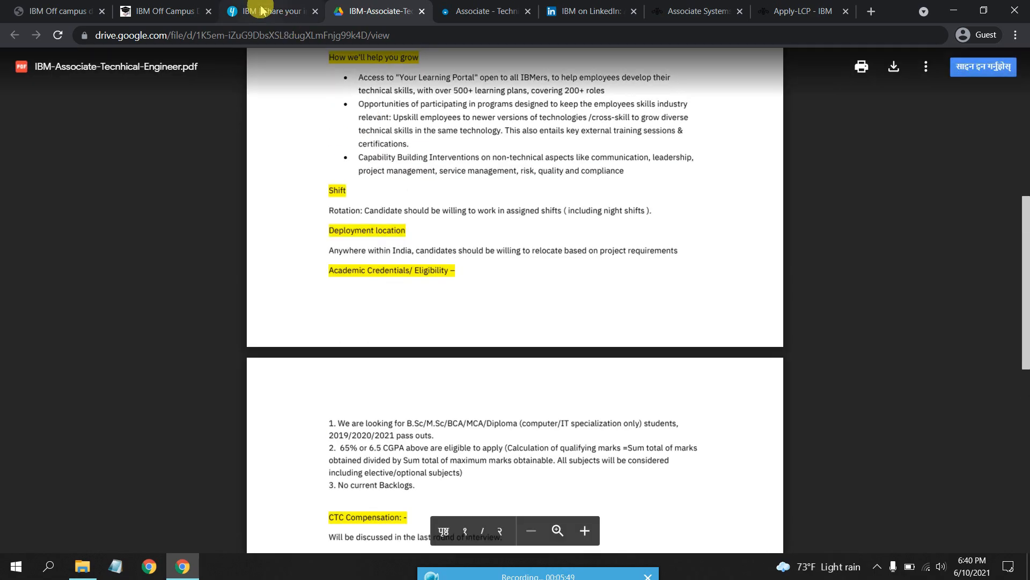
pyautogui.click(161, 12)
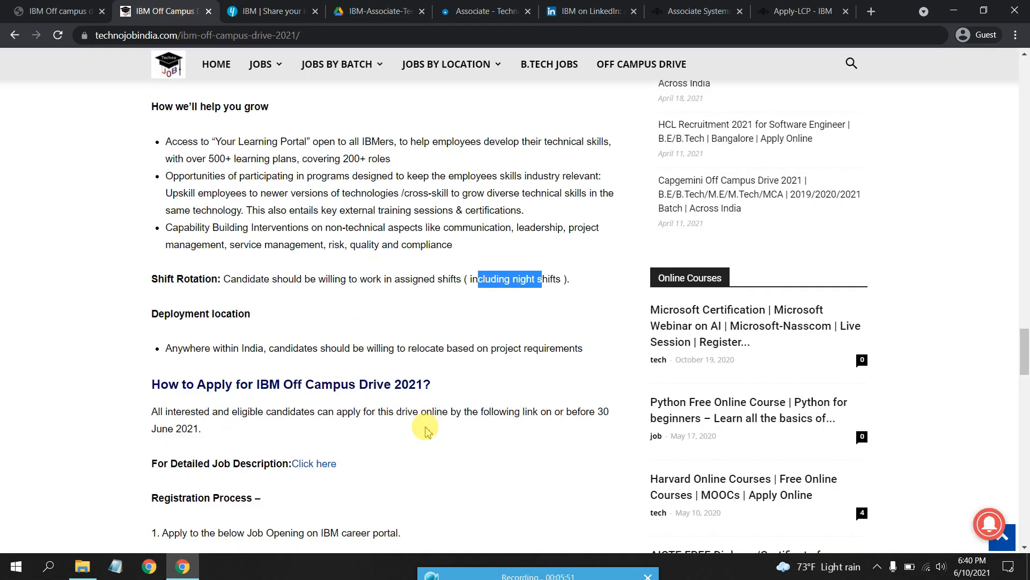
pyautogui.scroll(-3)
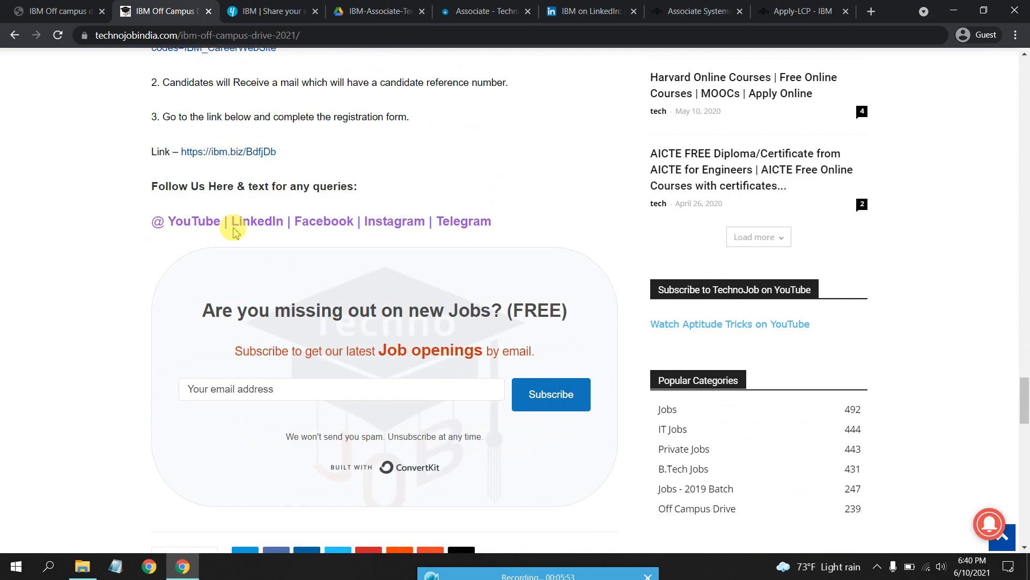
pyautogui.moveTo(439, 451)
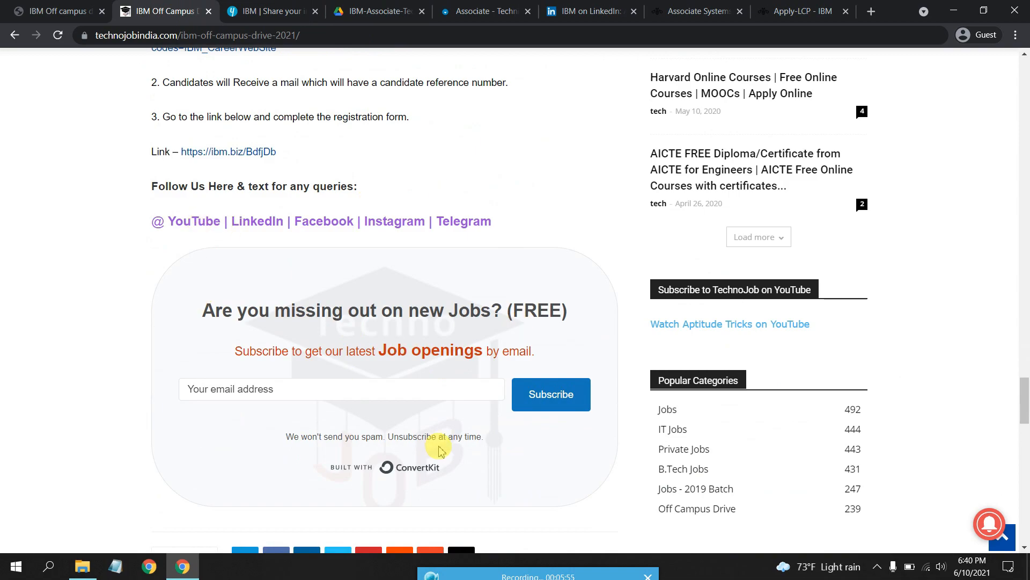
pyautogui.moveTo(437, 421)
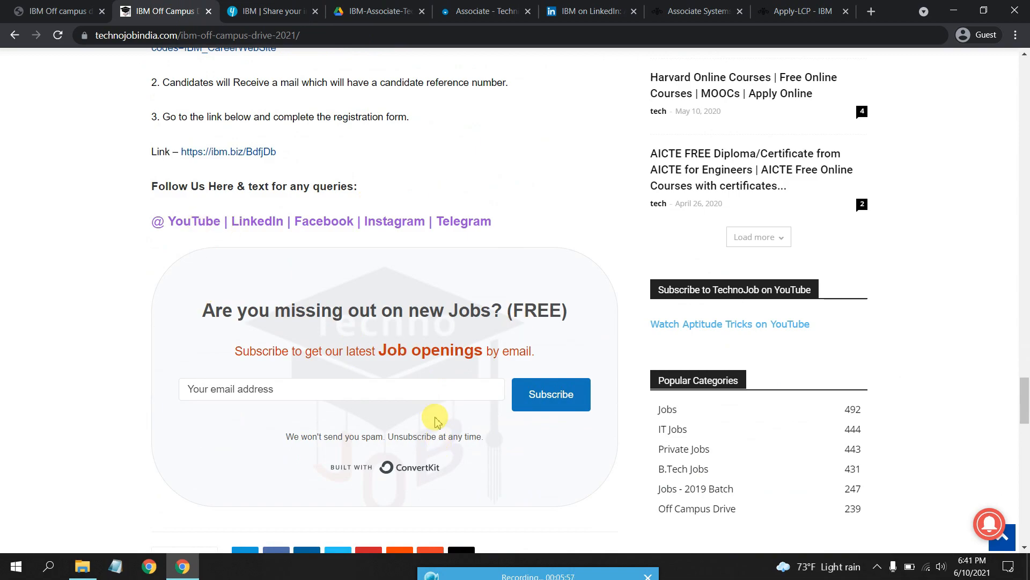
pyautogui.moveTo(181, 290)
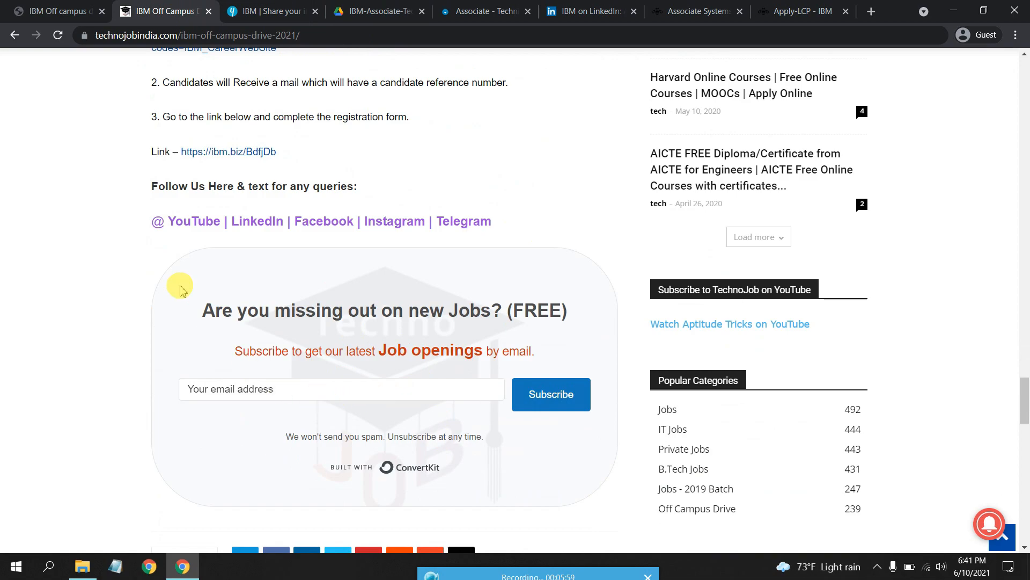
pyautogui.moveTo(259, 256)
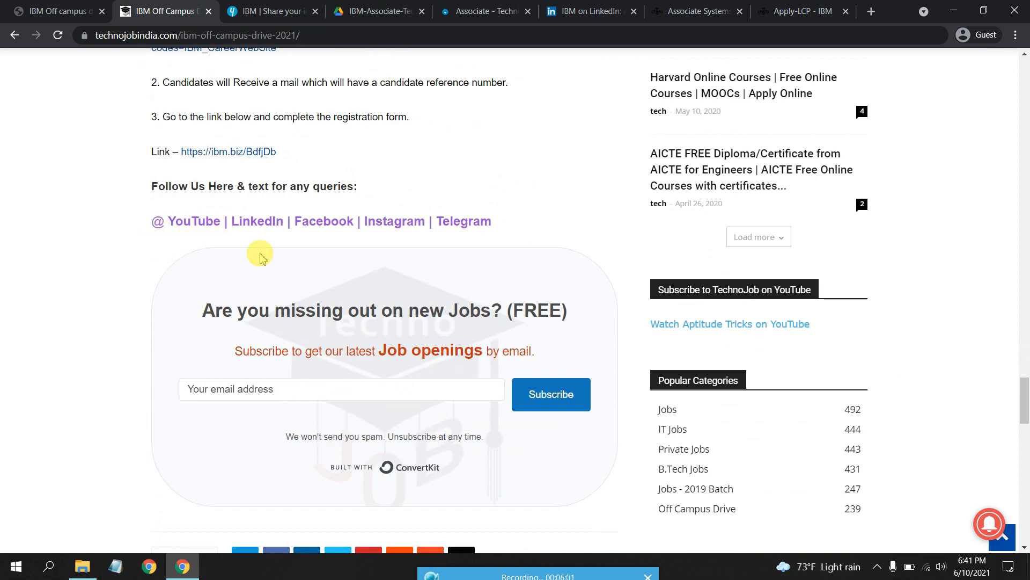
pyautogui.moveTo(272, 255)
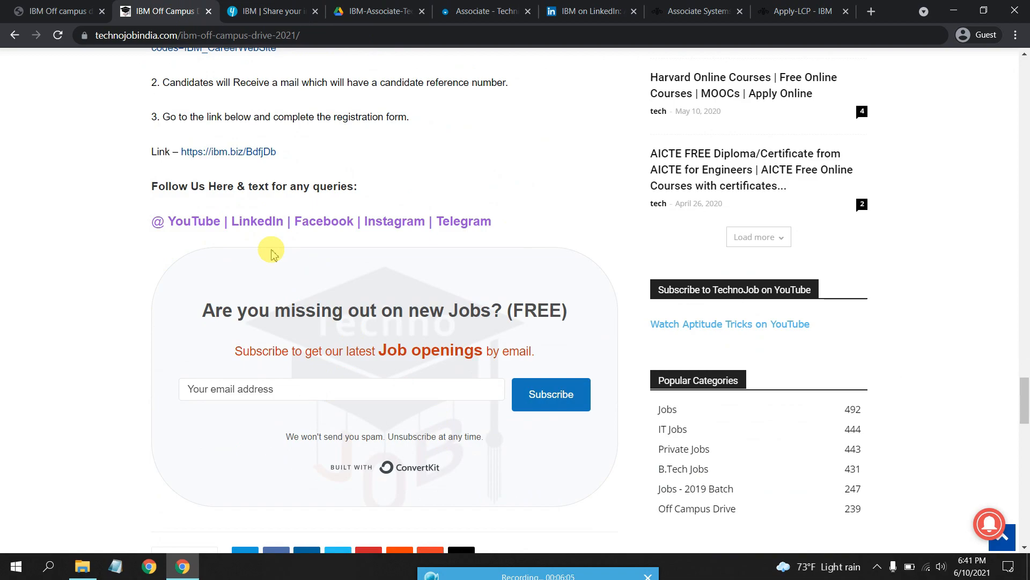
pyautogui.moveTo(257, 220)
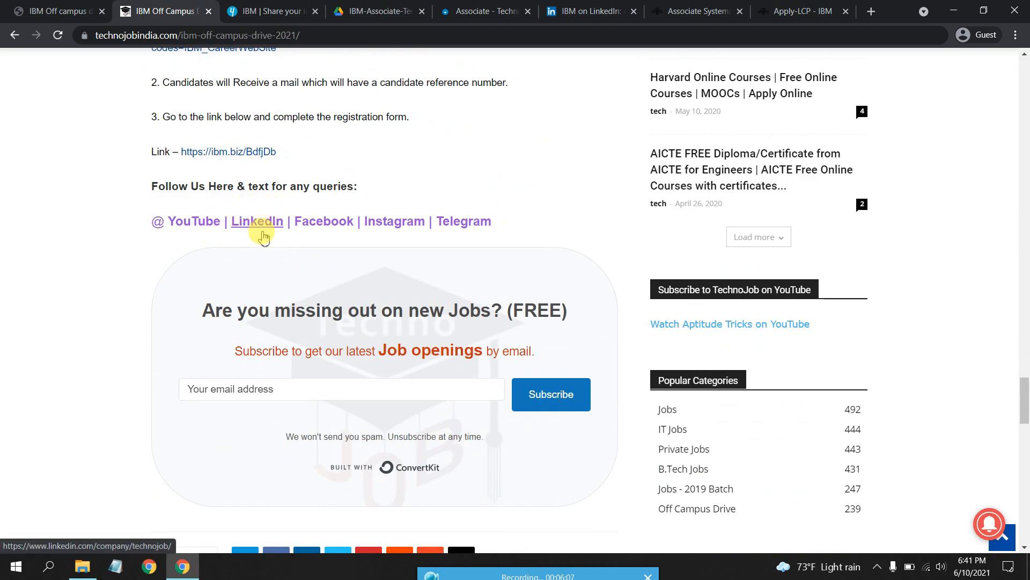
pyautogui.moveTo(578, 567)
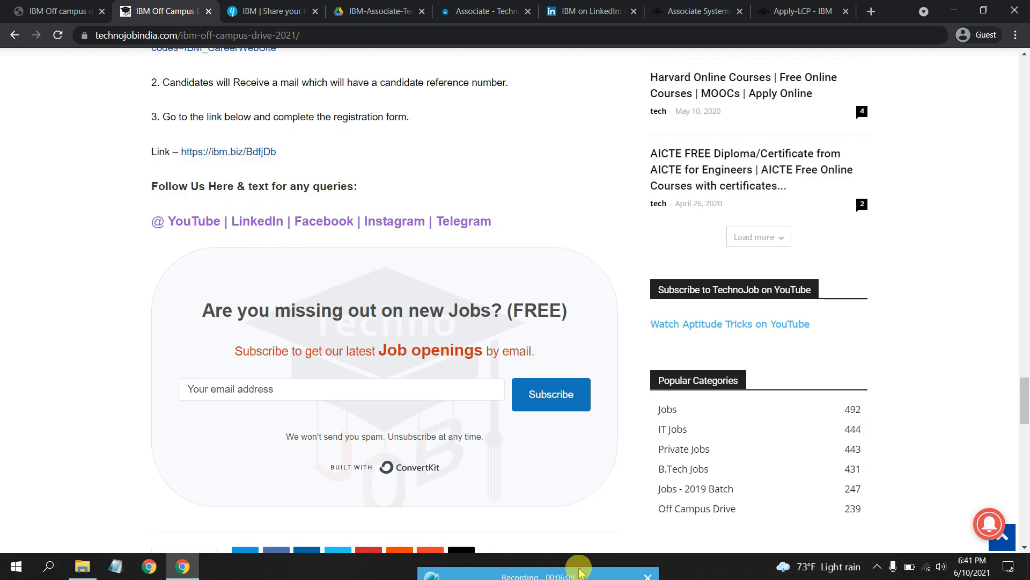